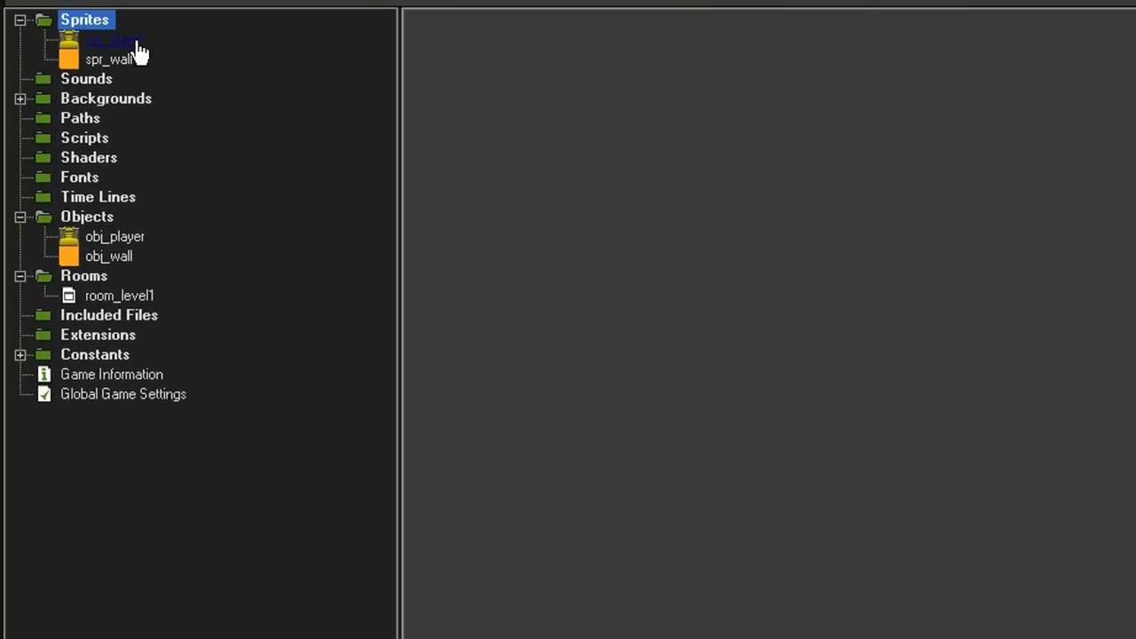
- Inspect spr_player's animation frames and spr_wall's properties
{"action": "double_click", "coordinate": [106, 39]}
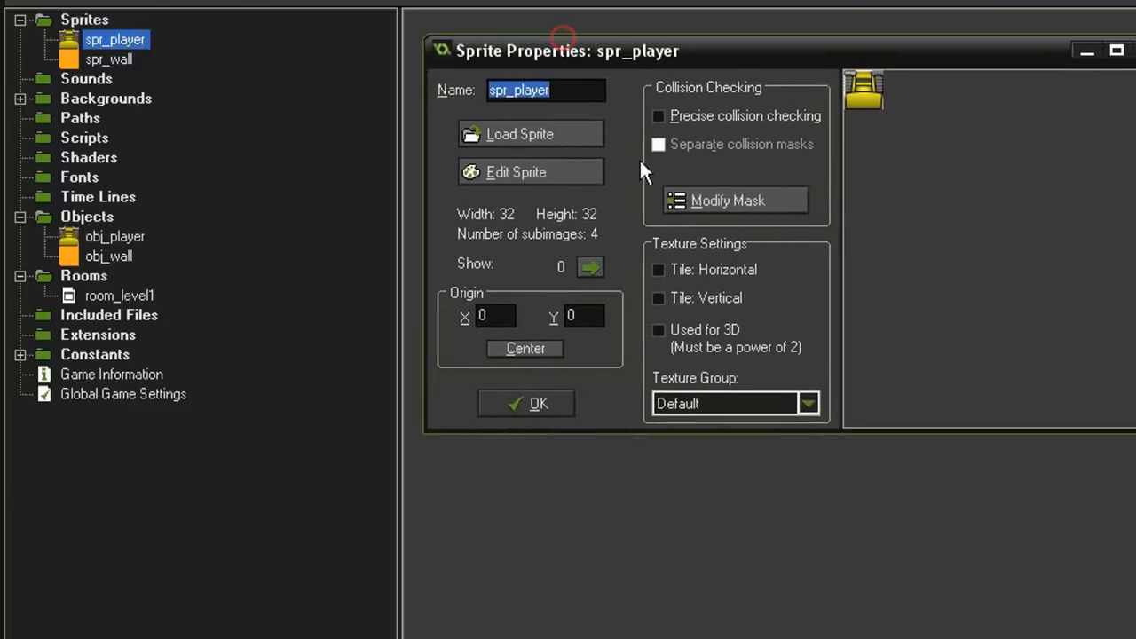
{"action": "mouse_move", "coordinate": [851, 82]}
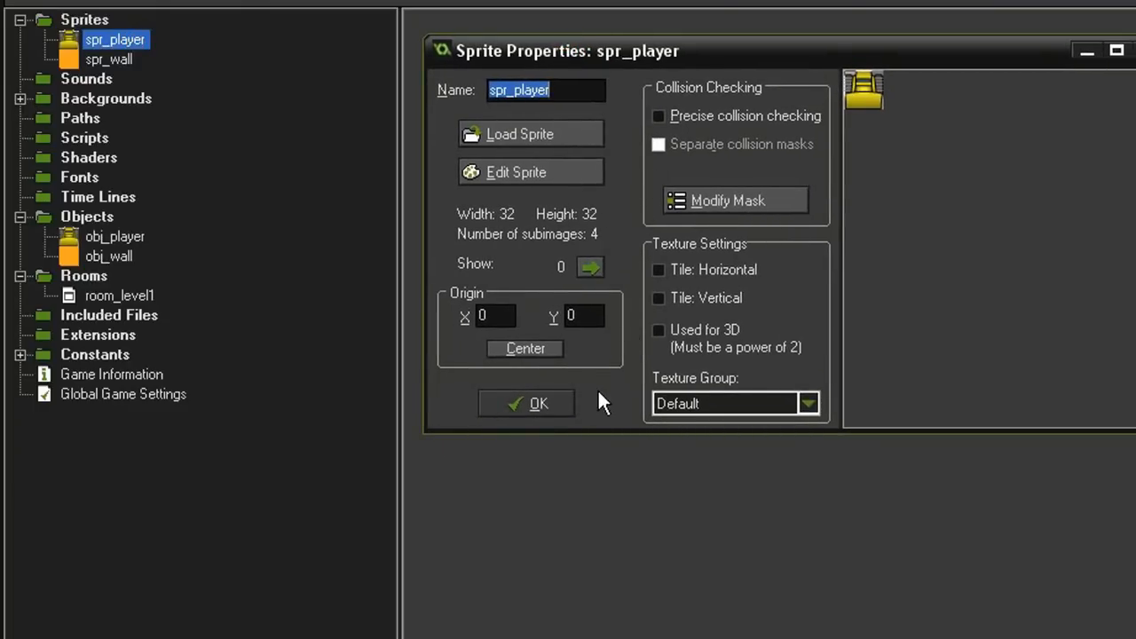
{"action": "left_click", "coordinate": [516, 171]}
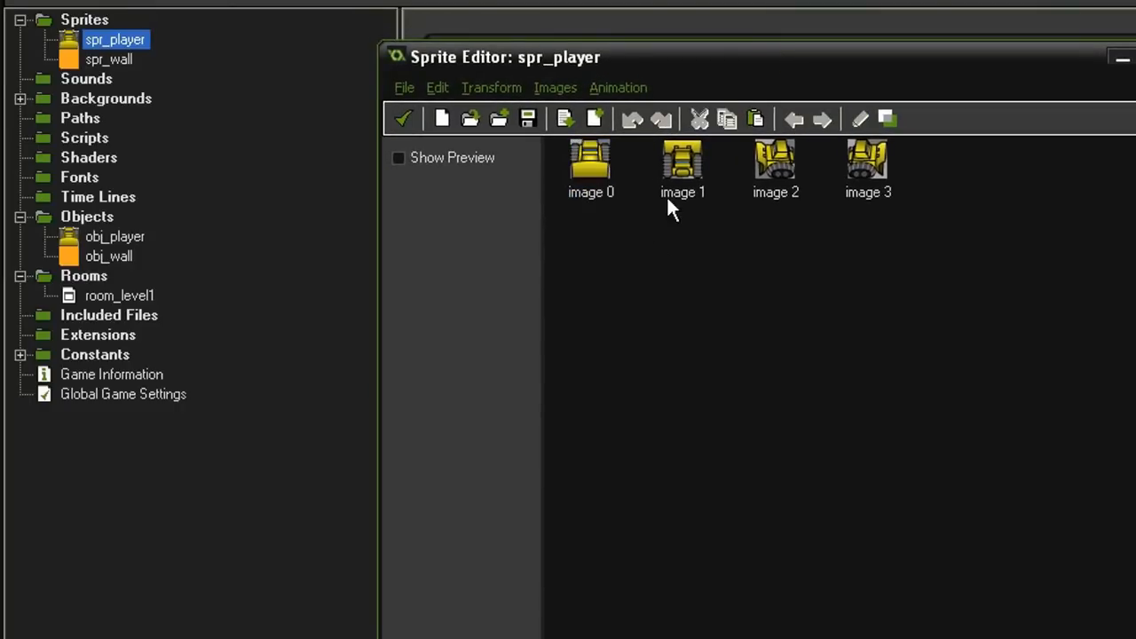
{"action": "mouse_move", "coordinate": [869, 226]}
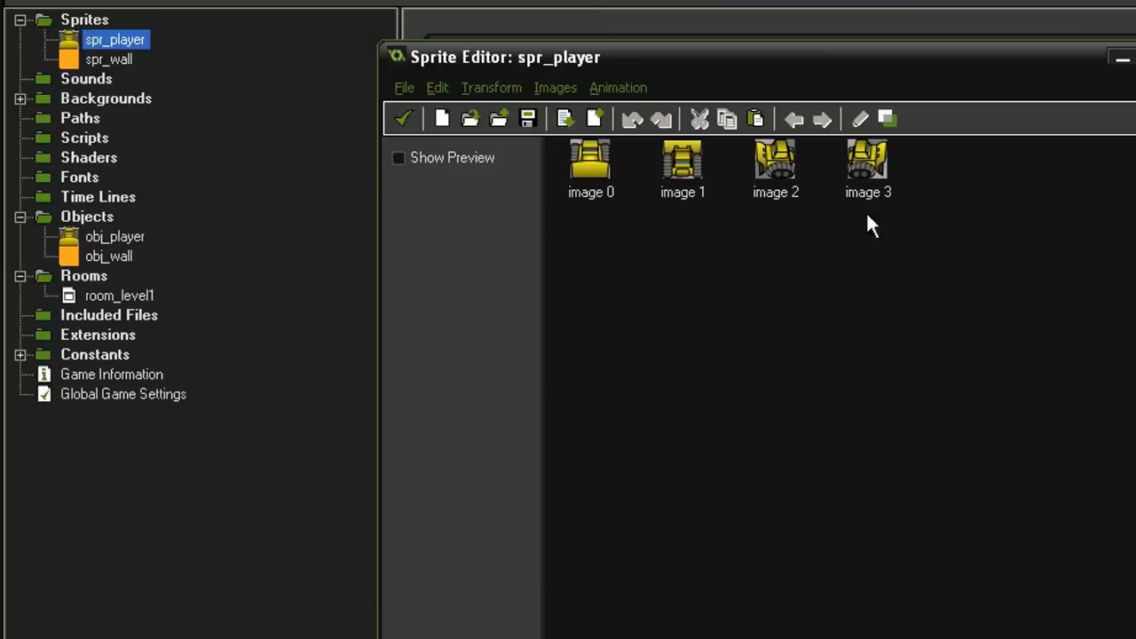
{"action": "mouse_move", "coordinate": [883, 218]}
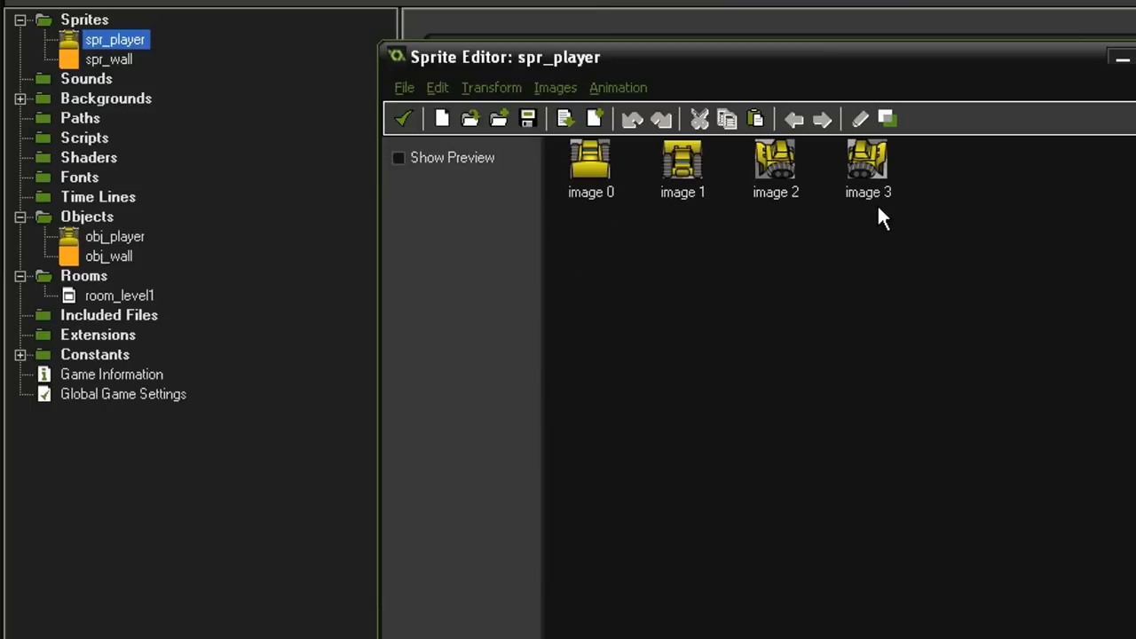
{"action": "mouse_move", "coordinate": [806, 219]}
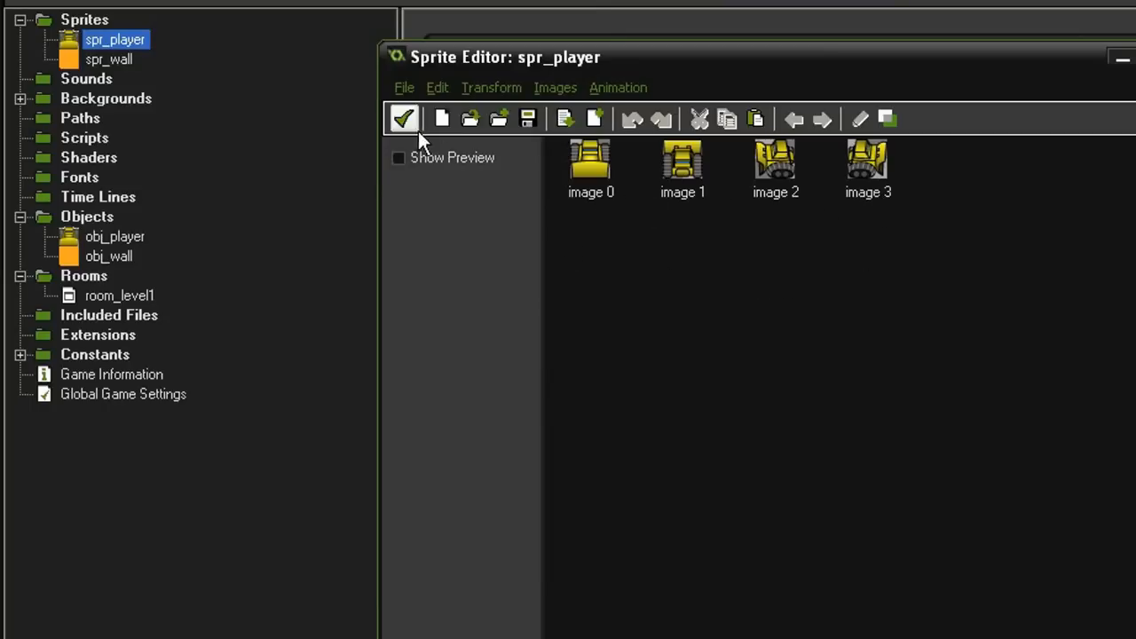
{"action": "left_click", "coordinate": [404, 118]}
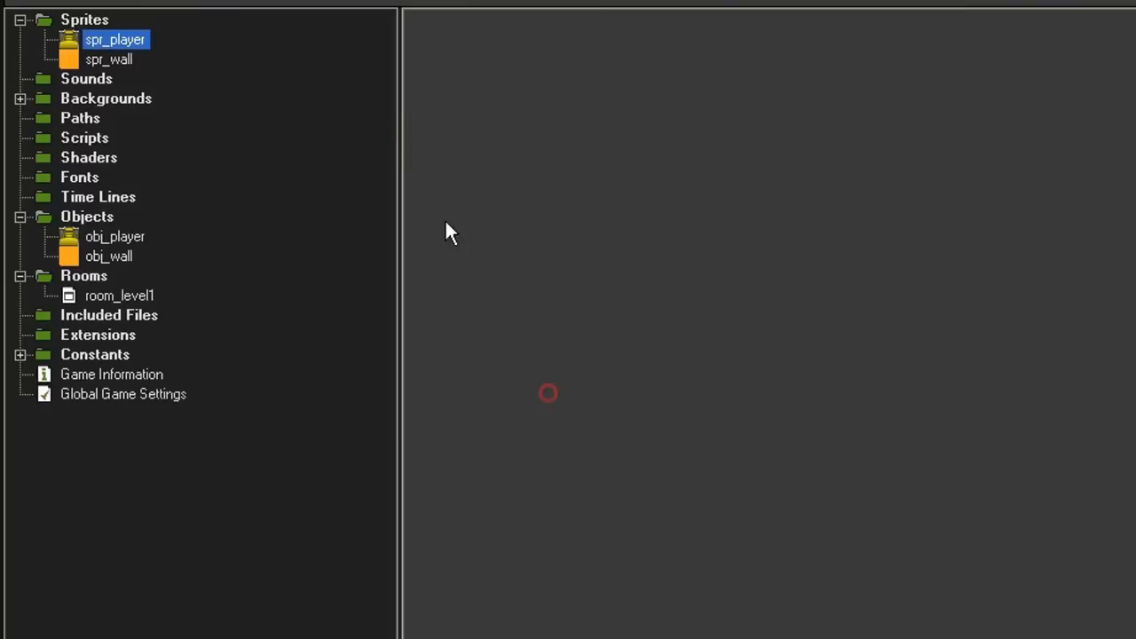
{"action": "double_click", "coordinate": [109, 58]}
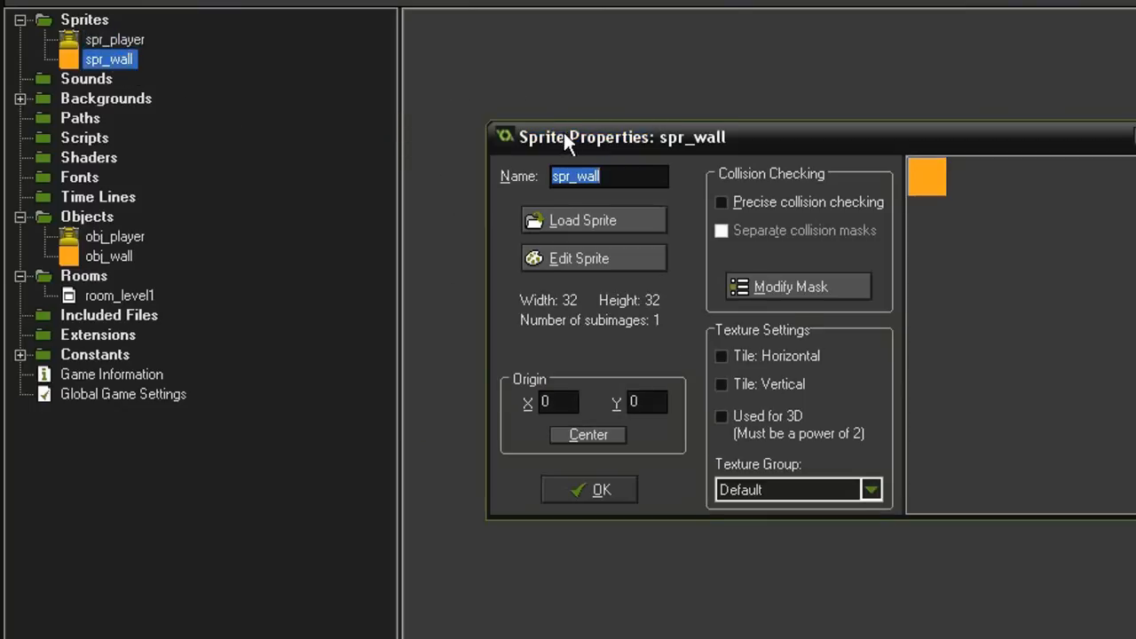
{"action": "left_click_drag", "start_coordinate": [621, 137], "coordinate": [543, 38]}
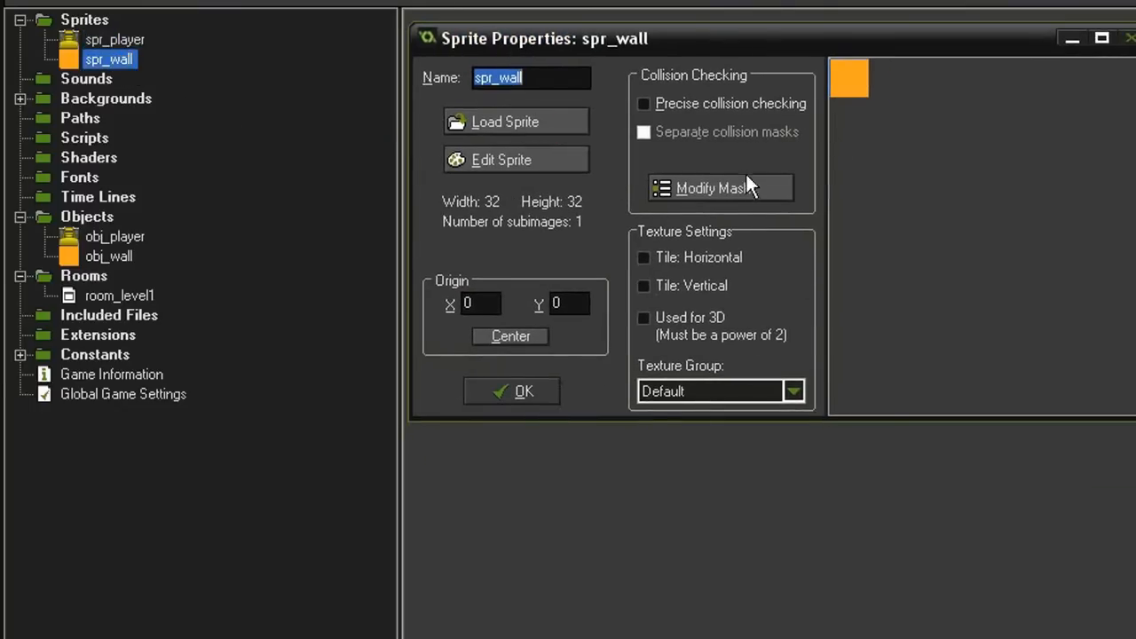
{"action": "mouse_move", "coordinate": [591, 406]}
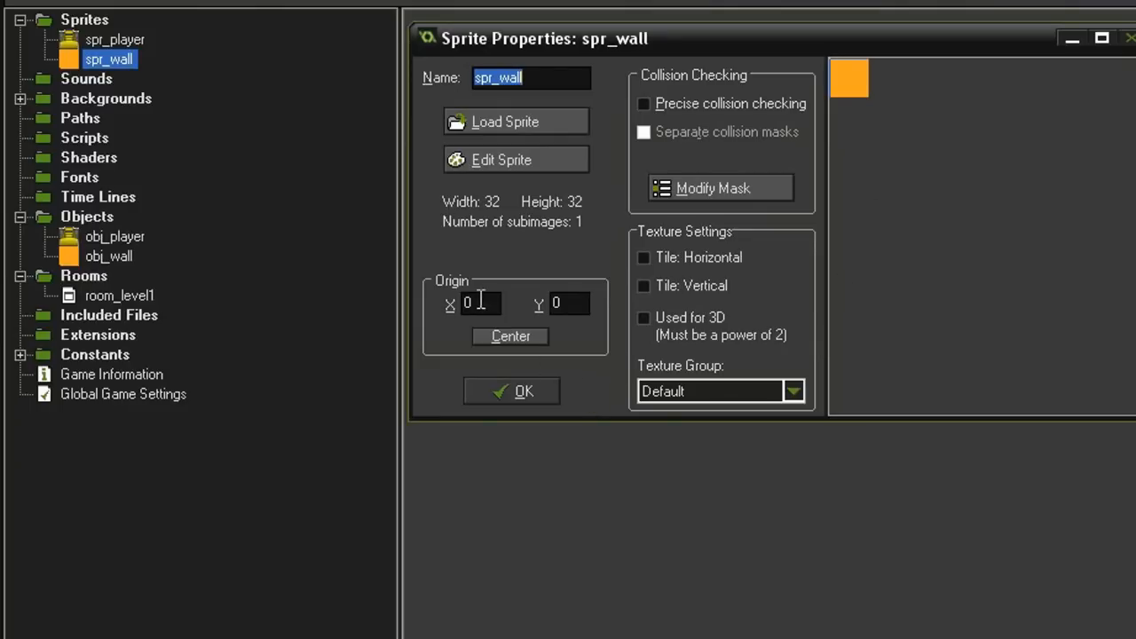
{"action": "left_click", "coordinate": [511, 390]}
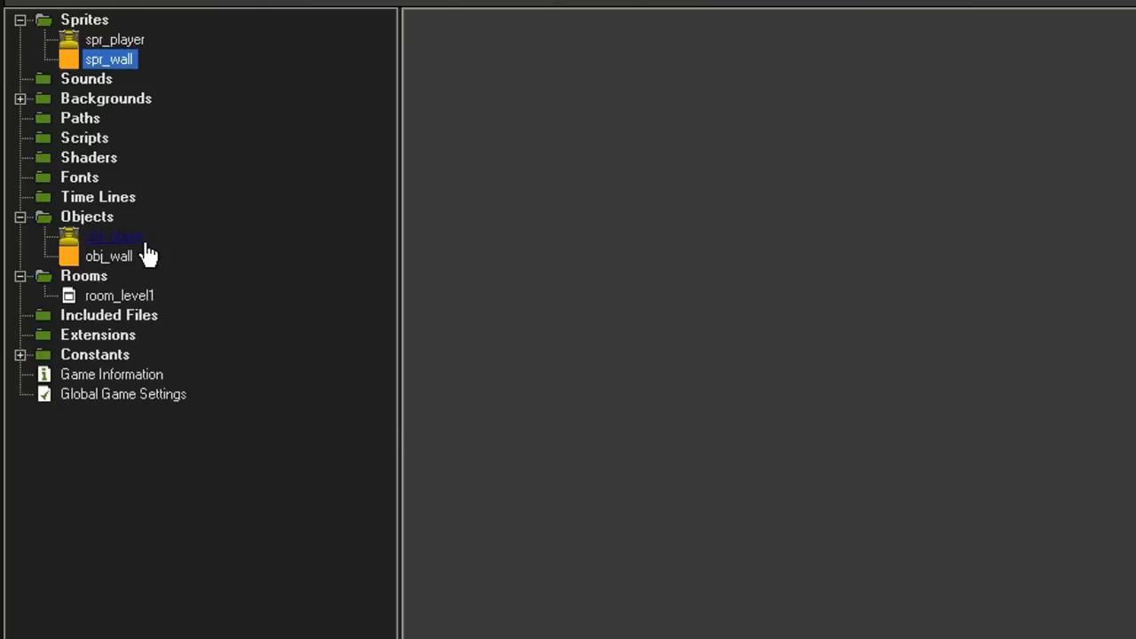
- Glance at obj_player and obj_wall properties, then reopen obj_player's Object Properties
{"action": "double_click", "coordinate": [107, 236]}
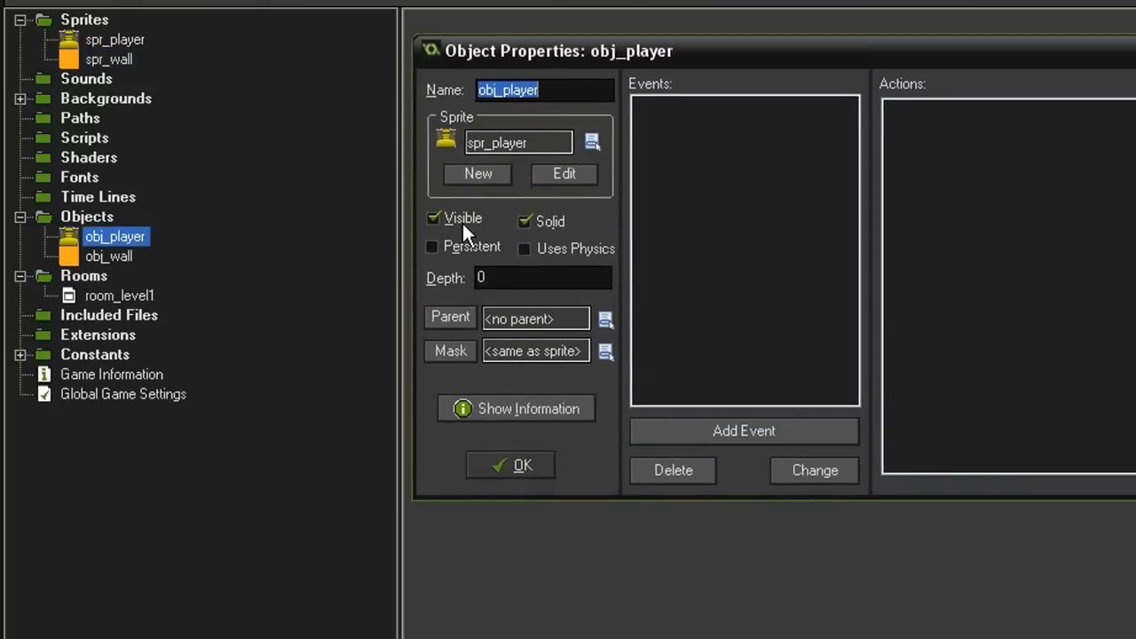
{"action": "left_click", "coordinate": [510, 465]}
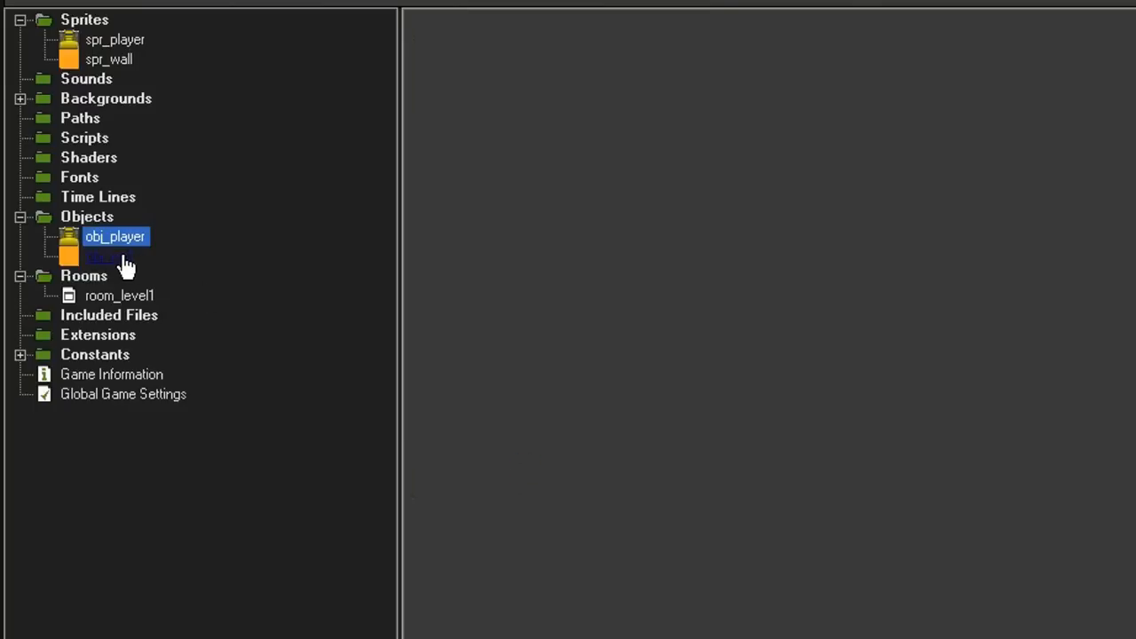
{"action": "double_click", "coordinate": [98, 256]}
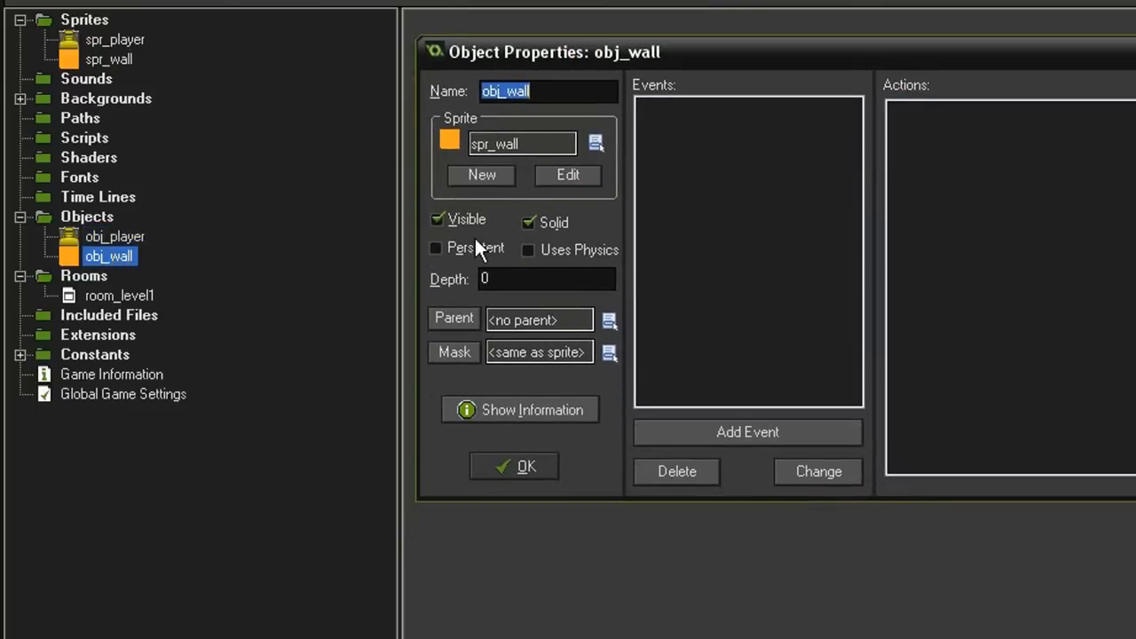
{"action": "mouse_move", "coordinate": [476, 237]}
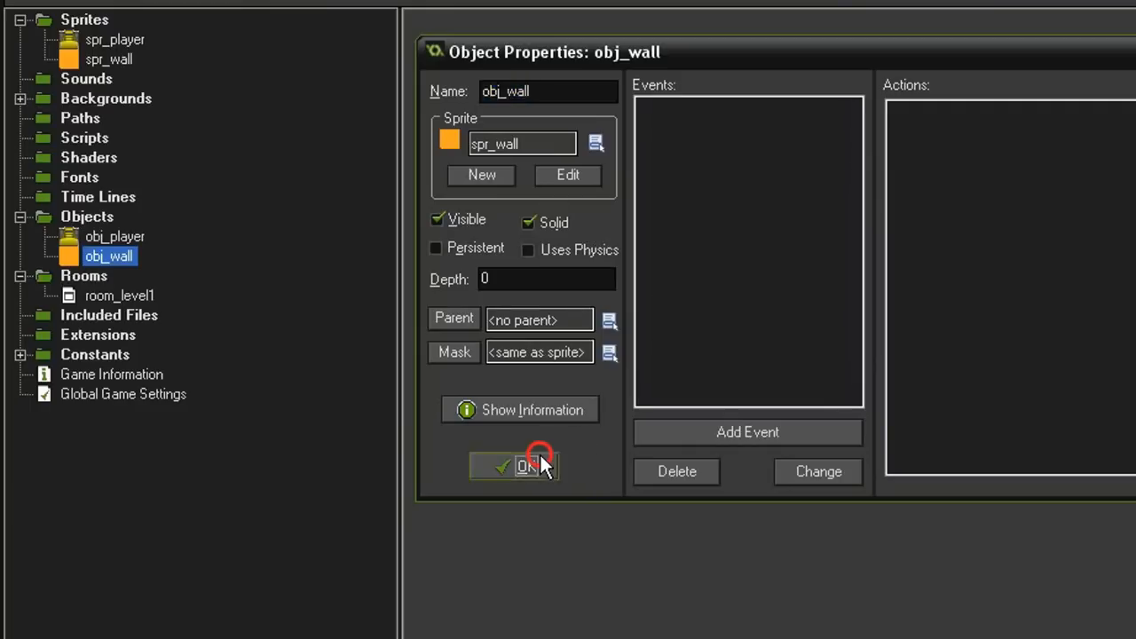
{"action": "left_click", "coordinate": [522, 467]}
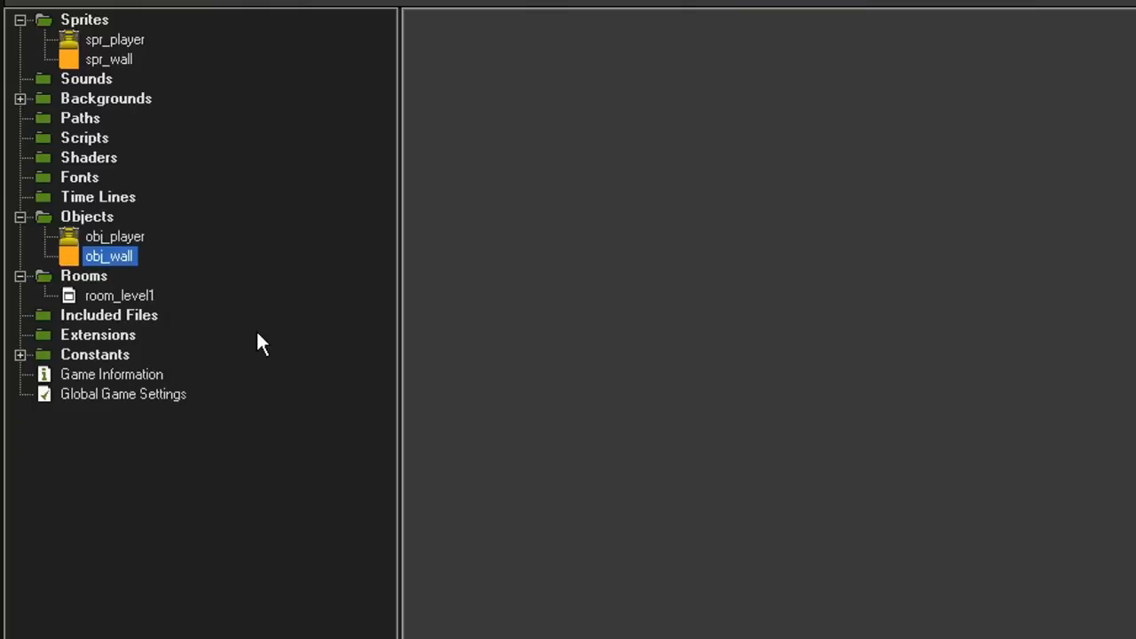
{"action": "double_click", "coordinate": [114, 236]}
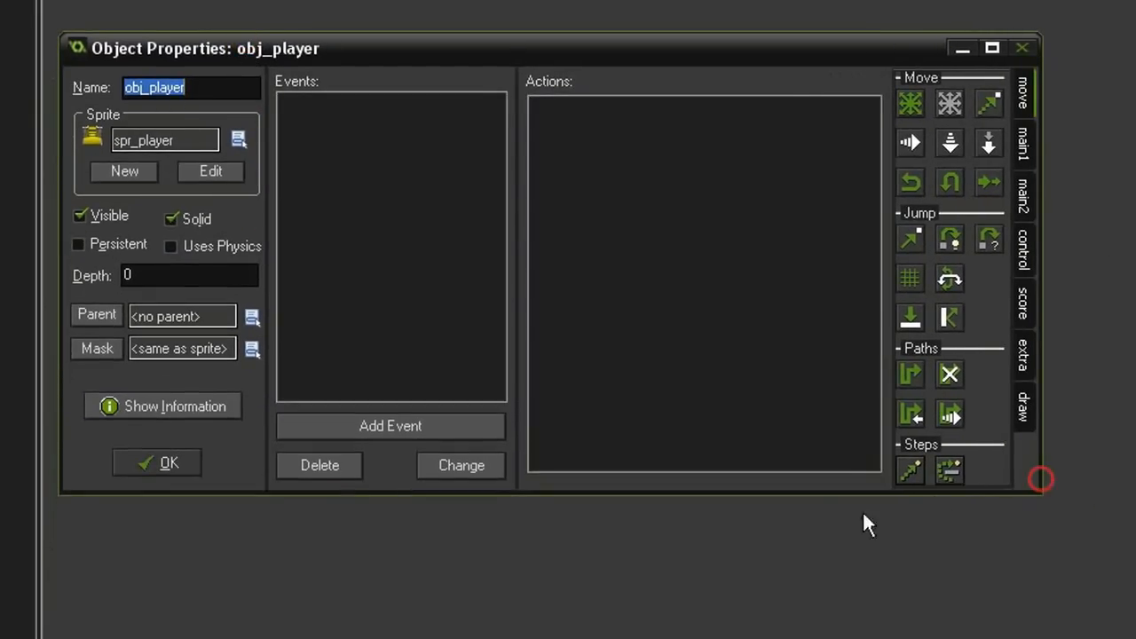
{"action": "mouse_move", "coordinate": [625, 235]}
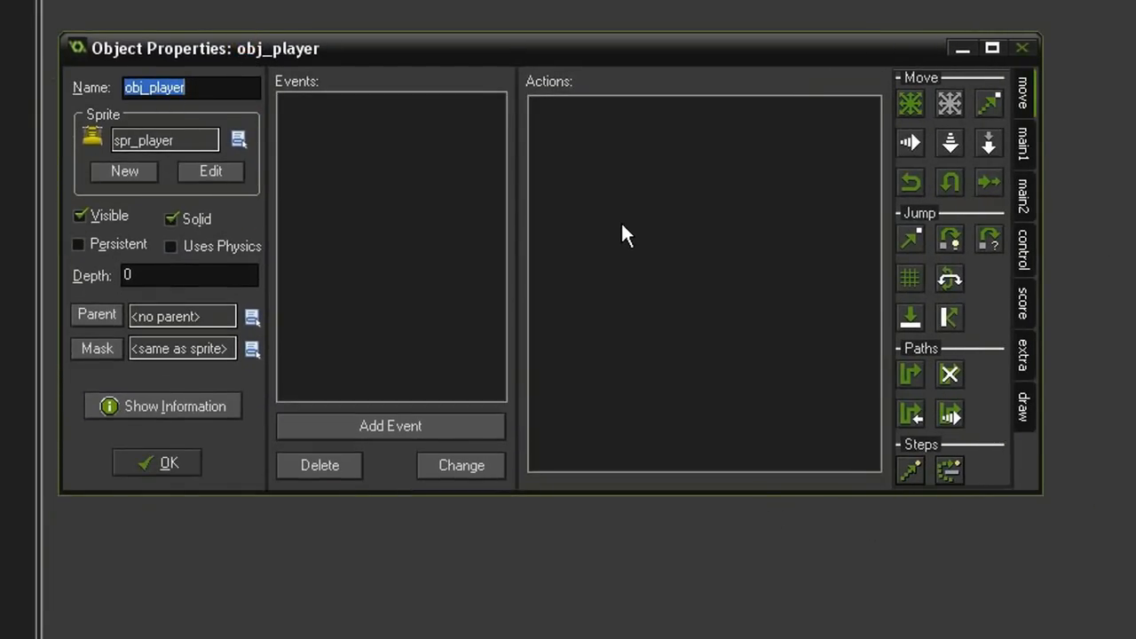
{"action": "mouse_move", "coordinate": [586, 224]}
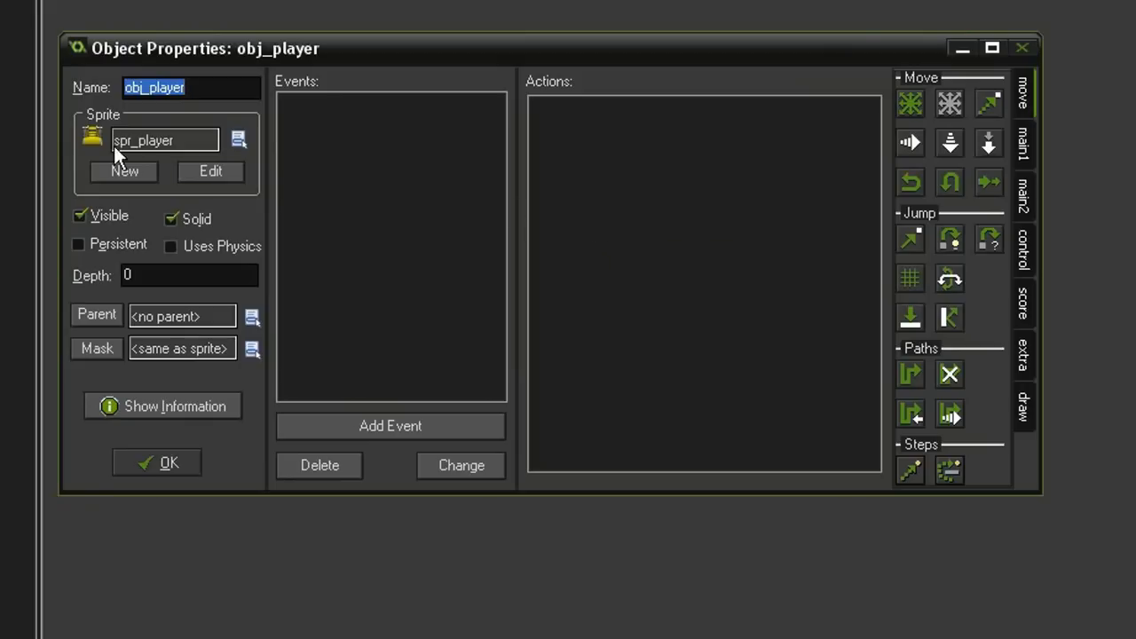
{"action": "mouse_move", "coordinate": [330, 175]}
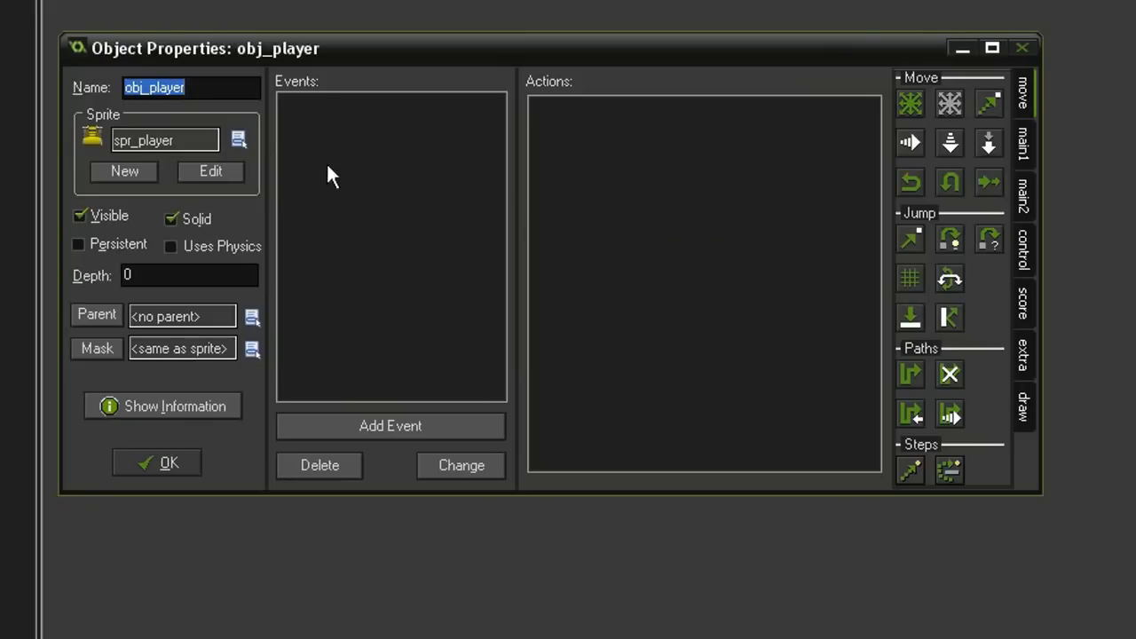
{"action": "mouse_move", "coordinate": [414, 171]}
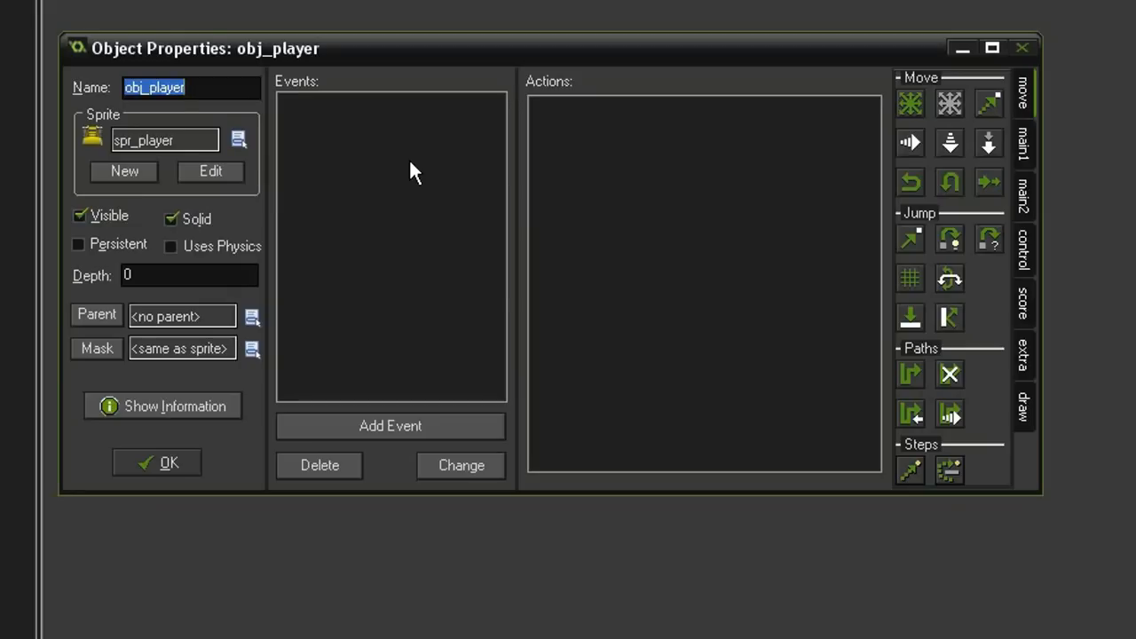
- Add a Create event with Change Sprite to spr_player, subimage 0, speed 0
{"action": "left_click", "coordinate": [390, 426]}
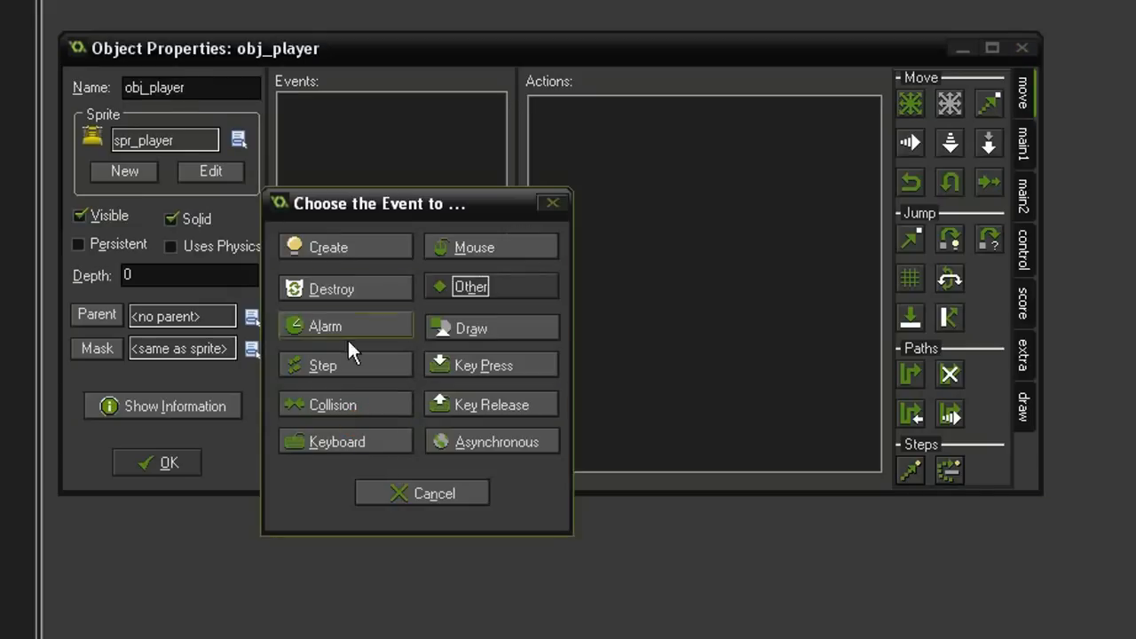
{"action": "left_click", "coordinate": [331, 247]}
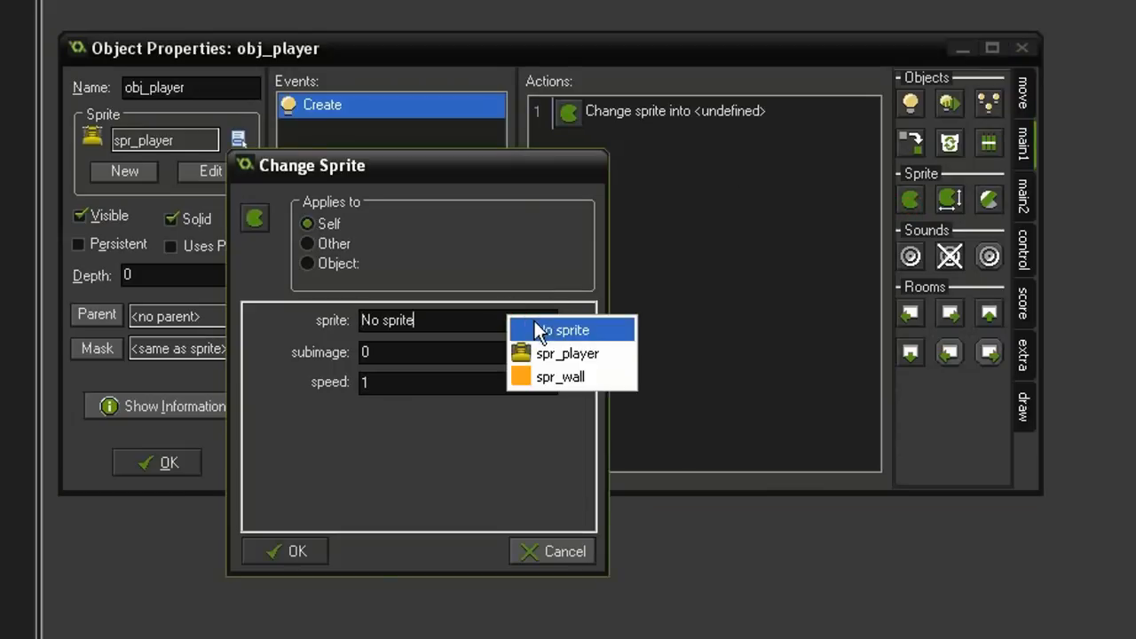
{"action": "left_click", "coordinate": [567, 353]}
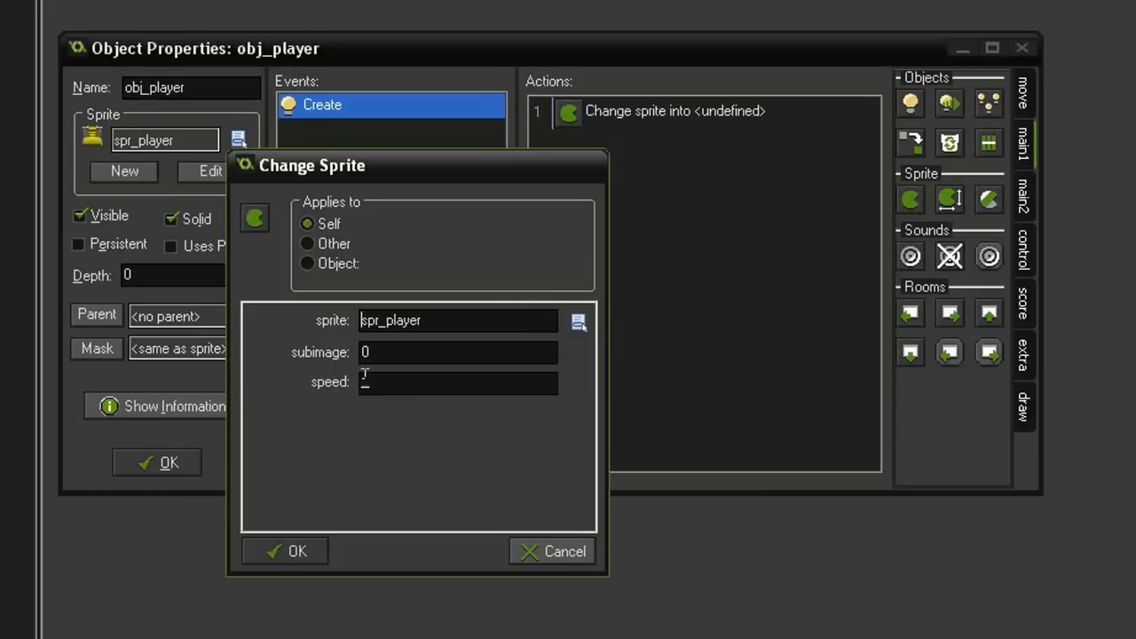
{"action": "type", "text": "0"}
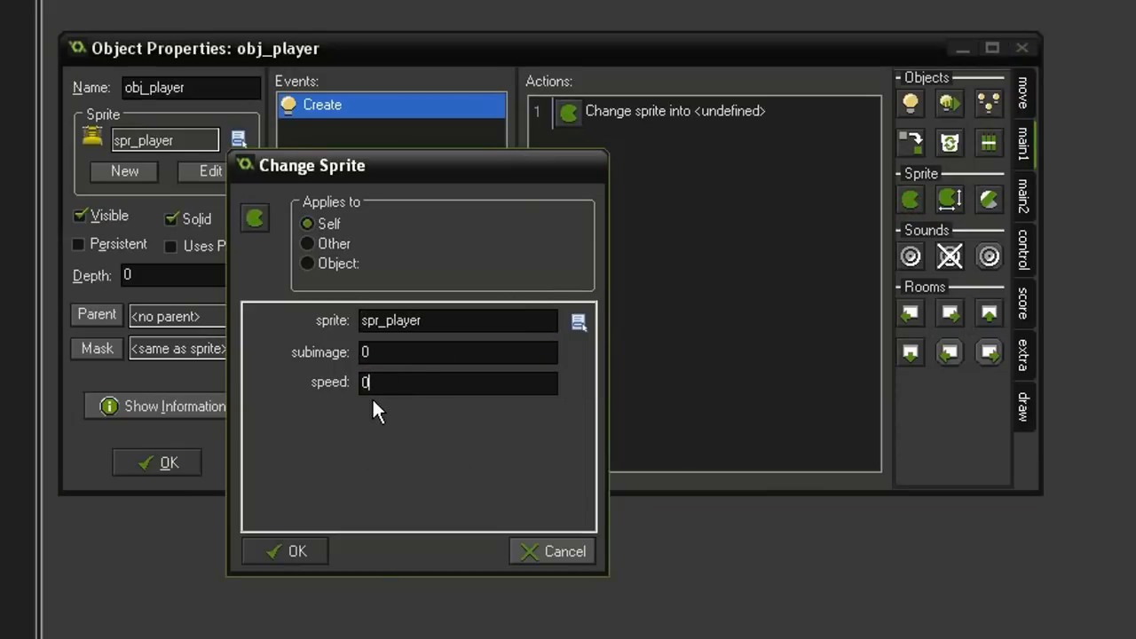
{"action": "mouse_move", "coordinate": [326, 364]}
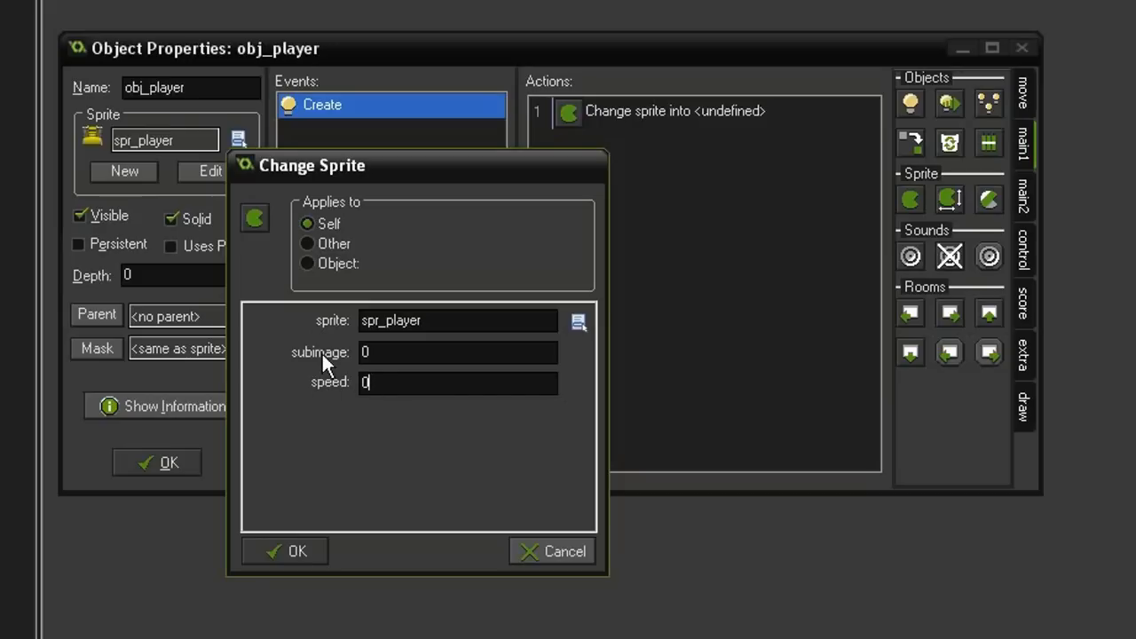
{"action": "left_click", "coordinate": [284, 551]}
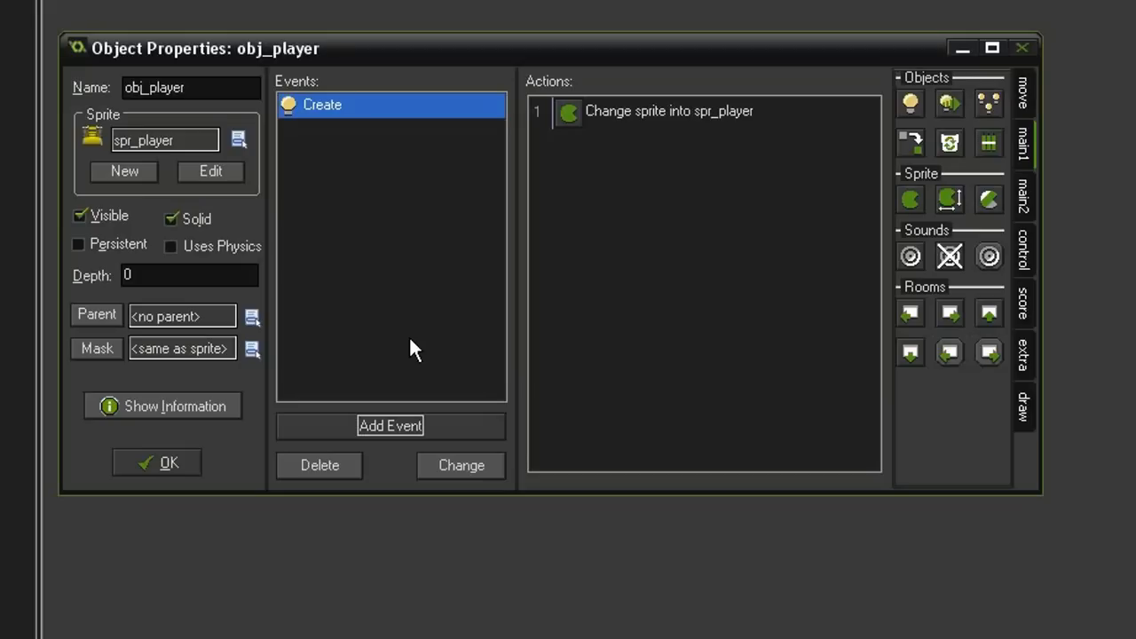
- Add a <Down> keyboard event whose Change Sprite action uses spr_player
{"action": "left_click", "coordinate": [391, 426]}
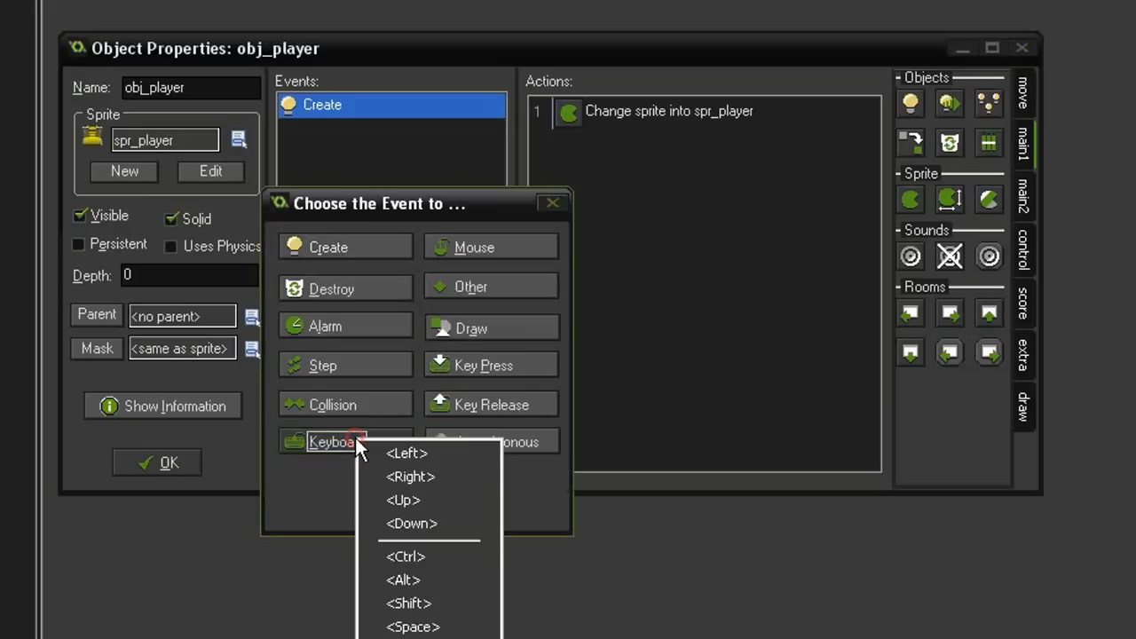
{"action": "mouse_move", "coordinate": [422, 529]}
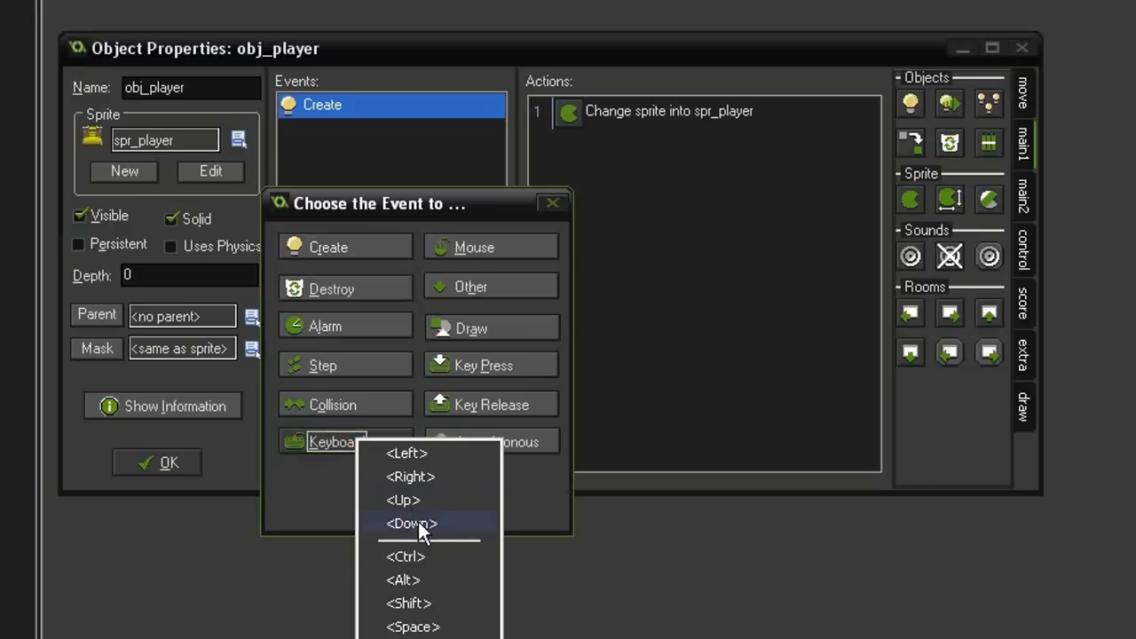
{"action": "left_click", "coordinate": [411, 523]}
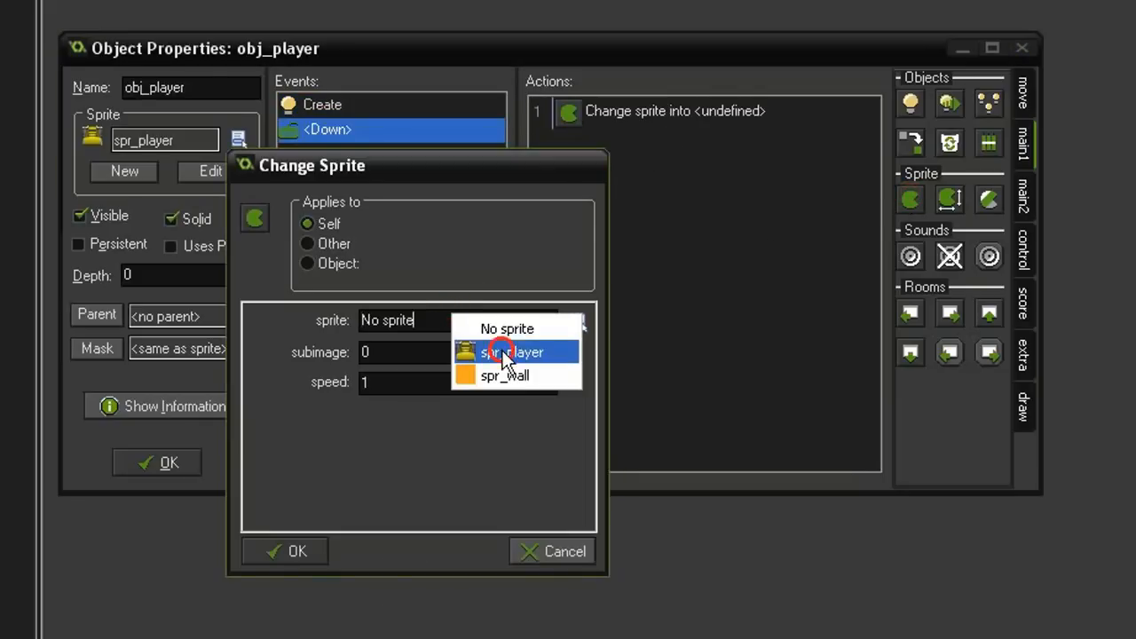
{"action": "left_click", "coordinate": [510, 351]}
{"action": "type", "text": "0"}
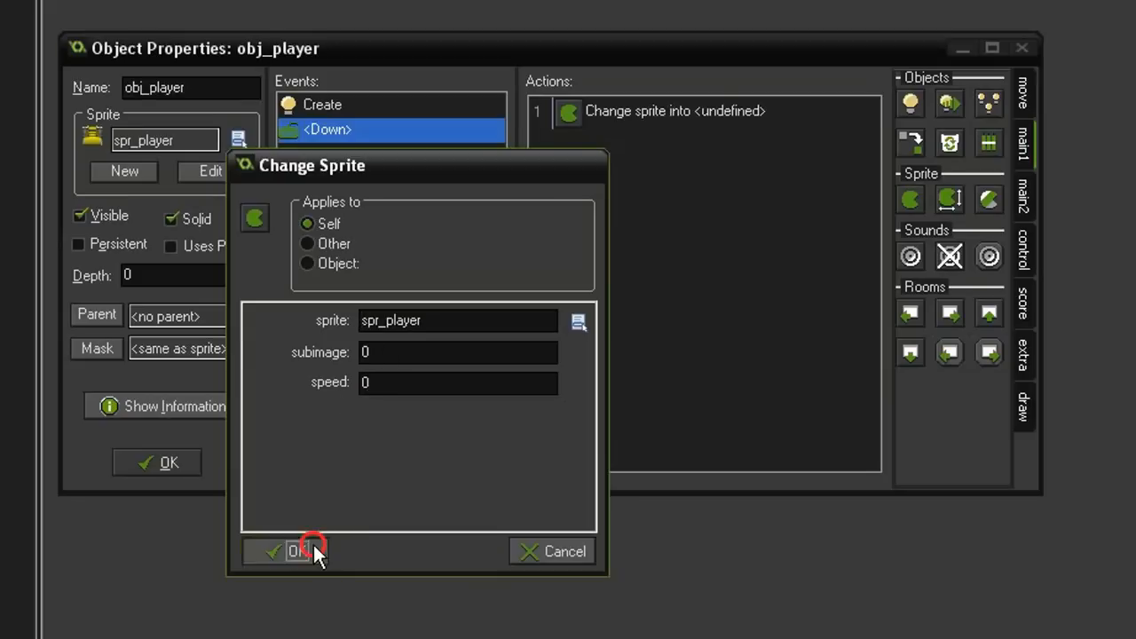
{"action": "left_click", "coordinate": [298, 551]}
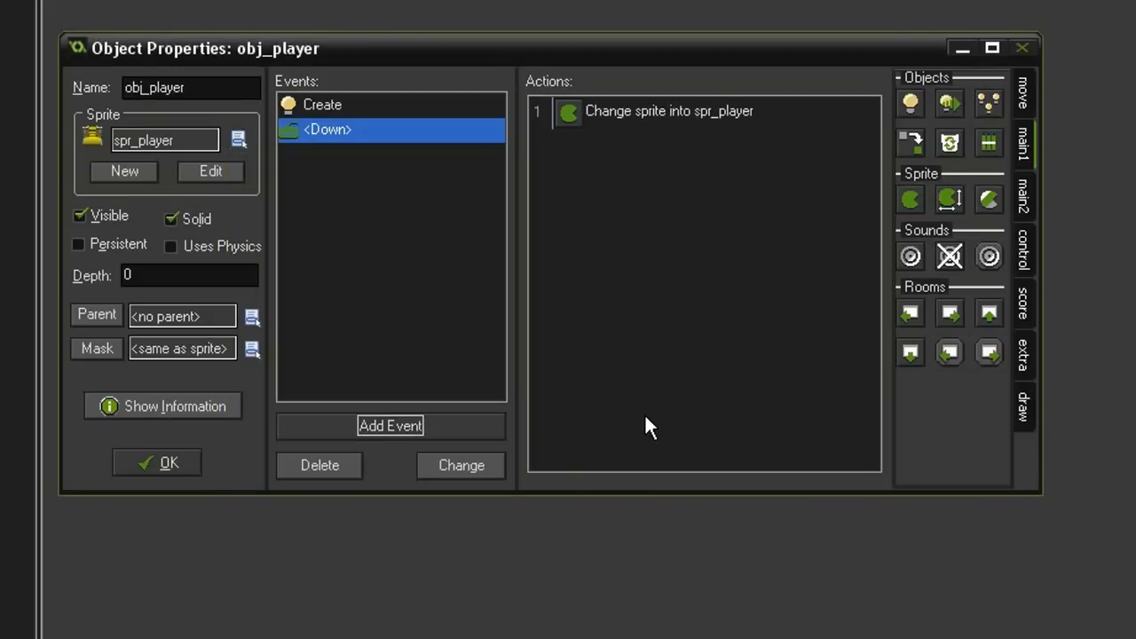
{"action": "mouse_move", "coordinate": [659, 271]}
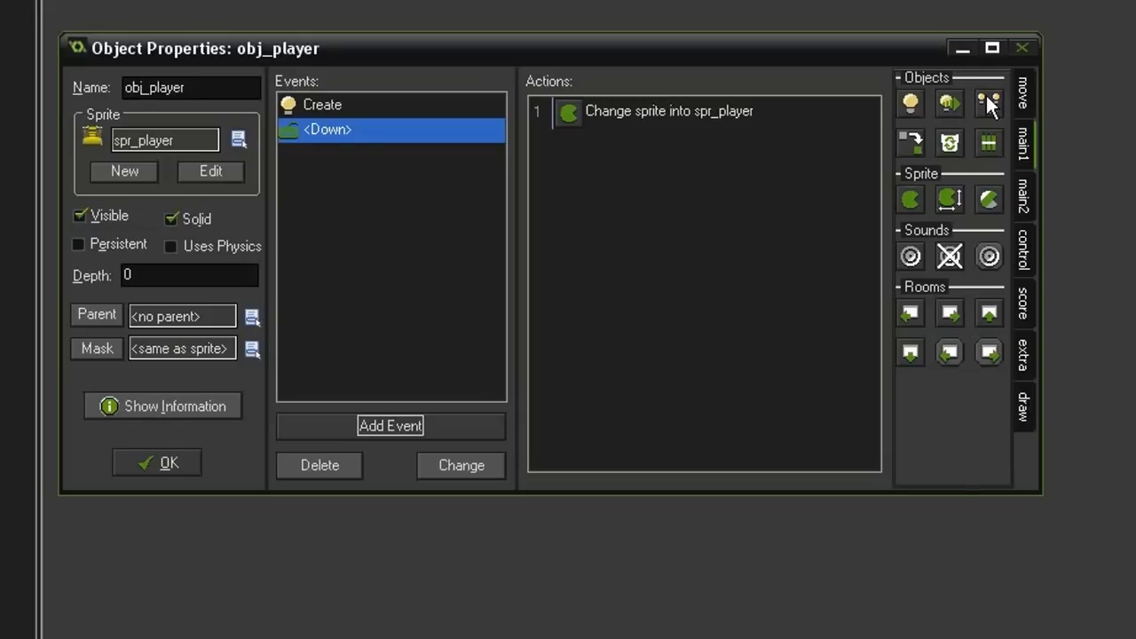
{"action": "left_click", "coordinate": [1024, 93]}
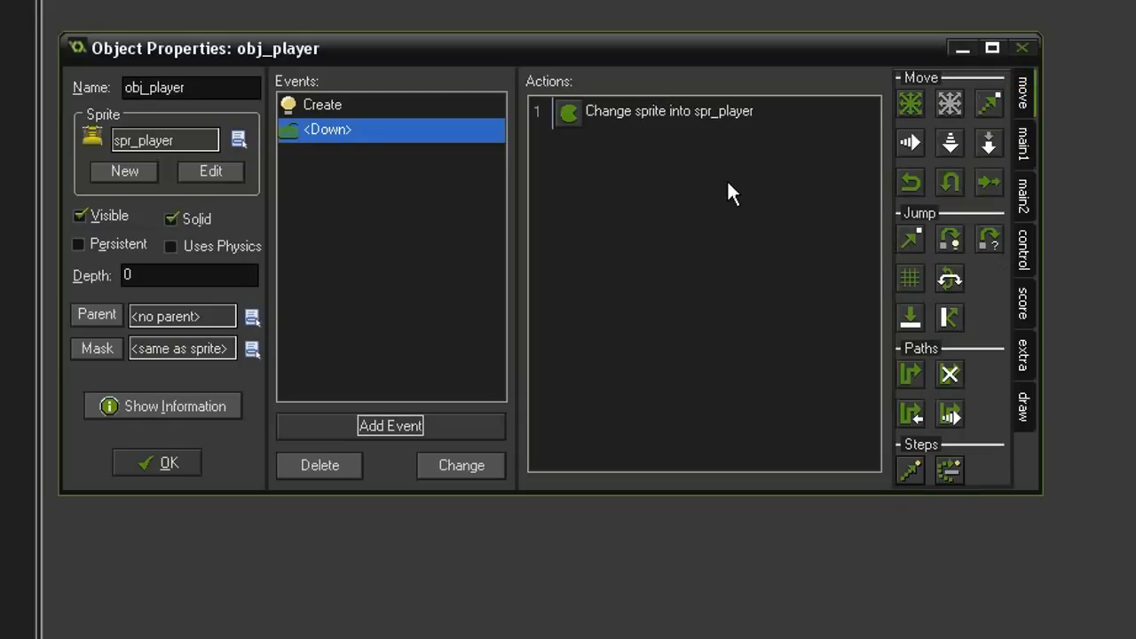
{"action": "mouse_move", "coordinate": [612, 282]}
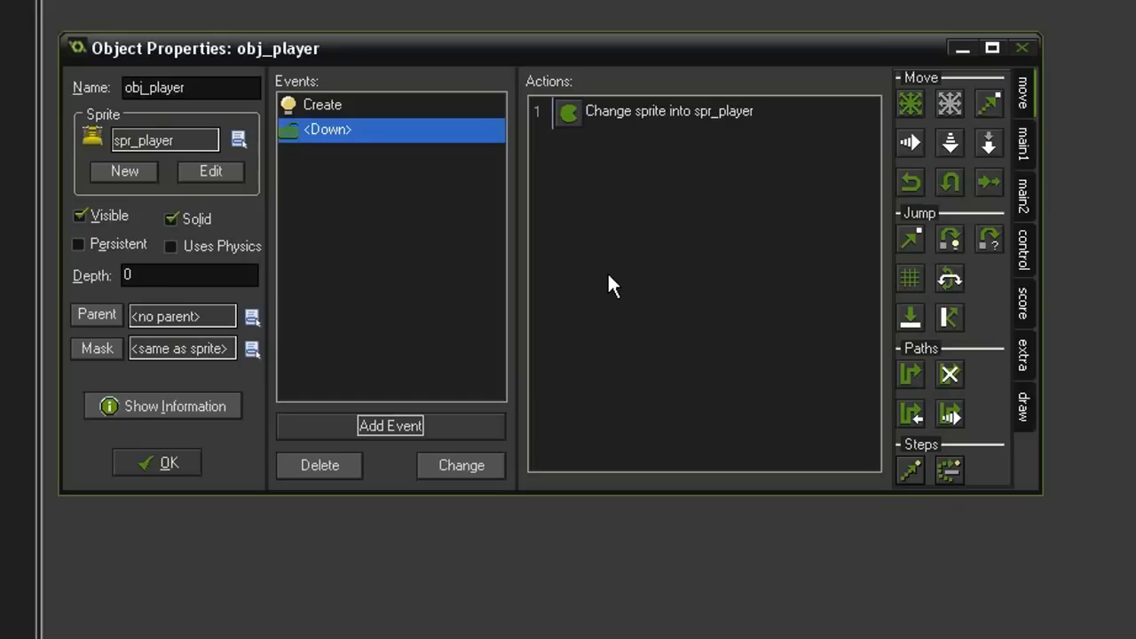
{"action": "mouse_move", "coordinate": [210, 171]}
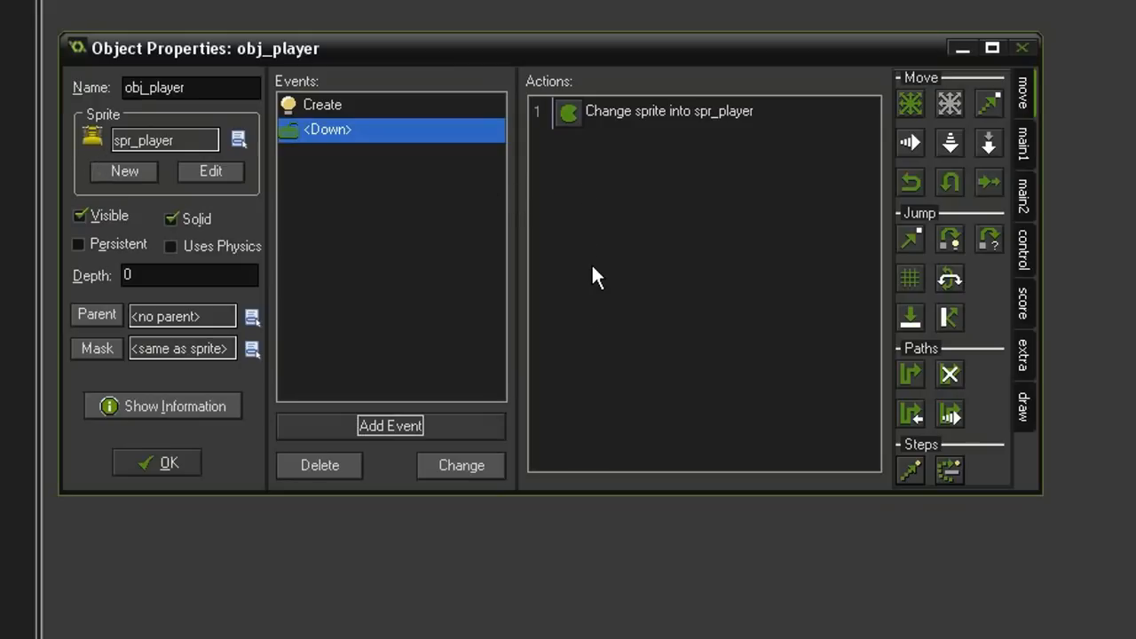
{"action": "mouse_move", "coordinate": [920, 251]}
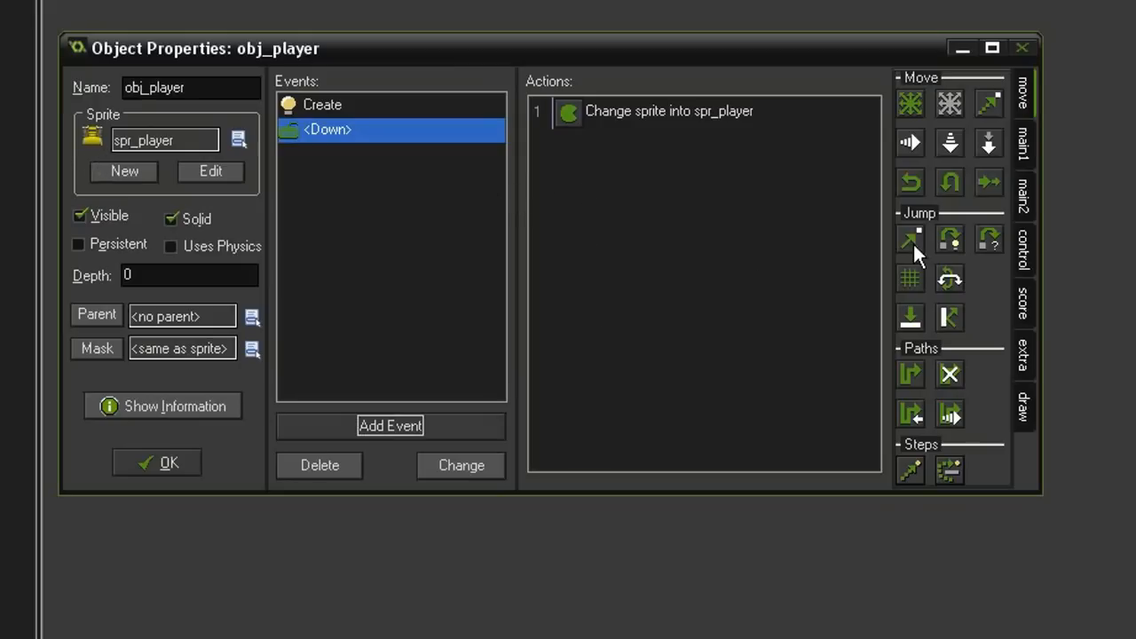
{"action": "mouse_move", "coordinate": [916, 106]}
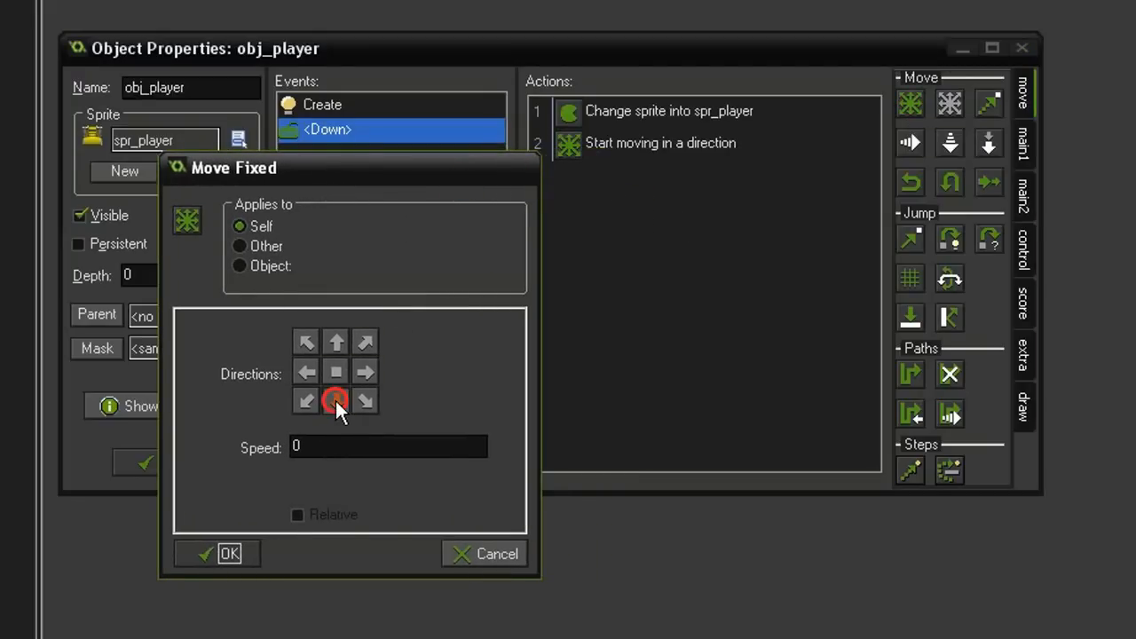
- Add a Move Fixed action heading straight down at speed 4 to the <Down> event
{"action": "left_click", "coordinate": [335, 399]}
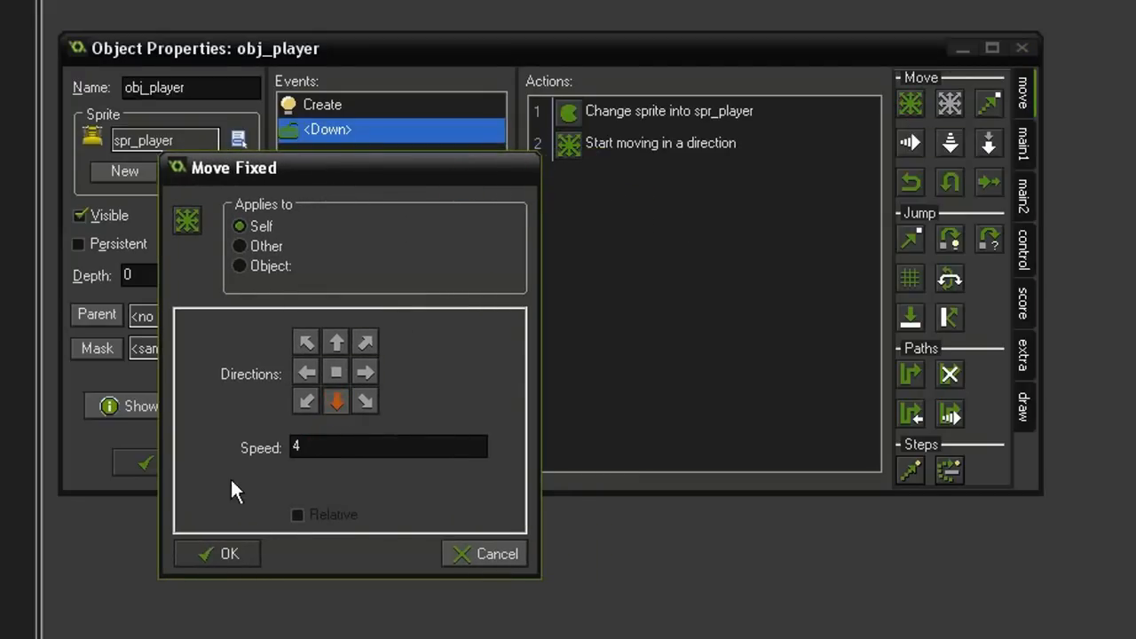
{"action": "left_click", "coordinate": [216, 553]}
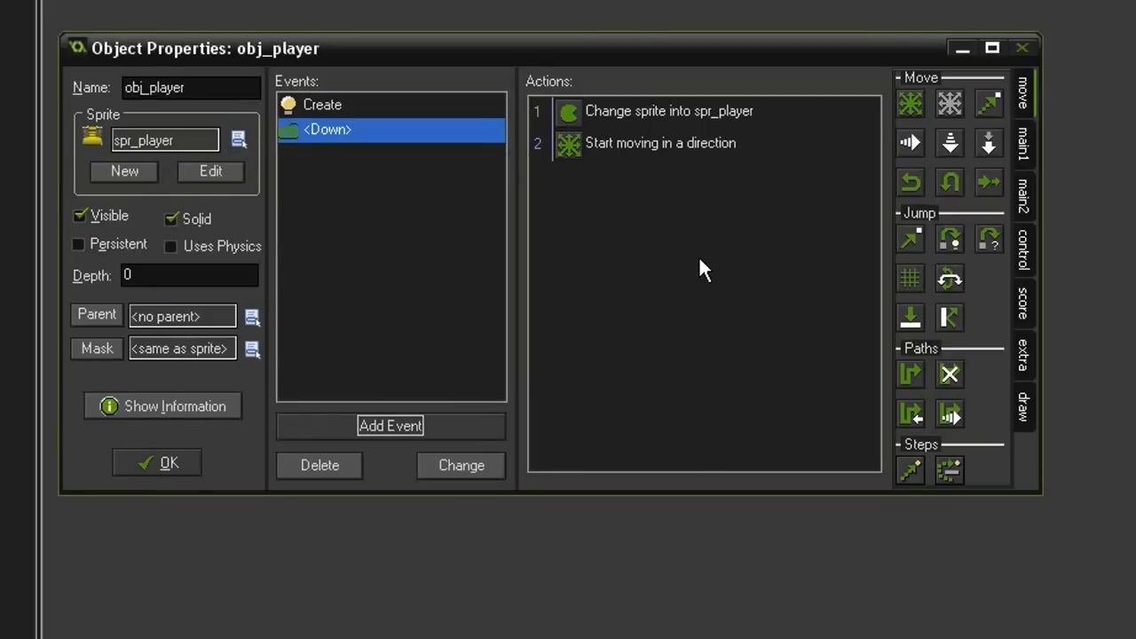
{"action": "mouse_move", "coordinate": [657, 240]}
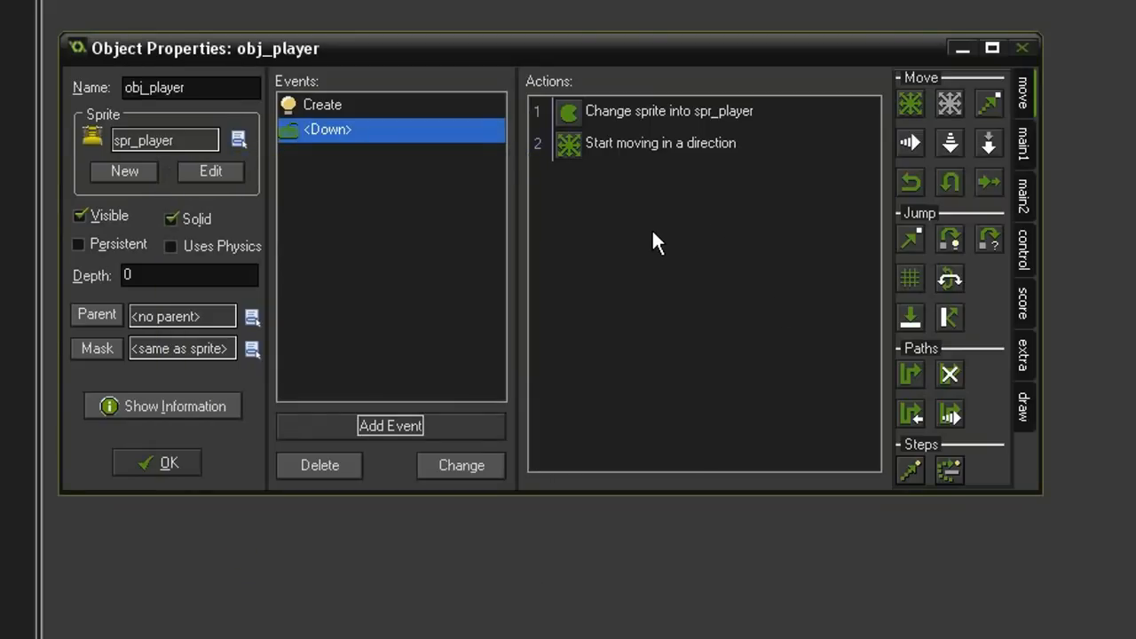
{"action": "mouse_move", "coordinate": [697, 247]}
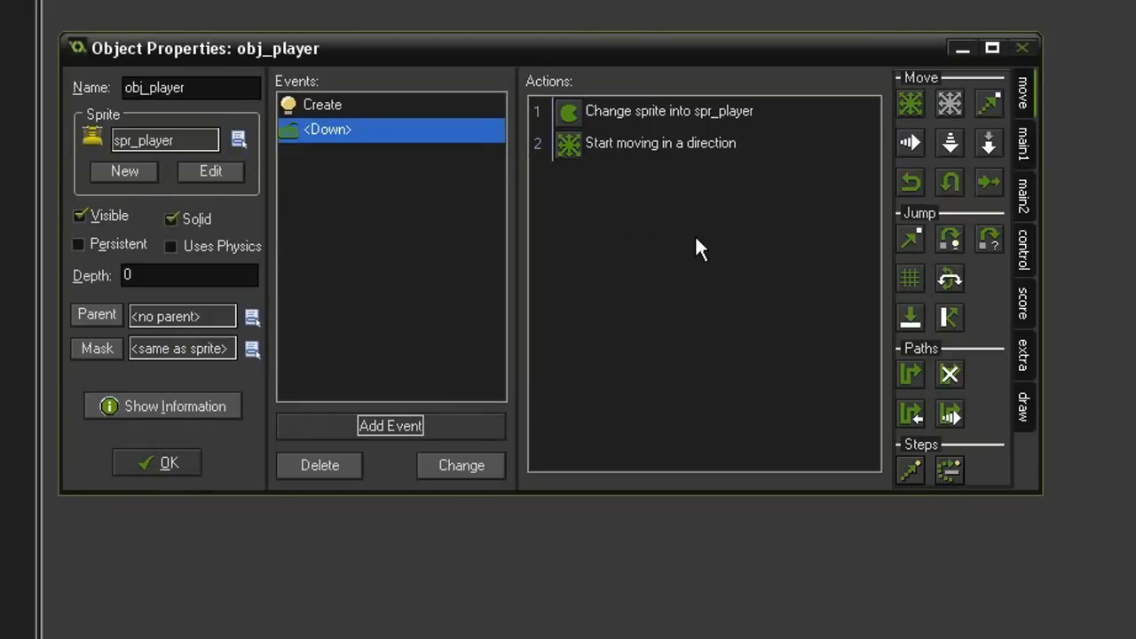
{"action": "mouse_move", "coordinate": [710, 186]}
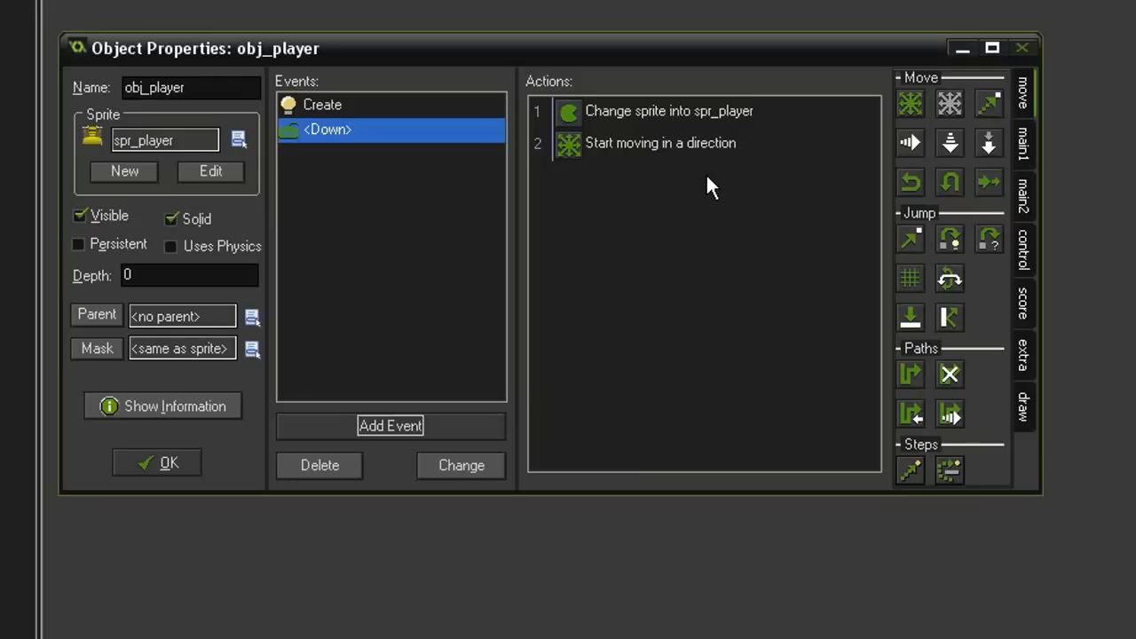
{"action": "mouse_move", "coordinate": [950, 206]}
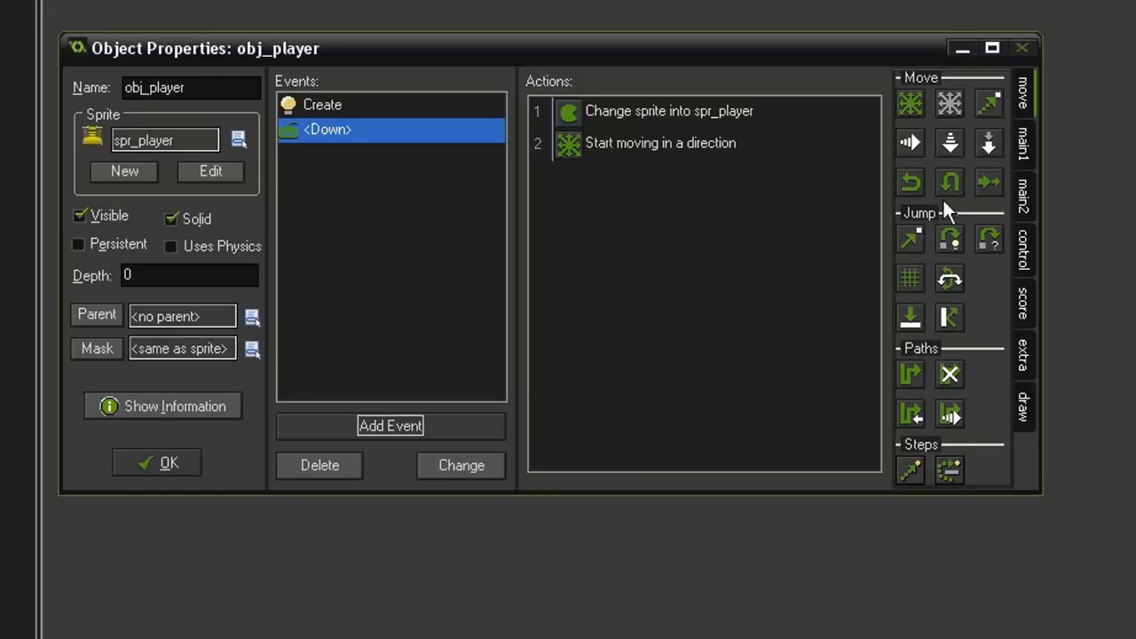
- Insert a grid-alignment check with 32-pixel snap before the <Down> event's movement
{"action": "left_click", "coordinate": [1024, 257]}
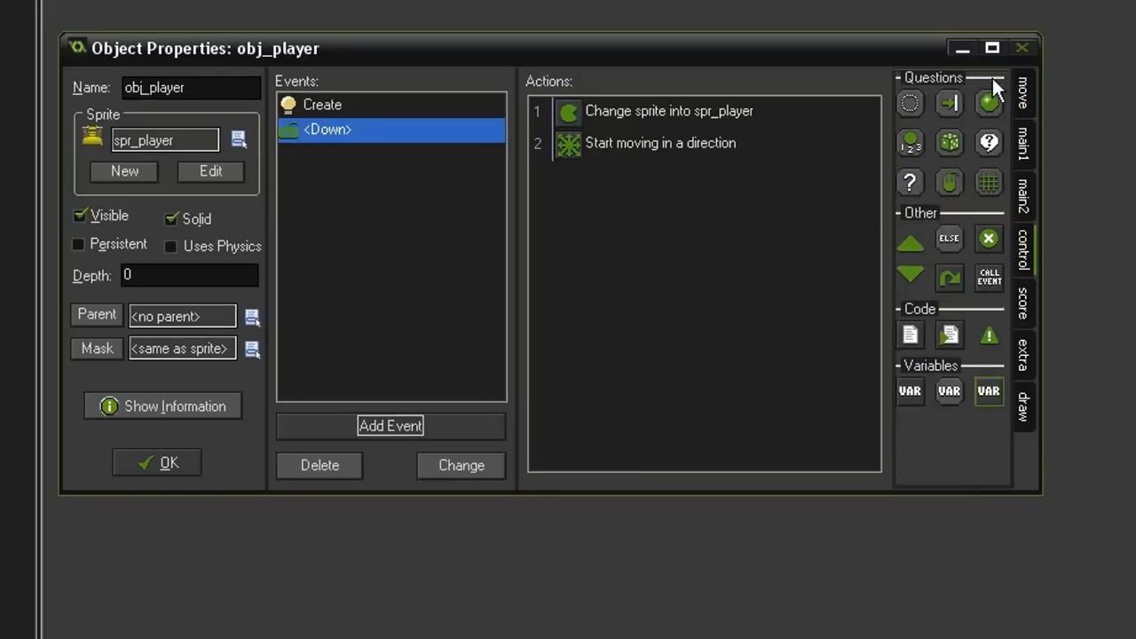
{"action": "mouse_move", "coordinate": [995, 187]}
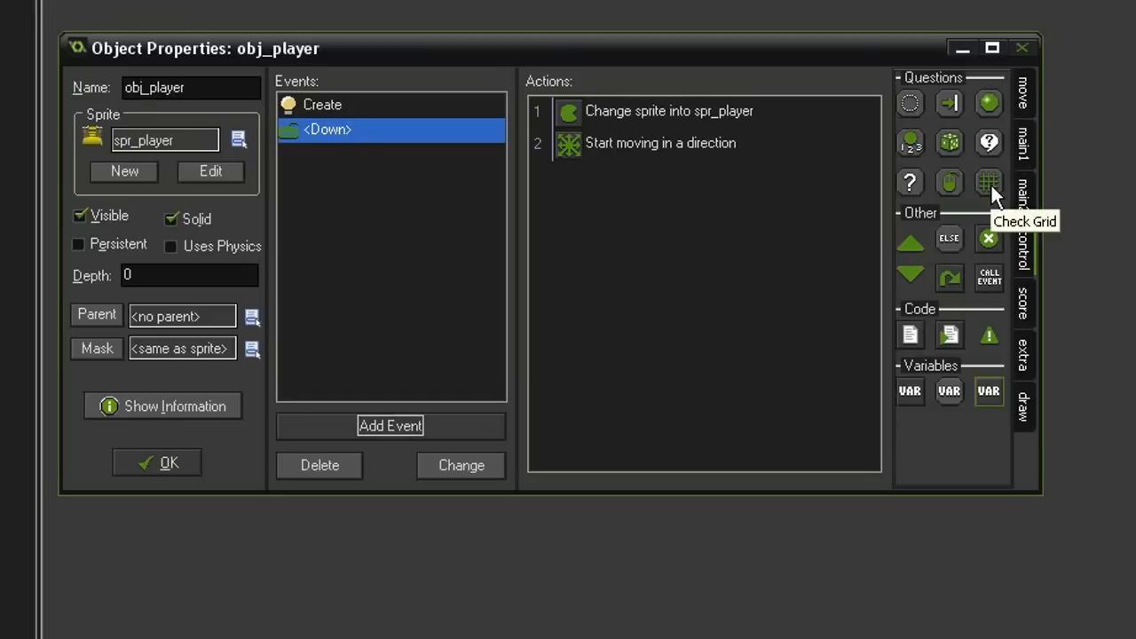
{"action": "mouse_move", "coordinate": [669, 182]}
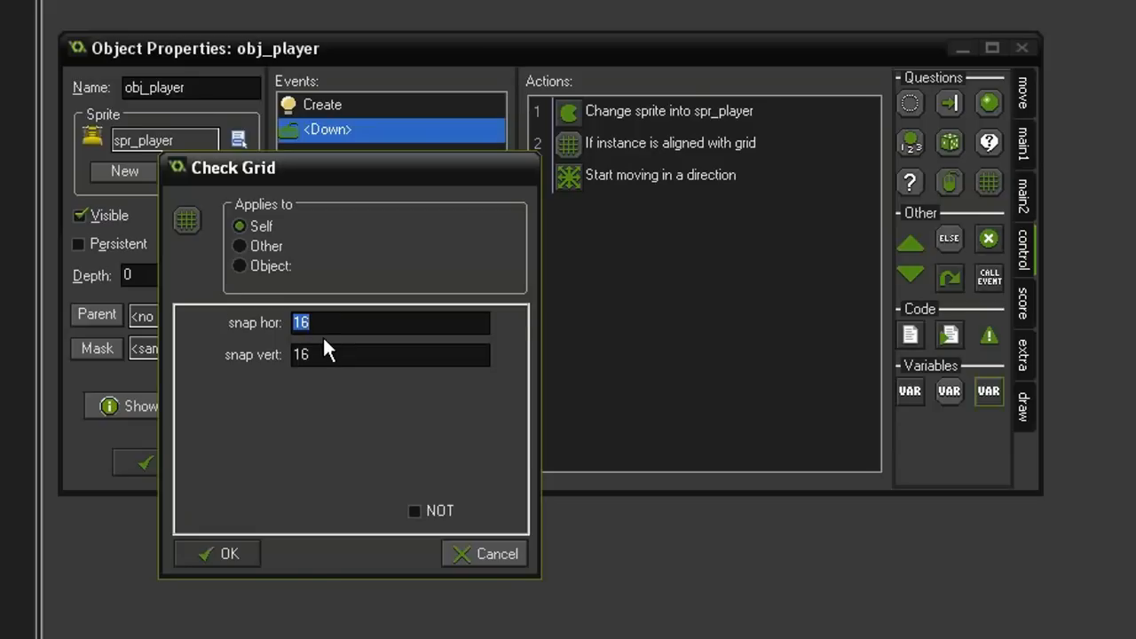
{"action": "mouse_move", "coordinate": [282, 343]}
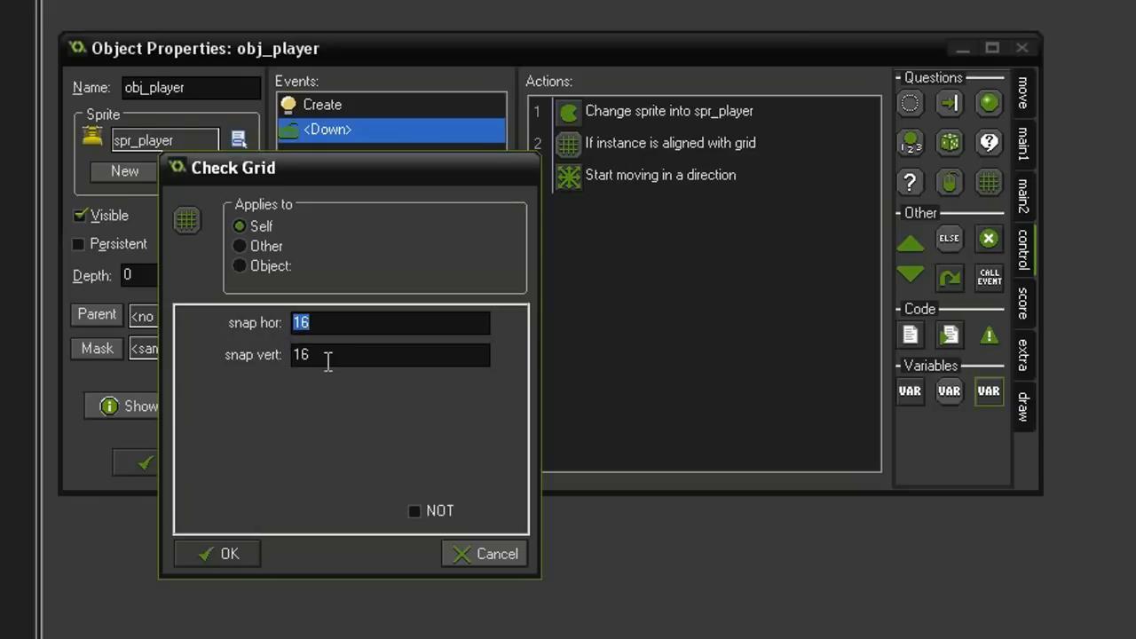
{"action": "type", "text": "32"}
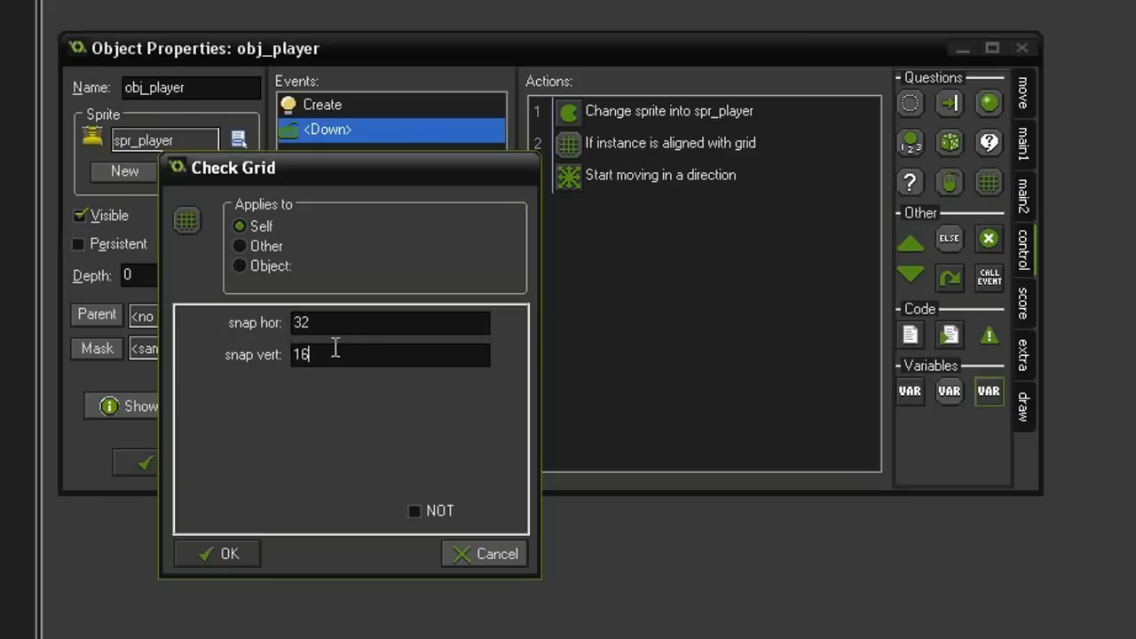
{"action": "left_click", "coordinate": [216, 553]}
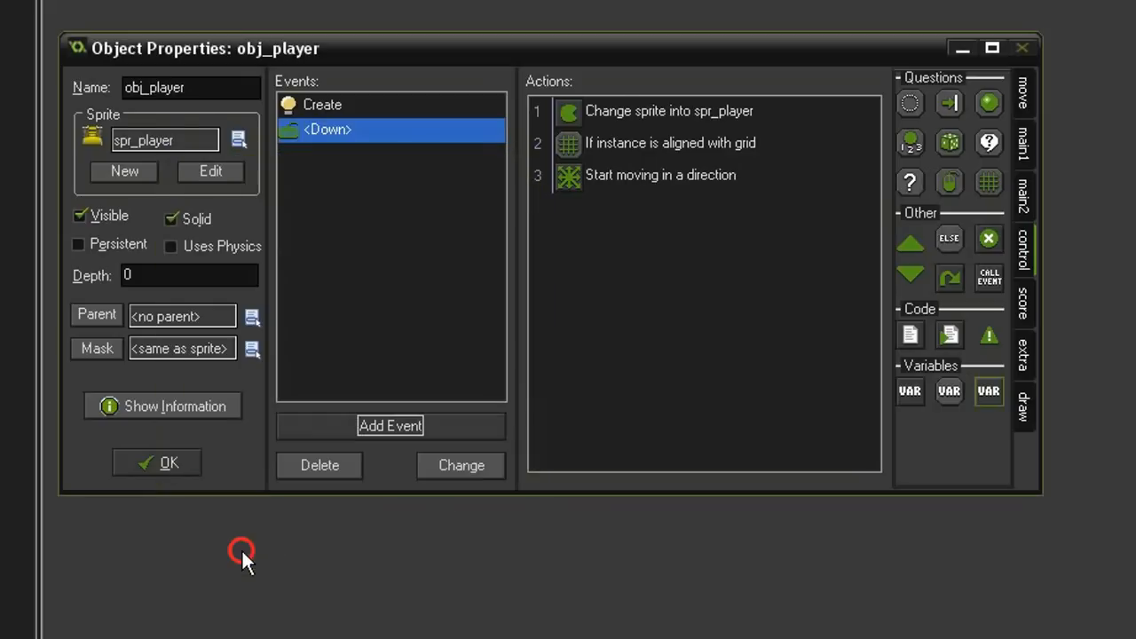
{"action": "mouse_move", "coordinate": [674, 183]}
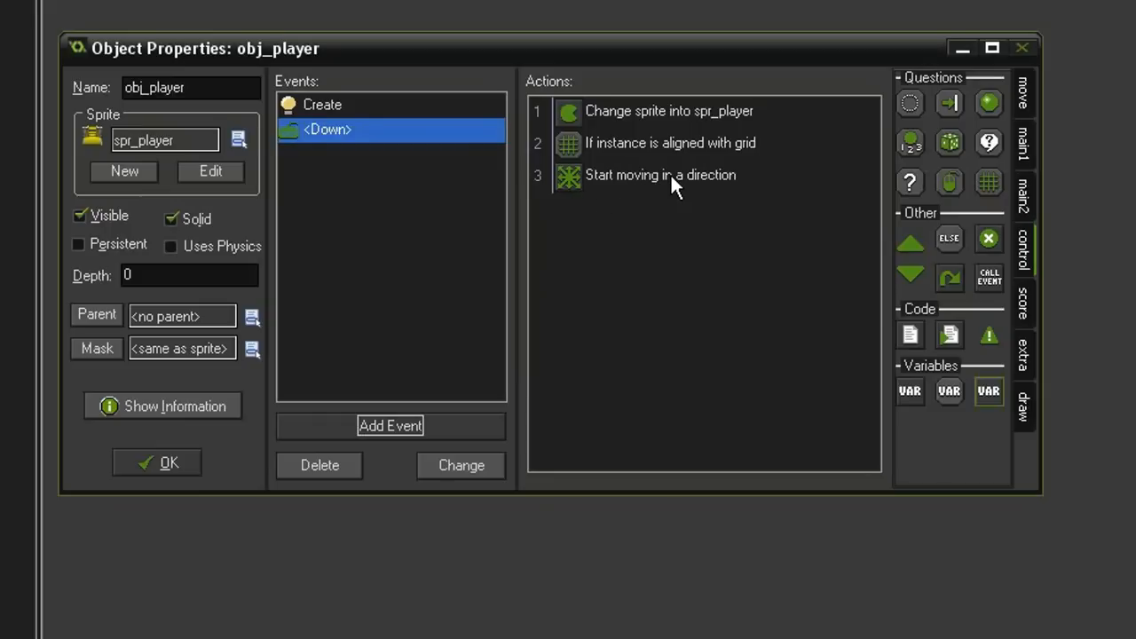
{"action": "mouse_move", "coordinate": [705, 151]}
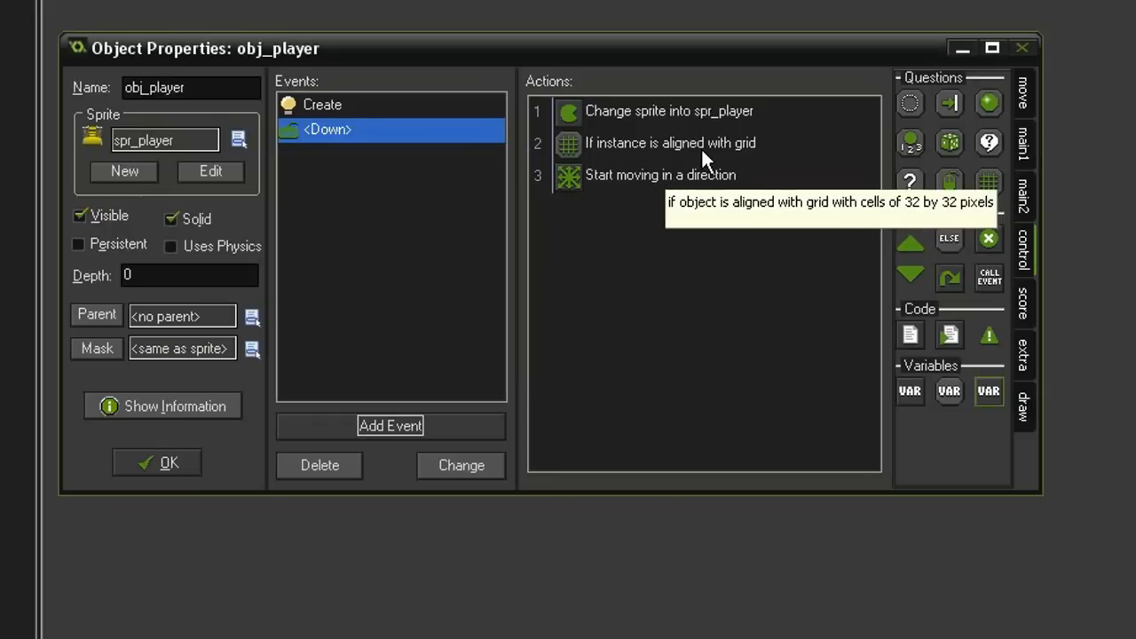
{"action": "mouse_move", "coordinate": [671, 242]}
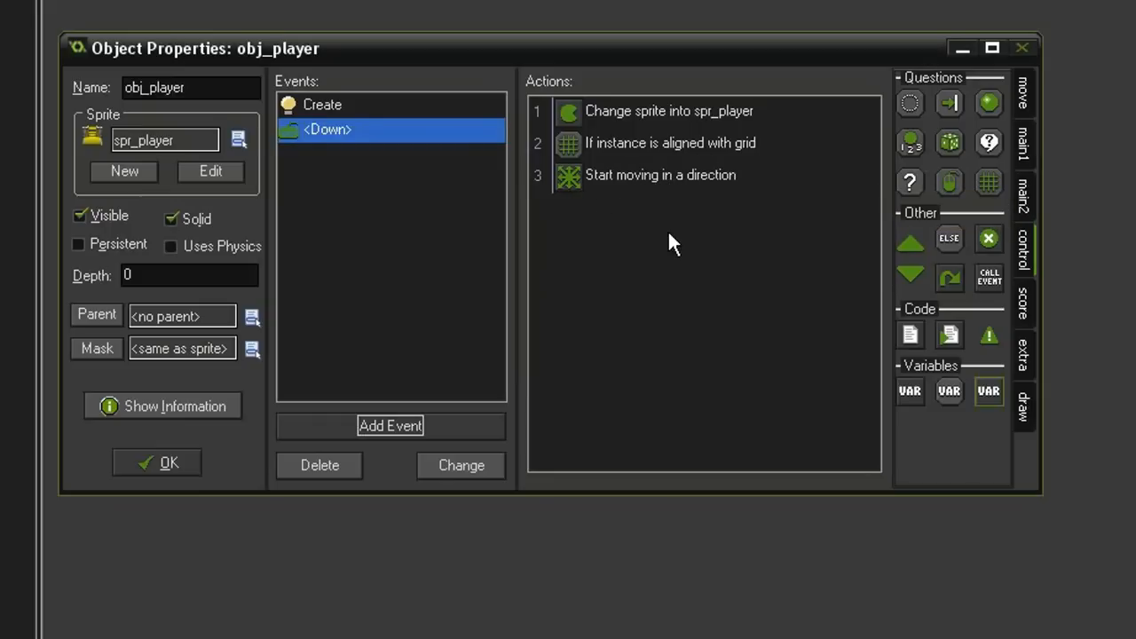
{"action": "mouse_move", "coordinate": [242, 164]}
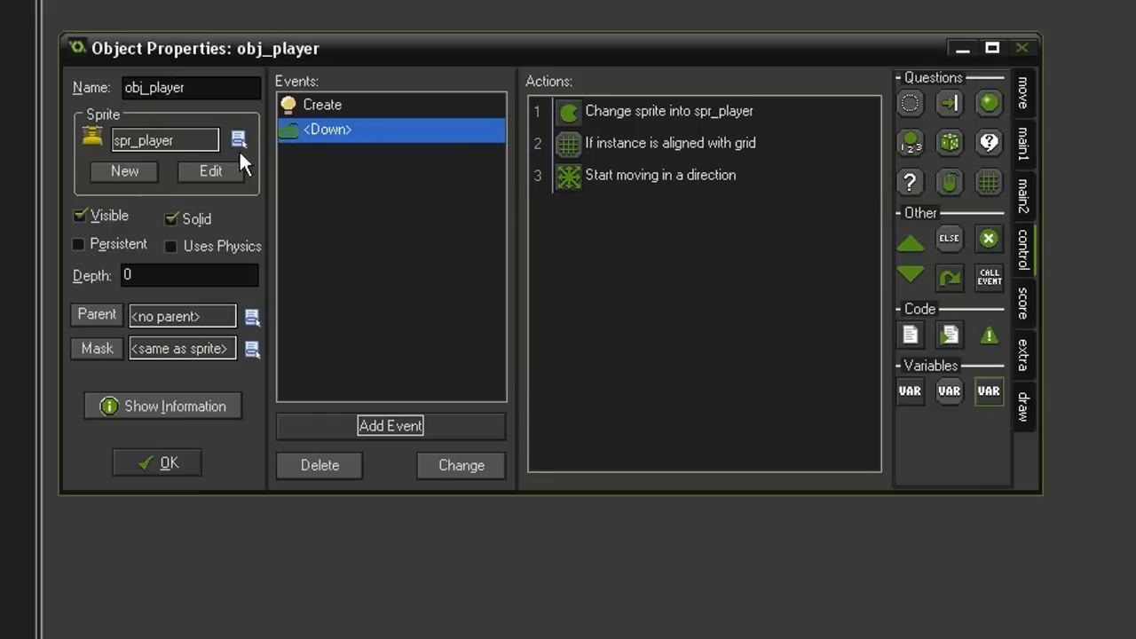
{"action": "mouse_move", "coordinate": [657, 186]}
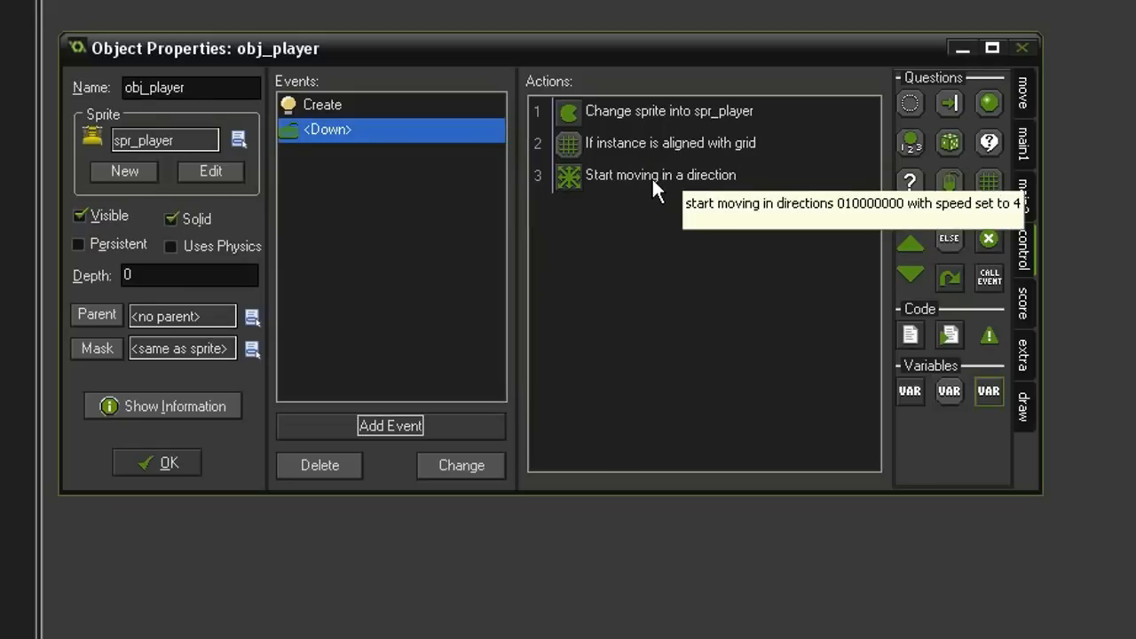
{"action": "mouse_move", "coordinate": [599, 147]}
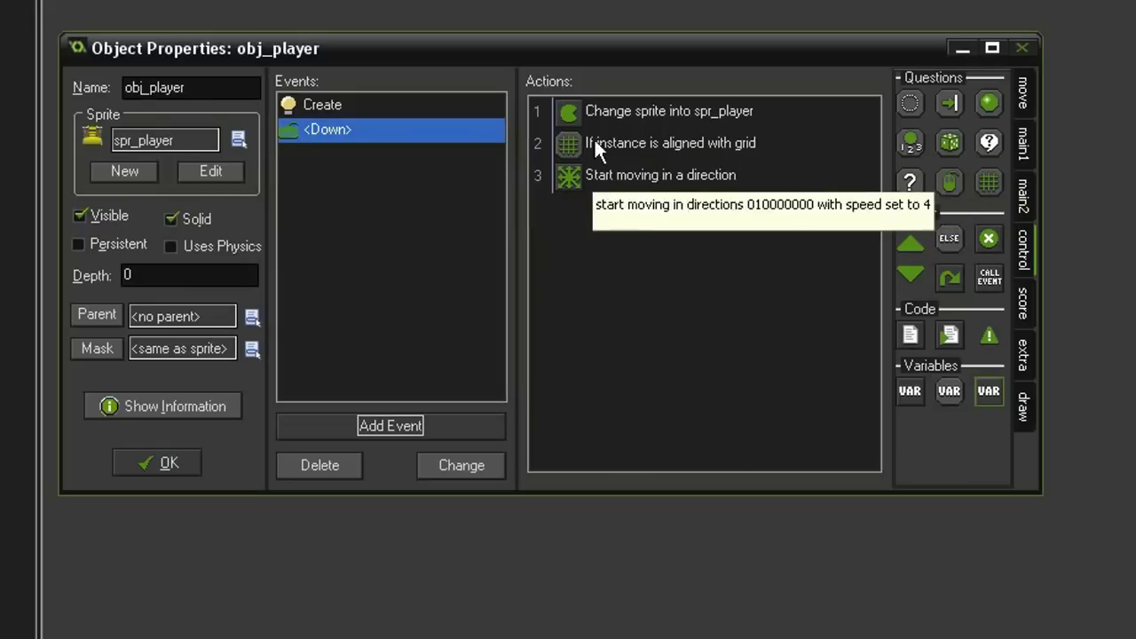
{"action": "mouse_move", "coordinate": [648, 215]}
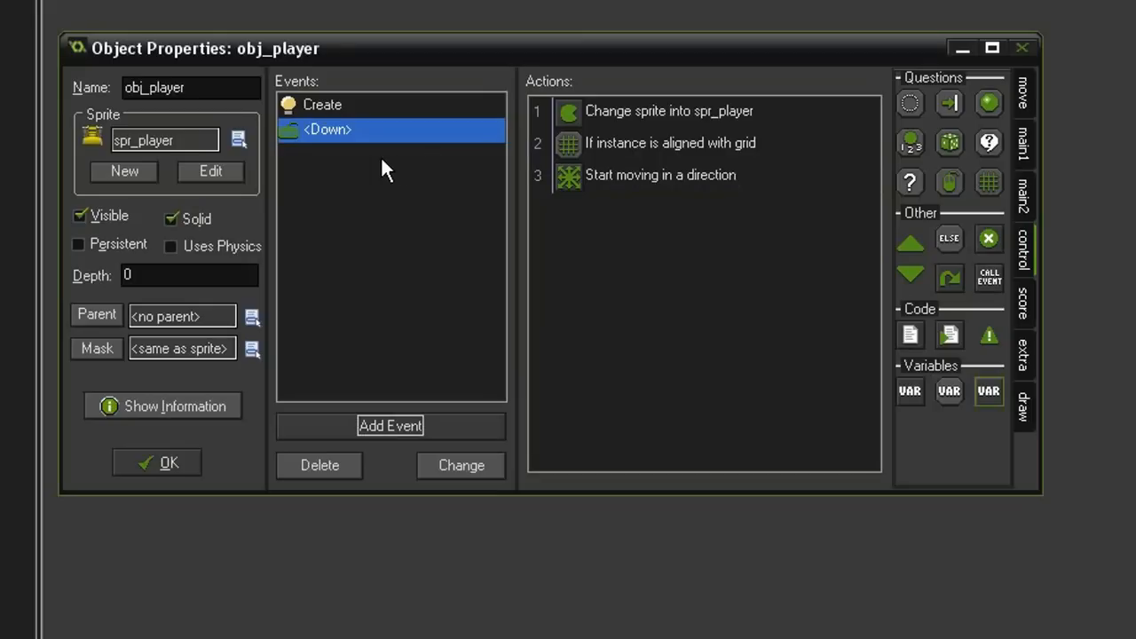
{"action": "mouse_move", "coordinate": [326, 140]}
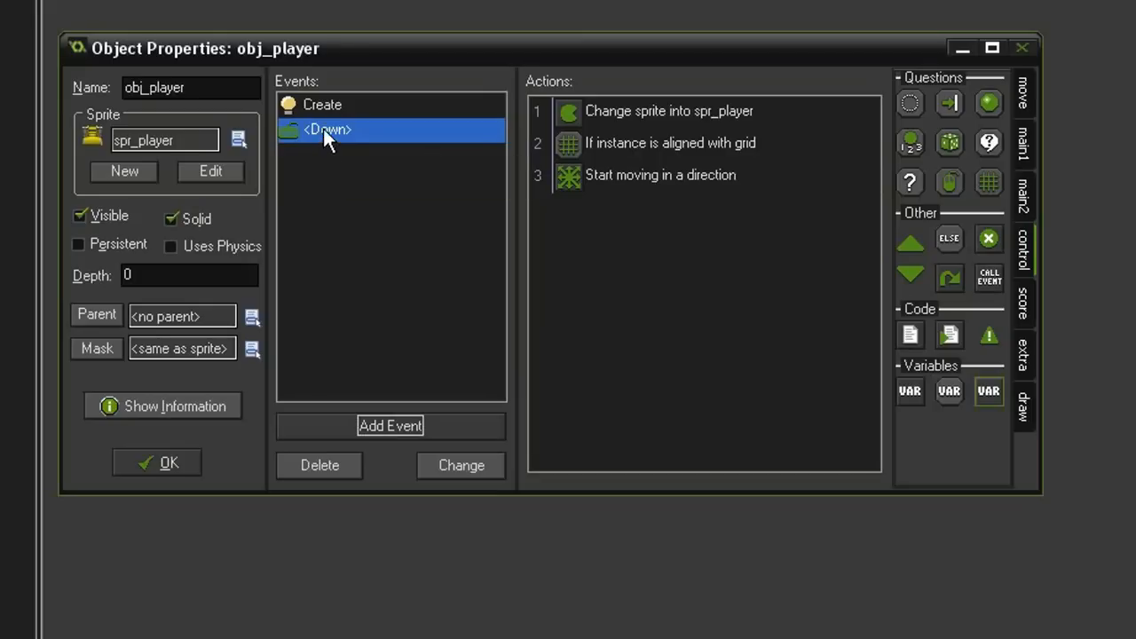
- Duplicate the <Down> event into Up, Left and Right keyboard events
{"action": "left_click", "coordinate": [390, 426]}
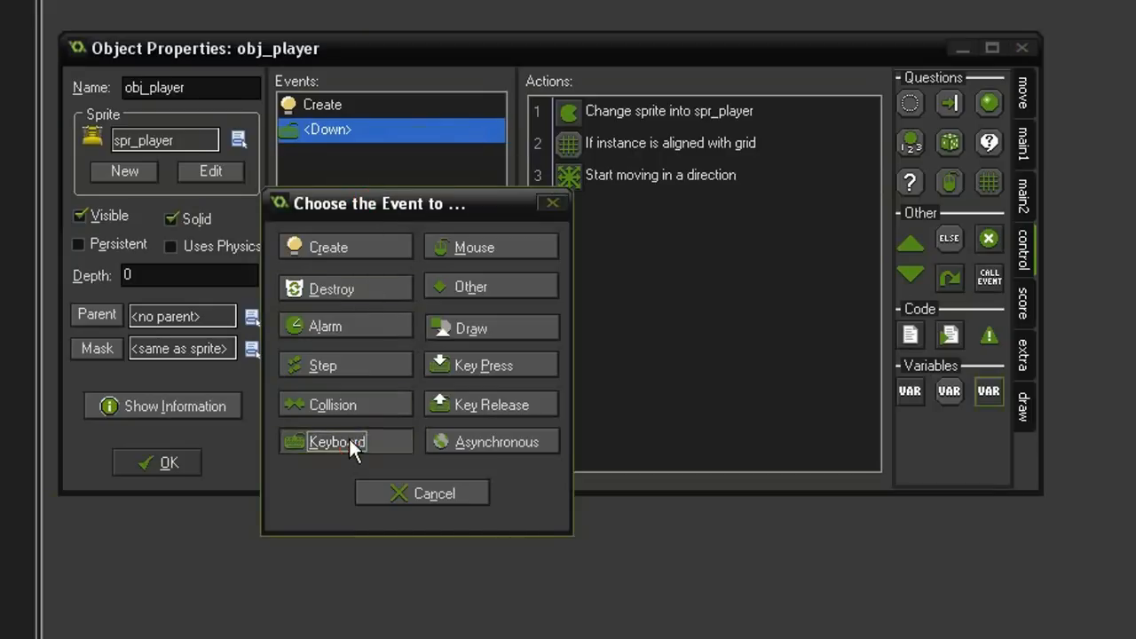
{"action": "left_click", "coordinate": [335, 441]}
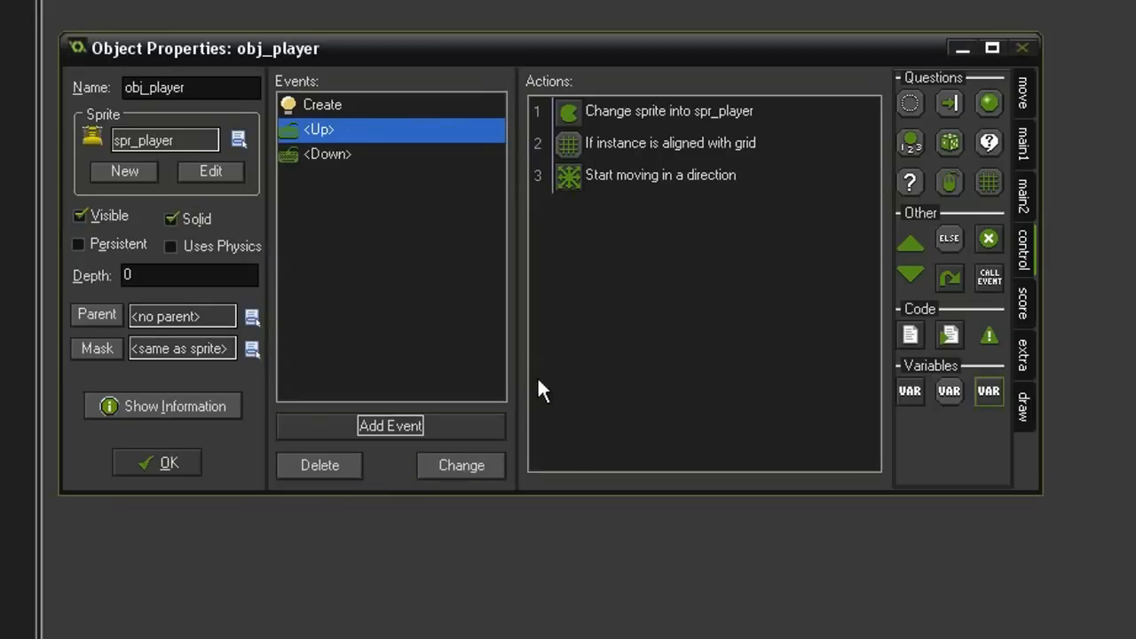
{"action": "right_click", "coordinate": [328, 154]}
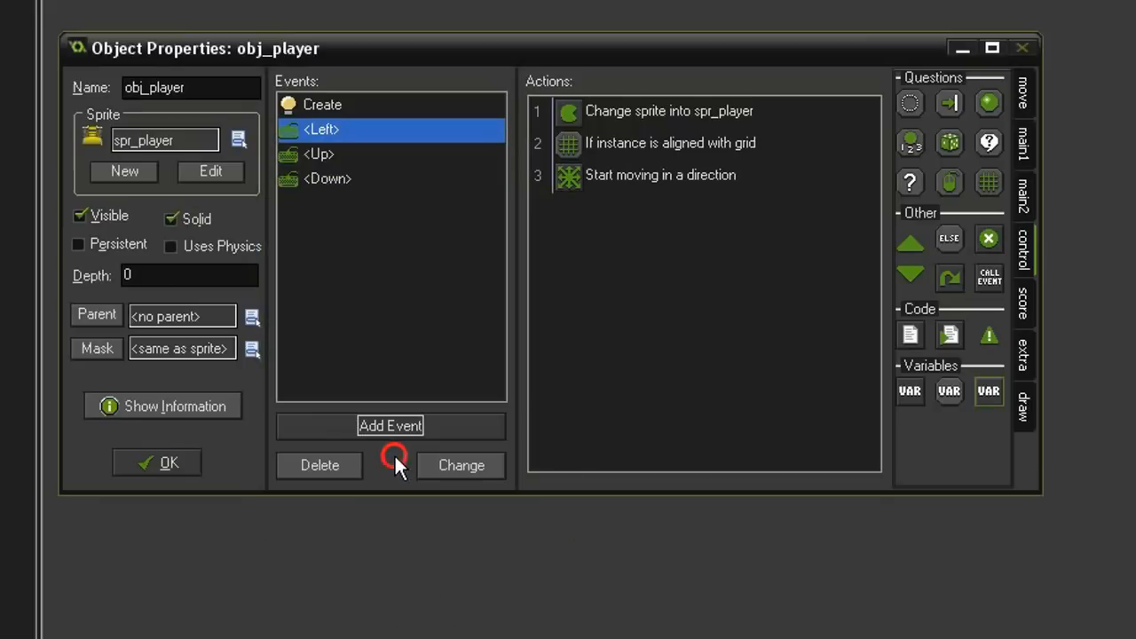
{"action": "left_click", "coordinate": [390, 426]}
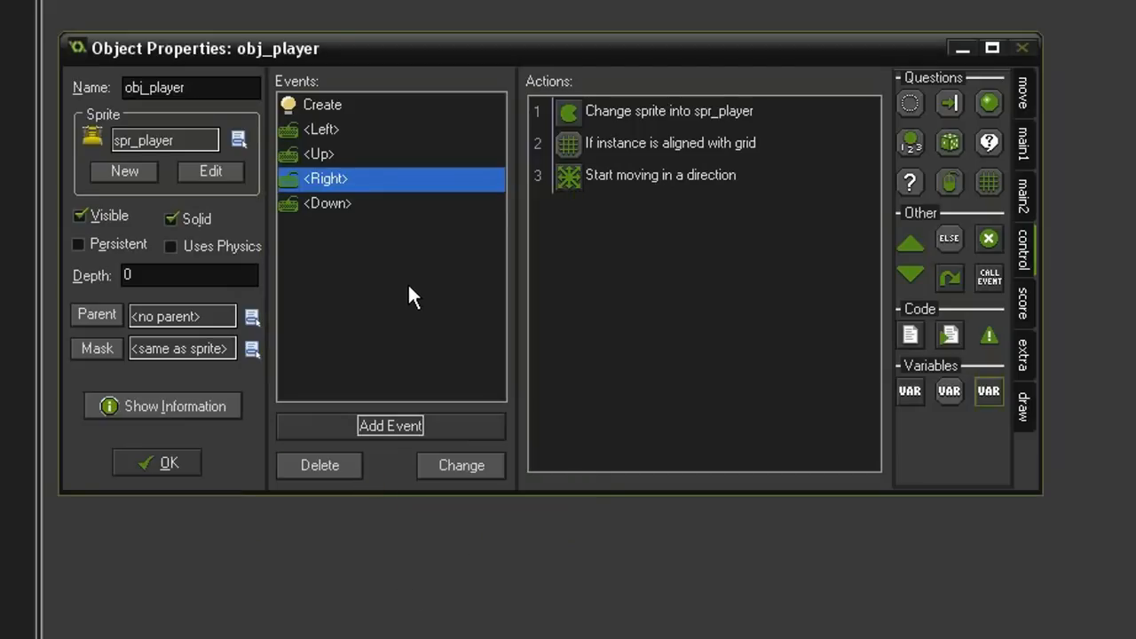
{"action": "mouse_move", "coordinate": [360, 167]}
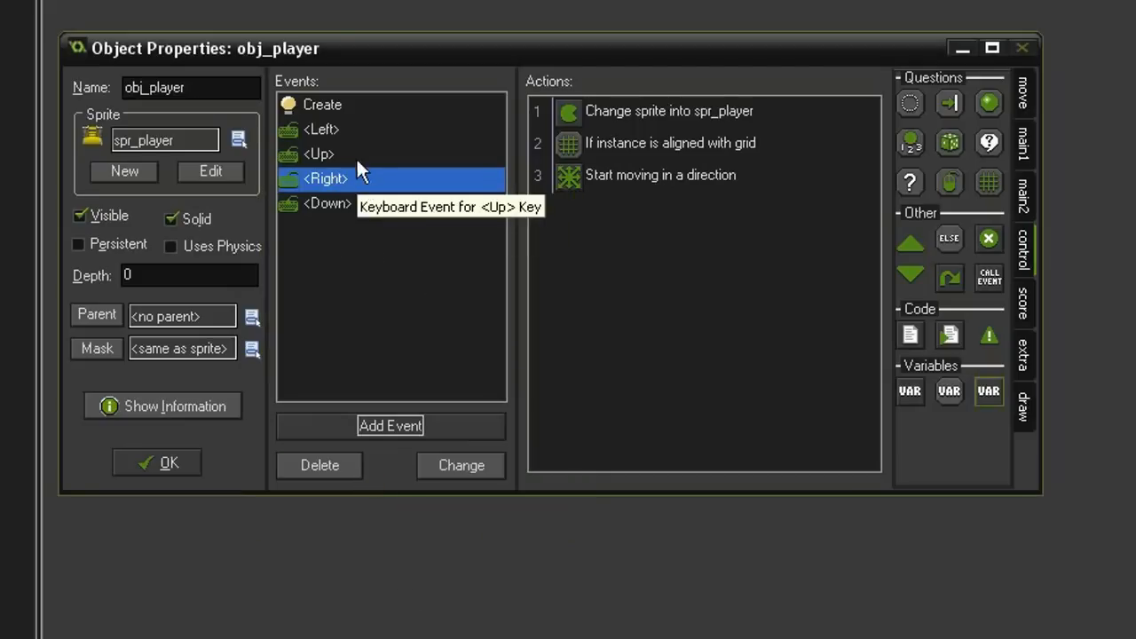
{"action": "mouse_move", "coordinate": [435, 189]}
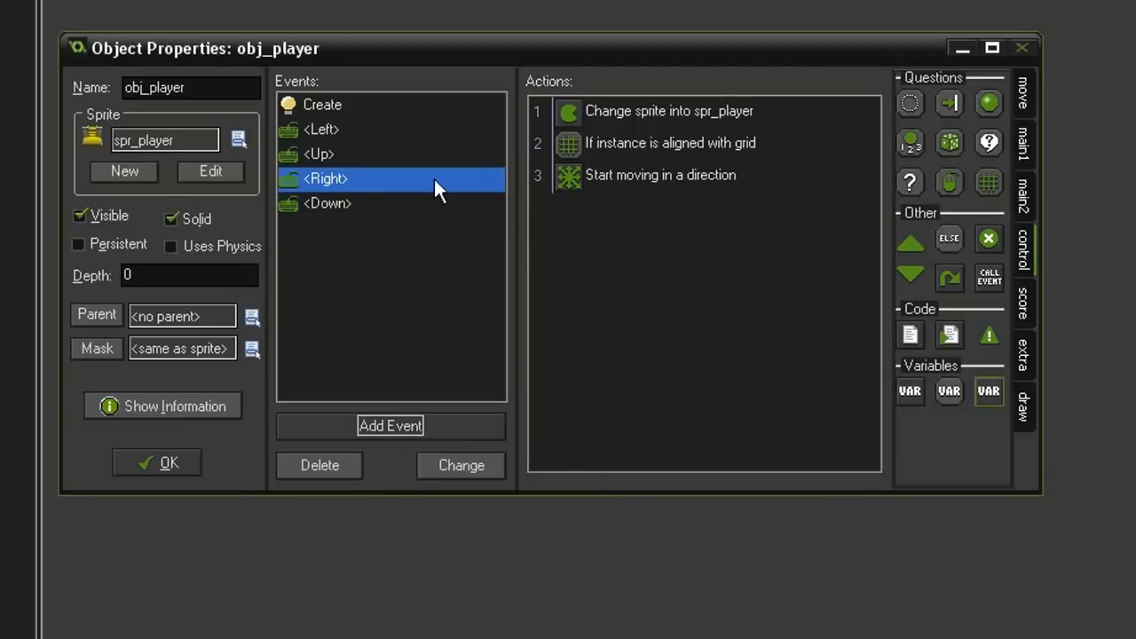
- Set the <Right> event's sprite subimage to 3 and movement direction to right
{"action": "double_click", "coordinate": [668, 111]}
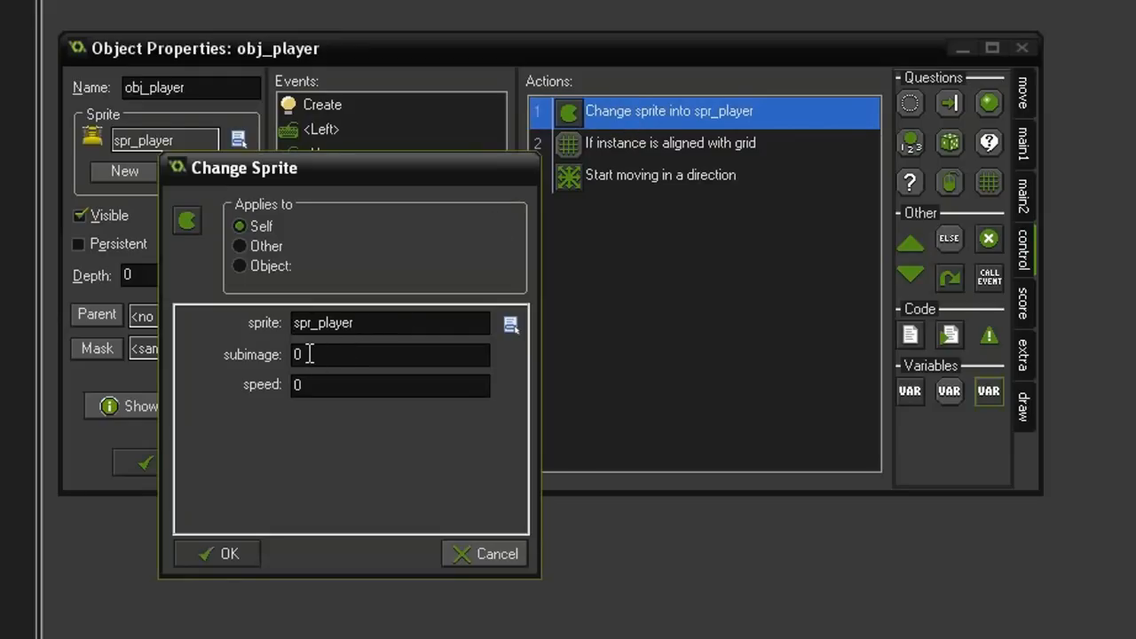
{"action": "type", "text": "3"}
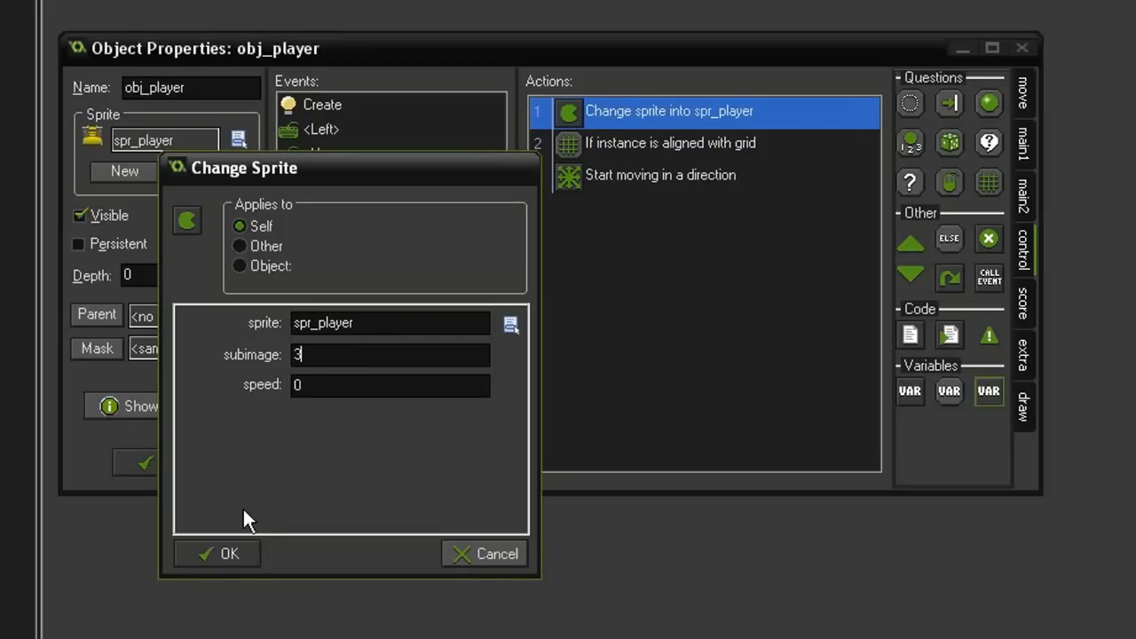
{"action": "left_click", "coordinate": [217, 553]}
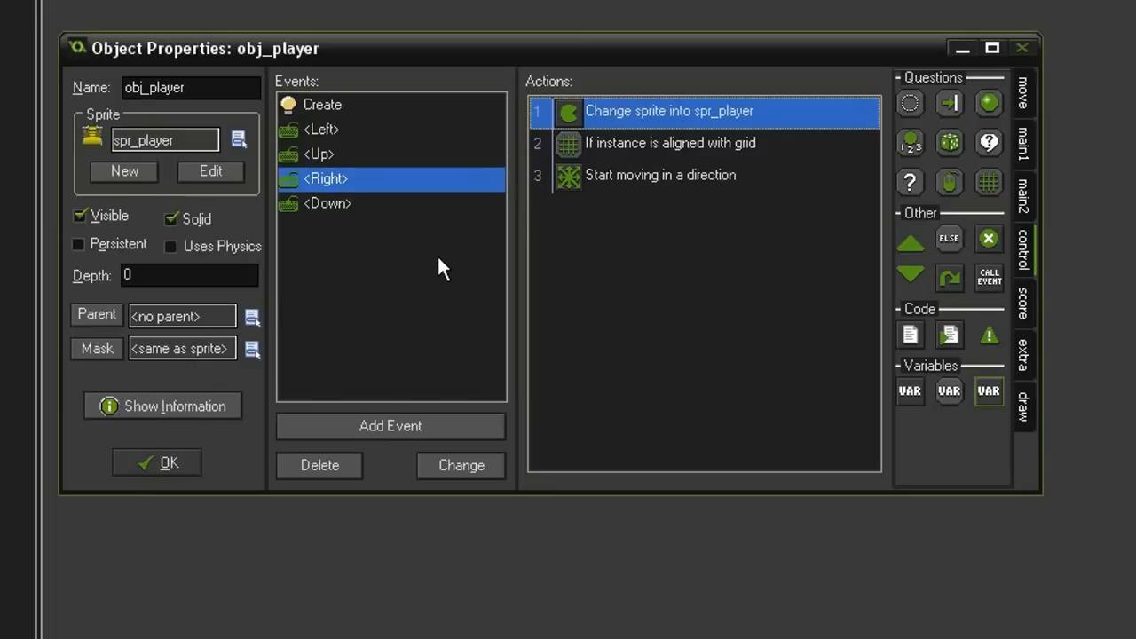
{"action": "double_click", "coordinate": [659, 175]}
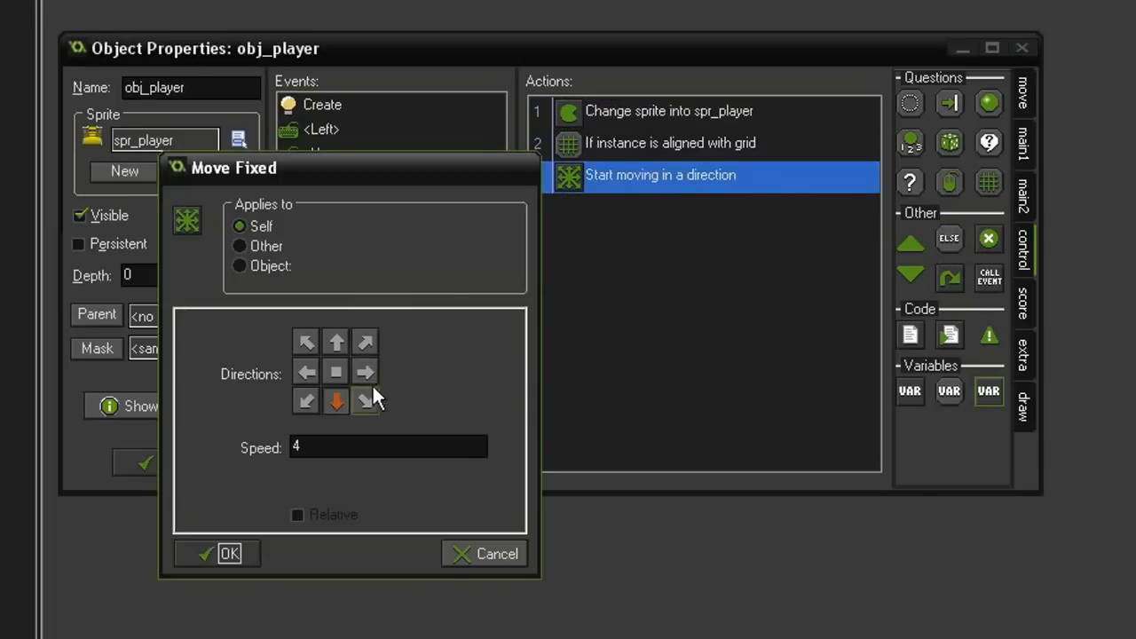
{"action": "left_click", "coordinate": [227, 553]}
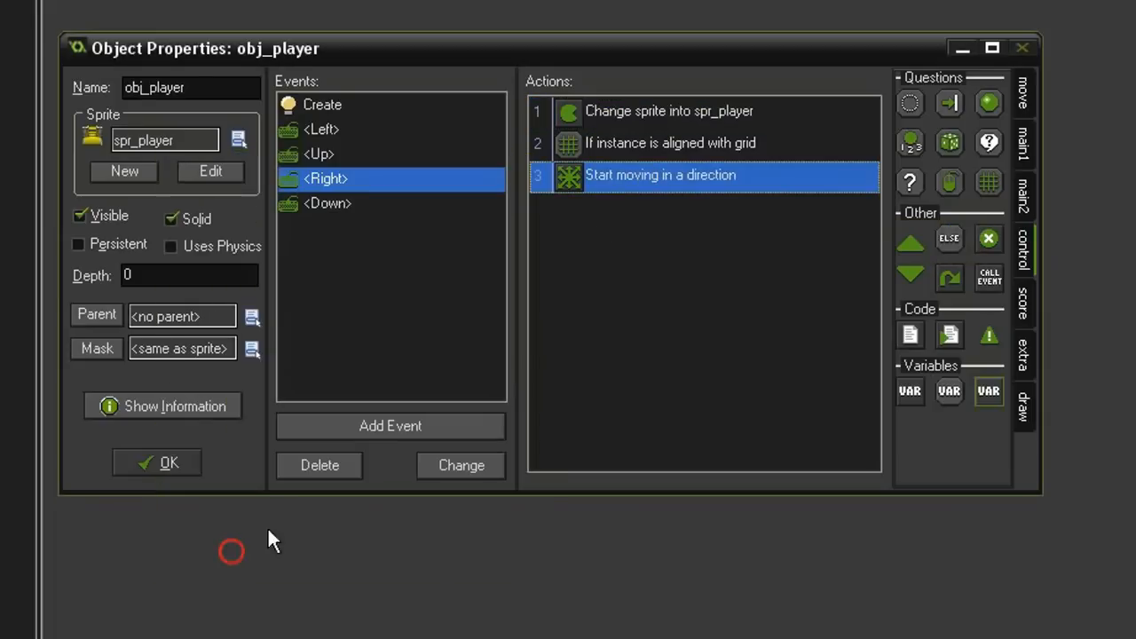
- Set the <Up> event's sprite subimage to 1 and movement direction to up
{"action": "left_click", "coordinate": [319, 154]}
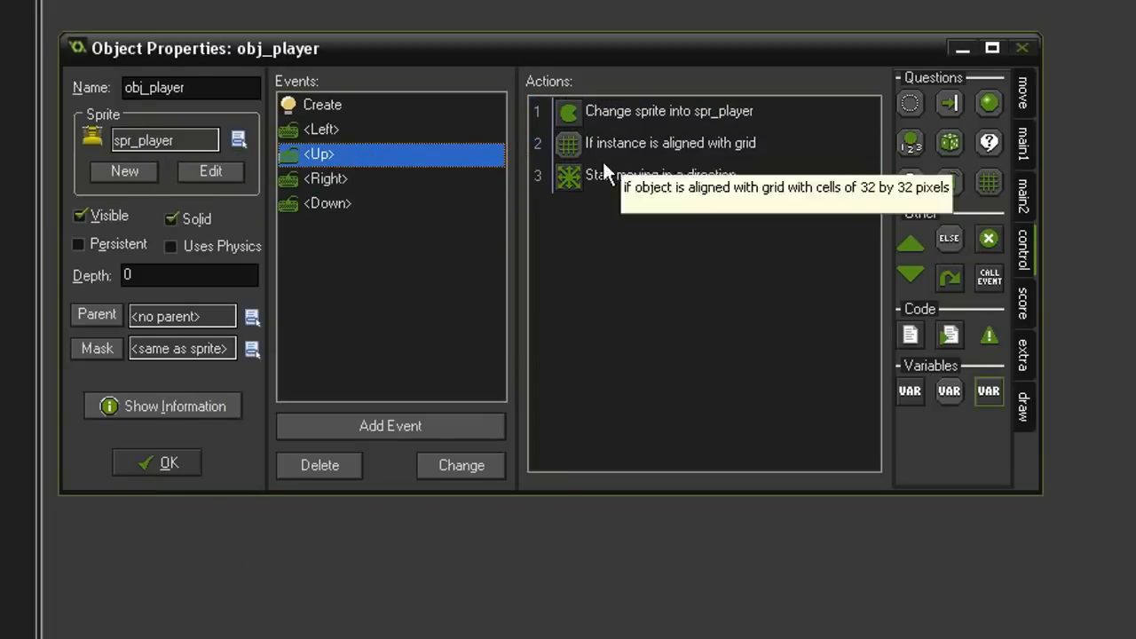
{"action": "double_click", "coordinate": [669, 111]}
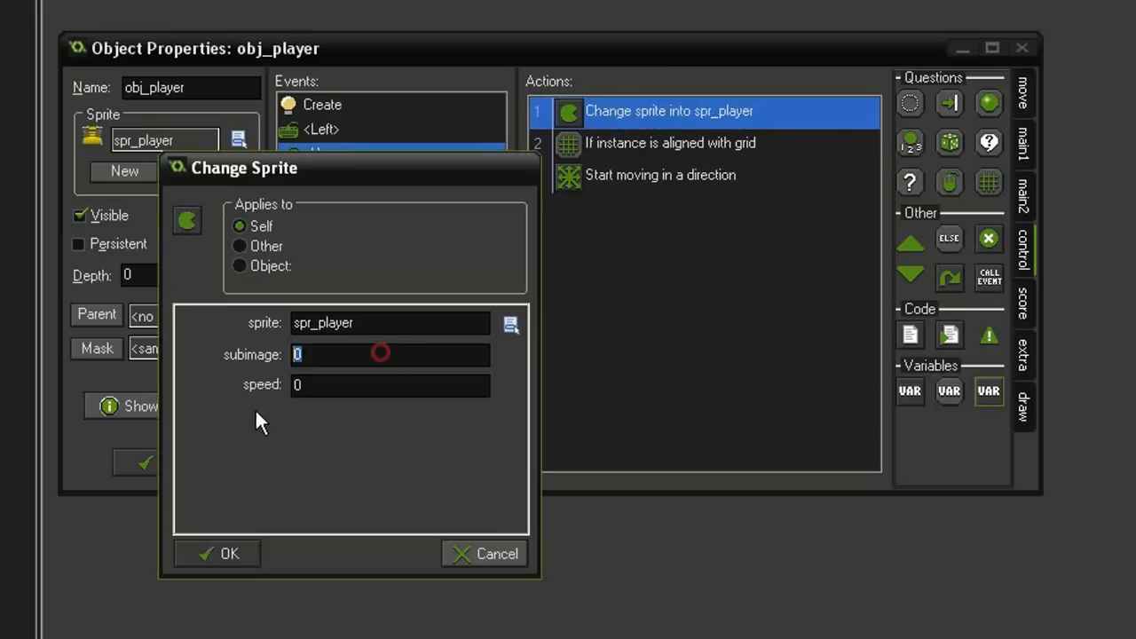
{"action": "type", "text": "1"}
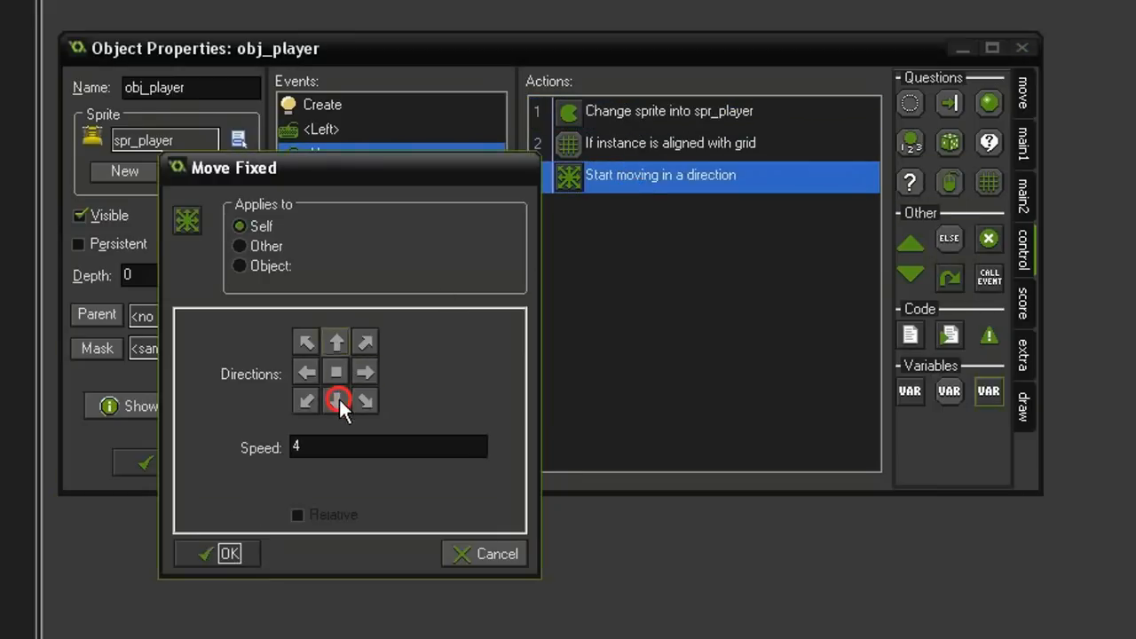
{"action": "left_click", "coordinate": [227, 553]}
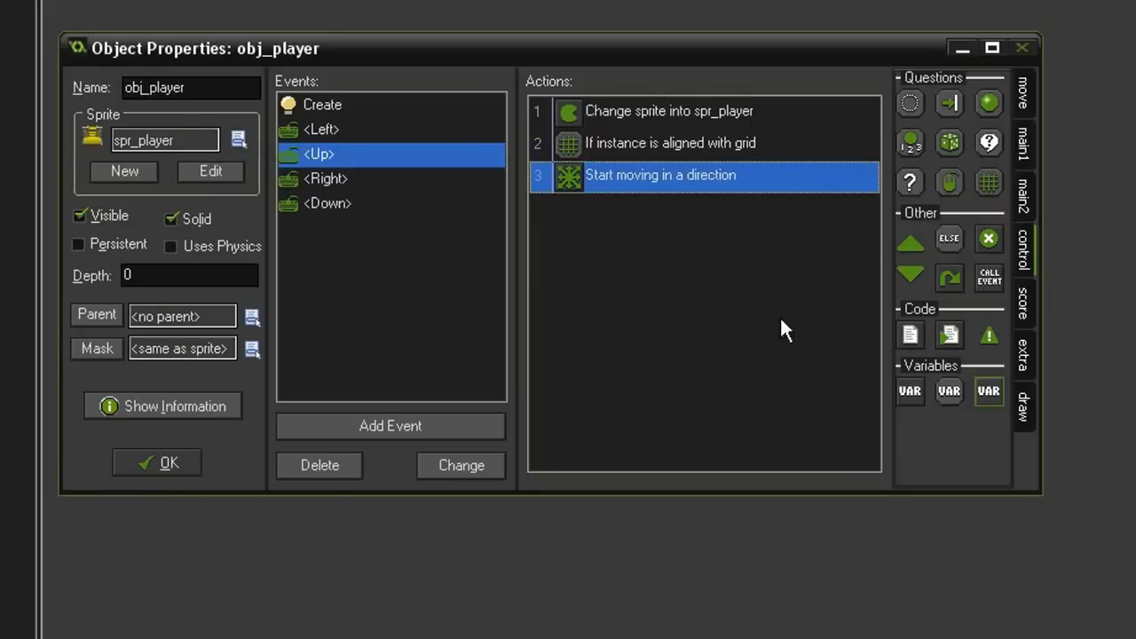
- Change the <Left> event's Move Fixed action to head left at speed 4
{"action": "double_click", "coordinate": [626, 111]}
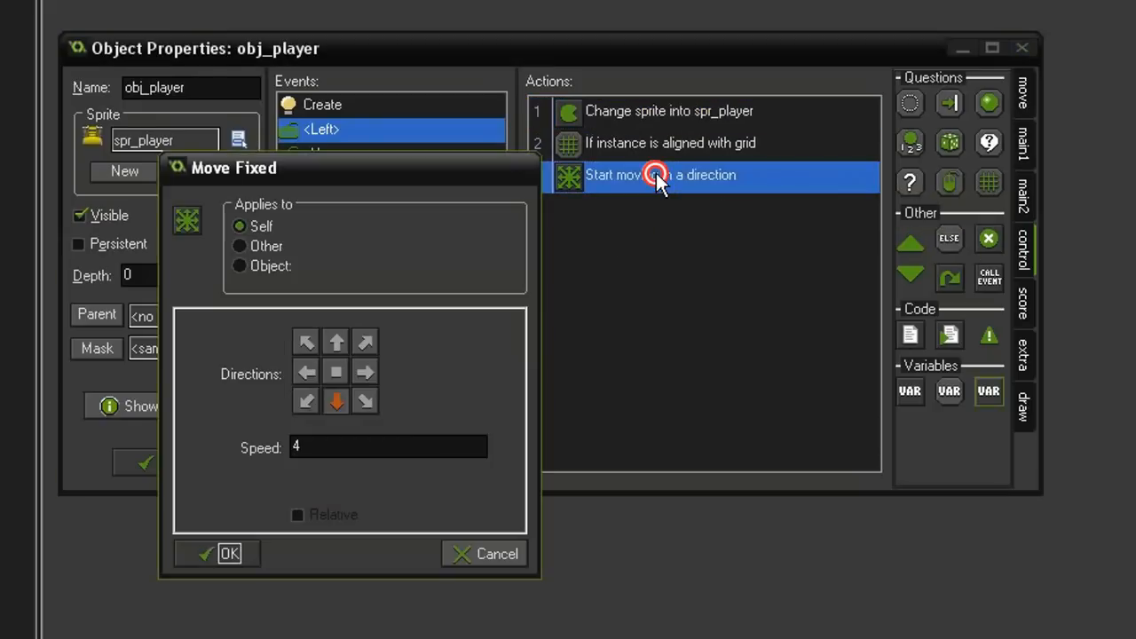
{"action": "left_click", "coordinate": [305, 371]}
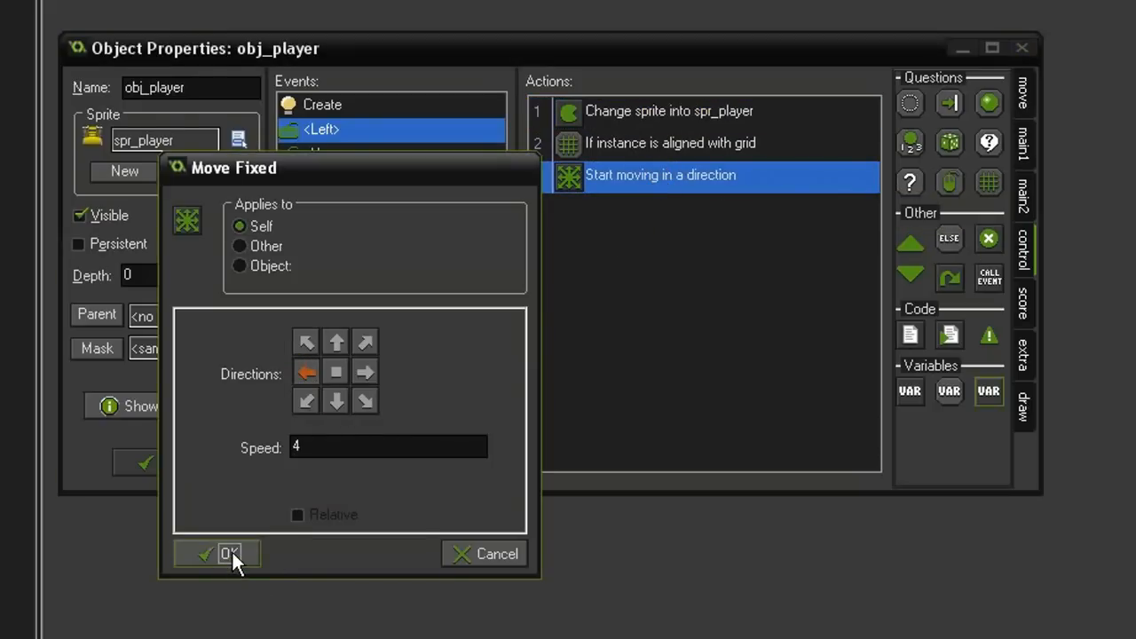
{"action": "left_click", "coordinate": [226, 553]}
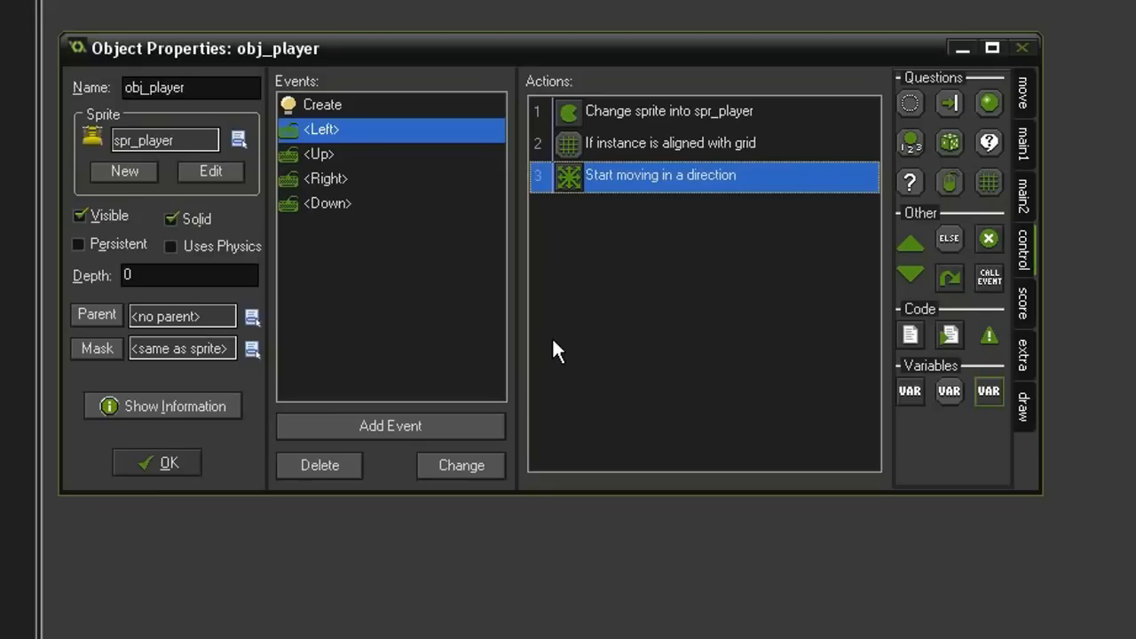
{"action": "mouse_move", "coordinate": [612, 251]}
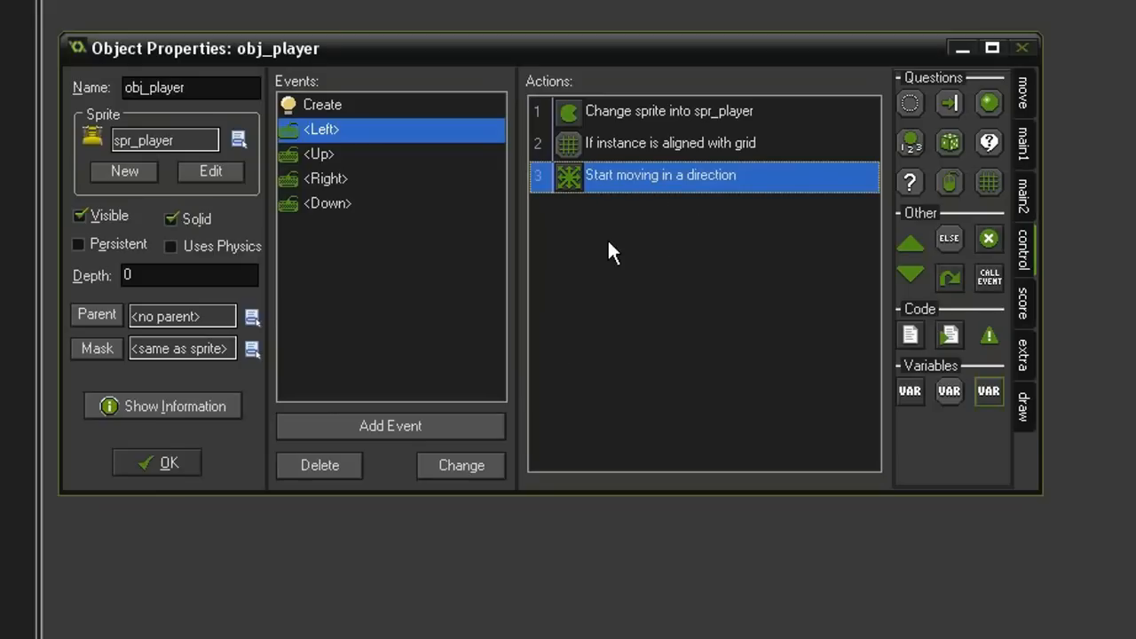
{"action": "mouse_move", "coordinate": [584, 261]}
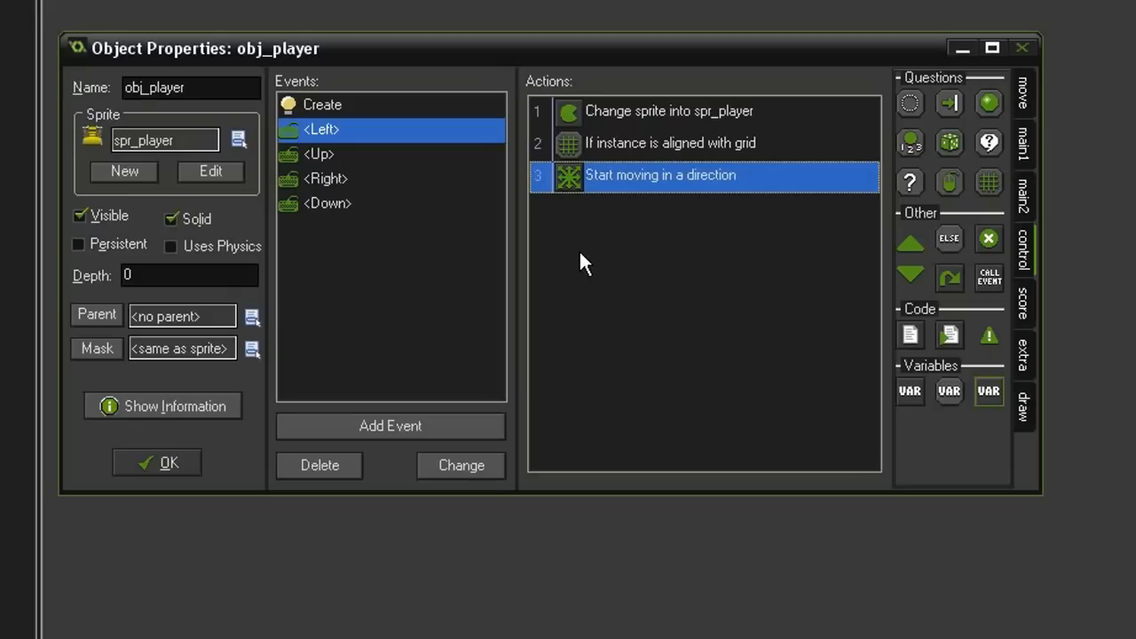
{"action": "mouse_move", "coordinate": [394, 181]}
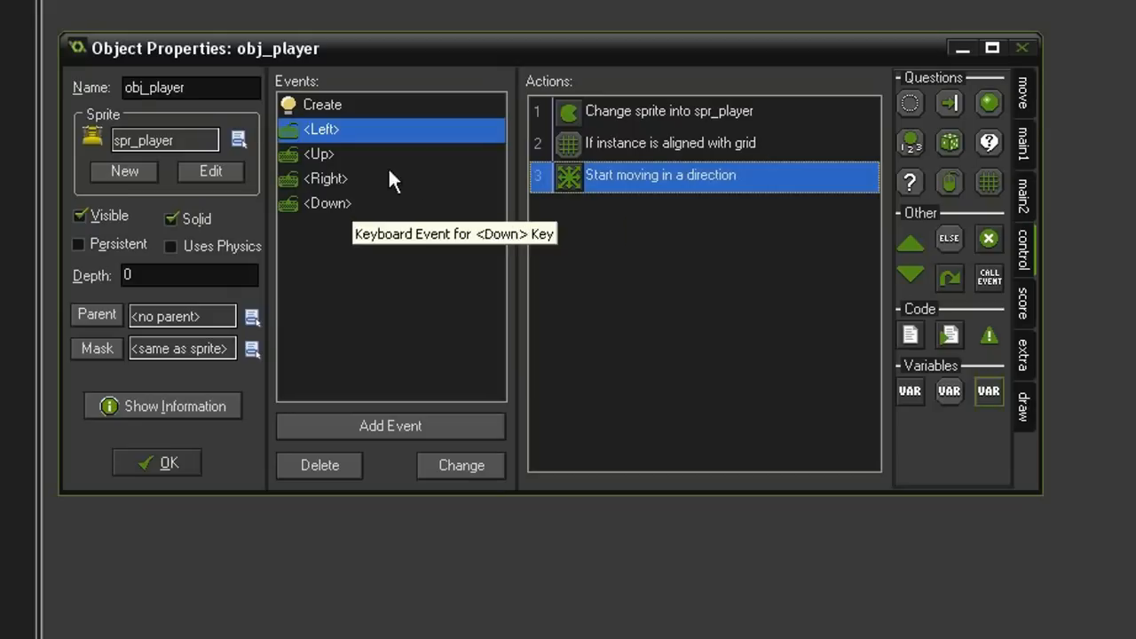
- Add a Keyboard <No key> event to obj_player
{"action": "left_click", "coordinate": [389, 426]}
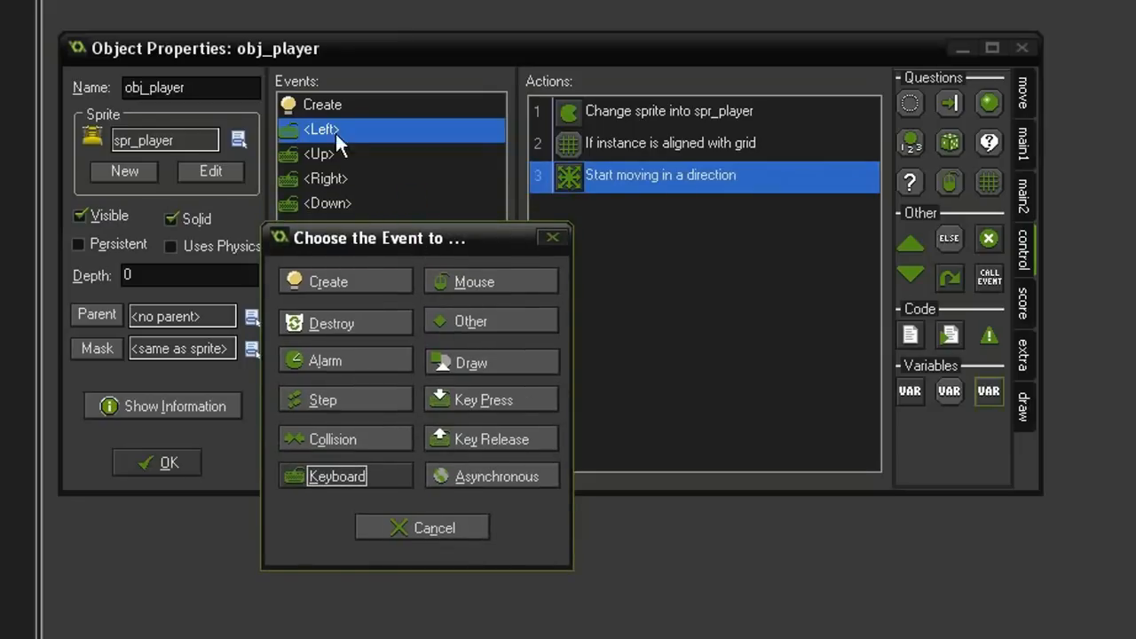
{"action": "mouse_move", "coordinate": [470, 445]}
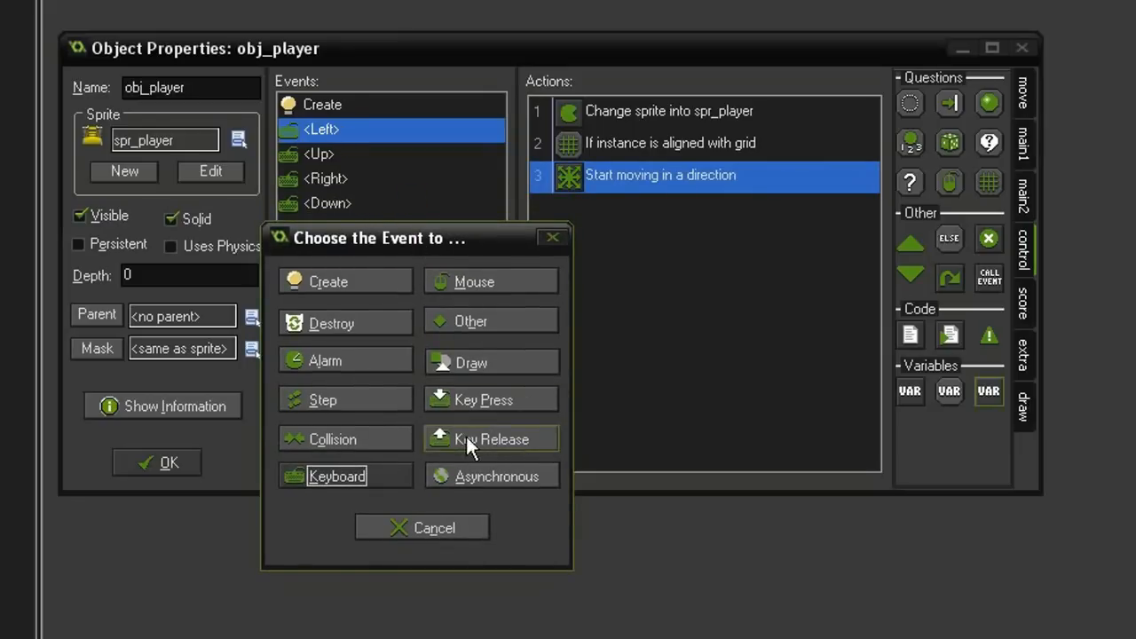
{"action": "mouse_move", "coordinate": [513, 253]}
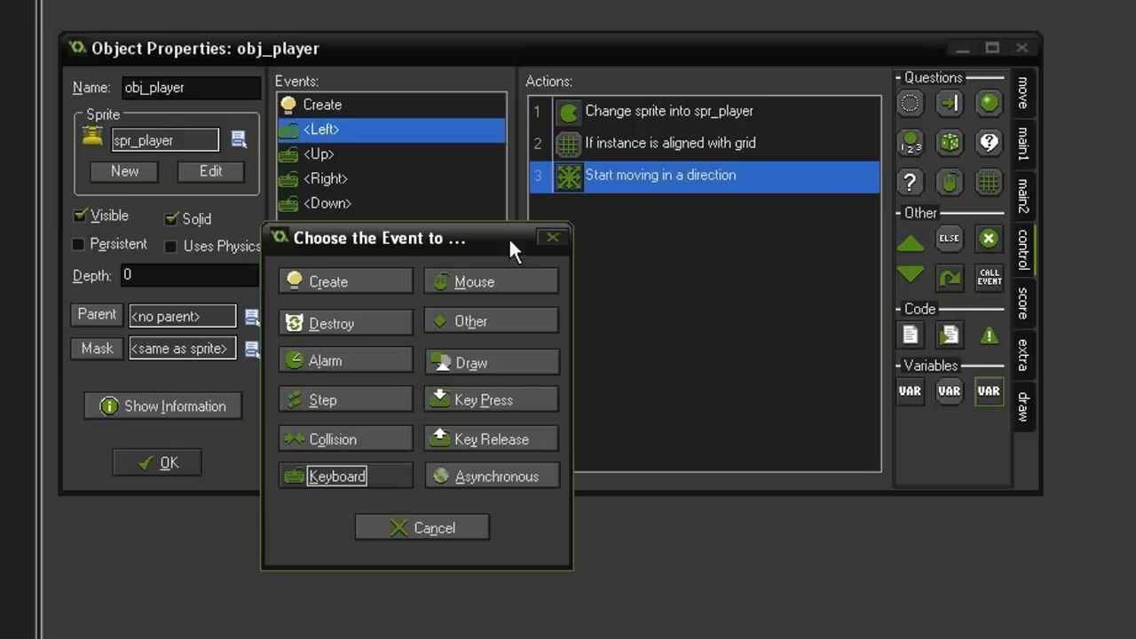
{"action": "mouse_move", "coordinate": [475, 251]}
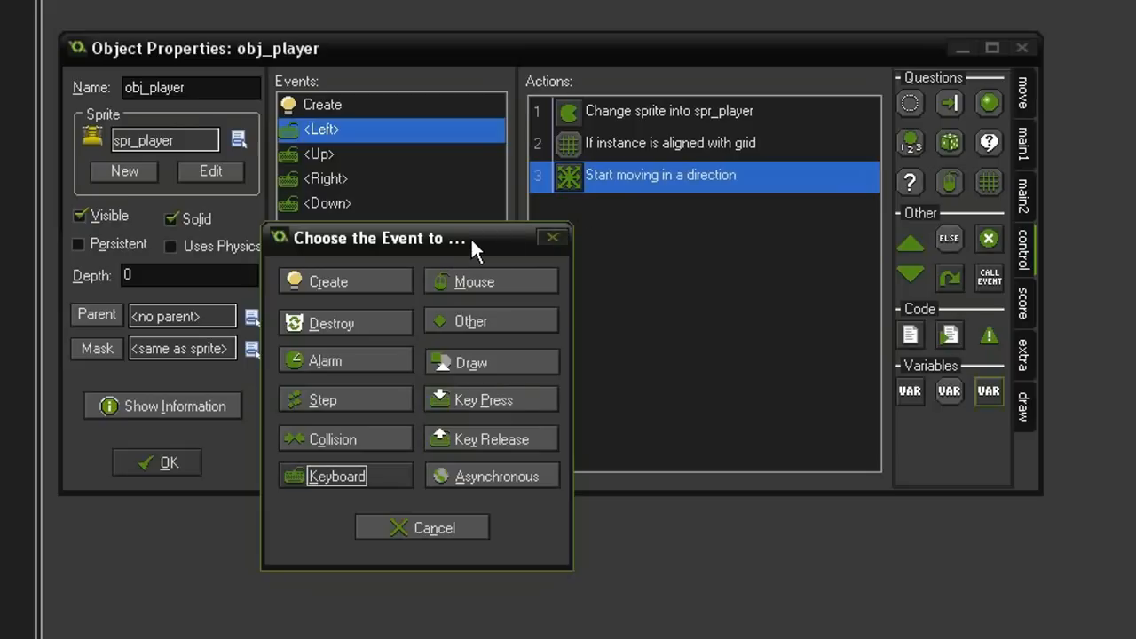
{"action": "mouse_move", "coordinate": [384, 250]}
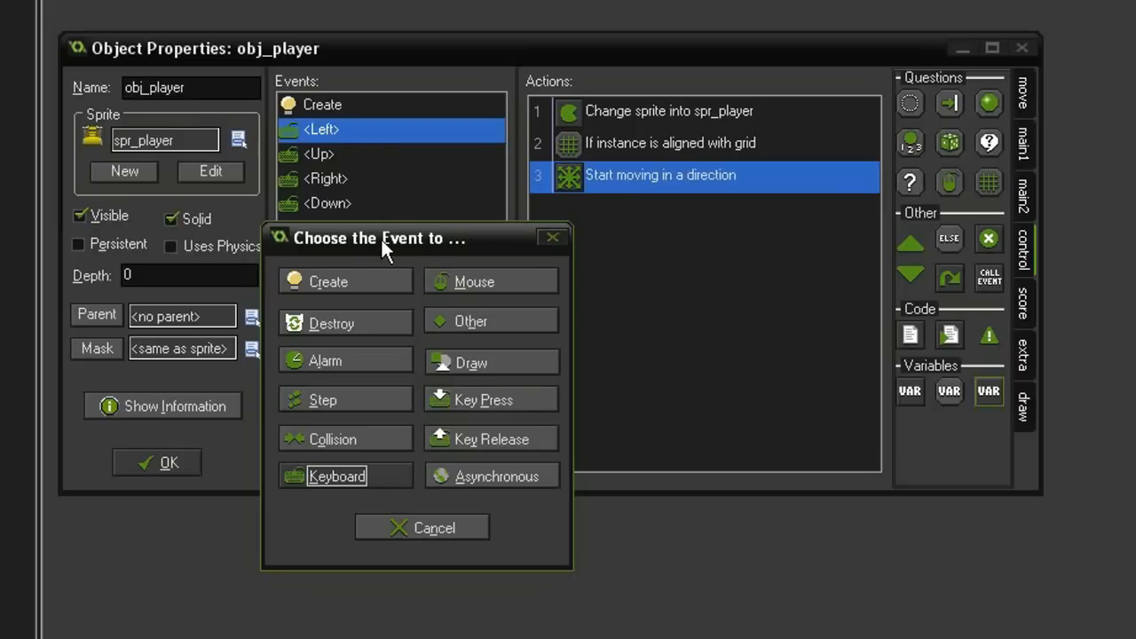
{"action": "left_click", "coordinate": [336, 474]}
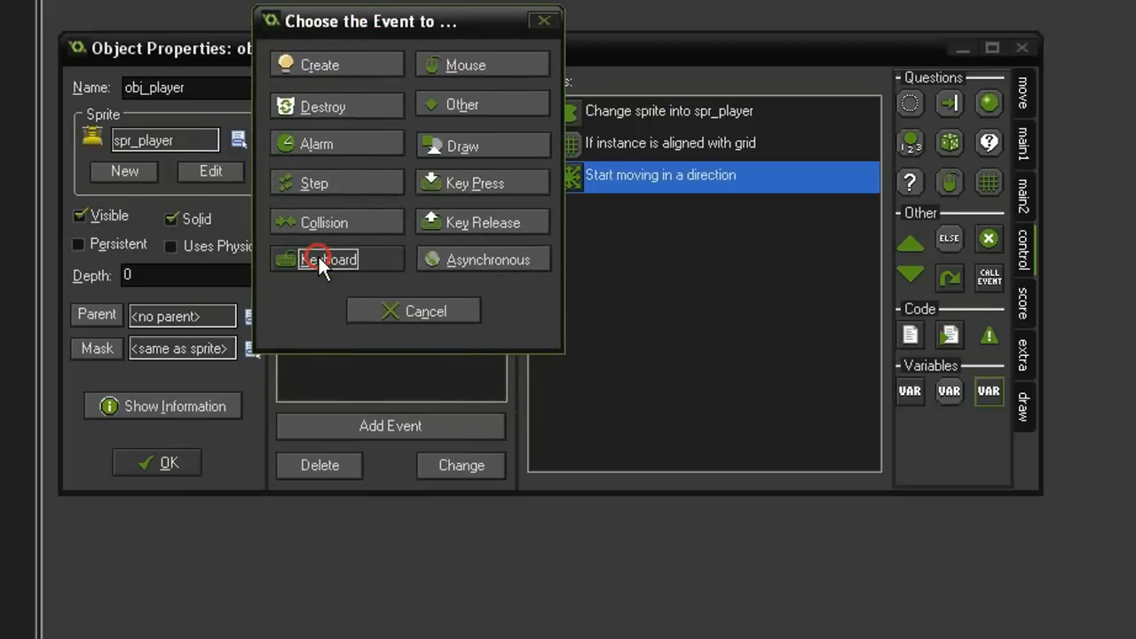
{"action": "left_click", "coordinate": [324, 260]}
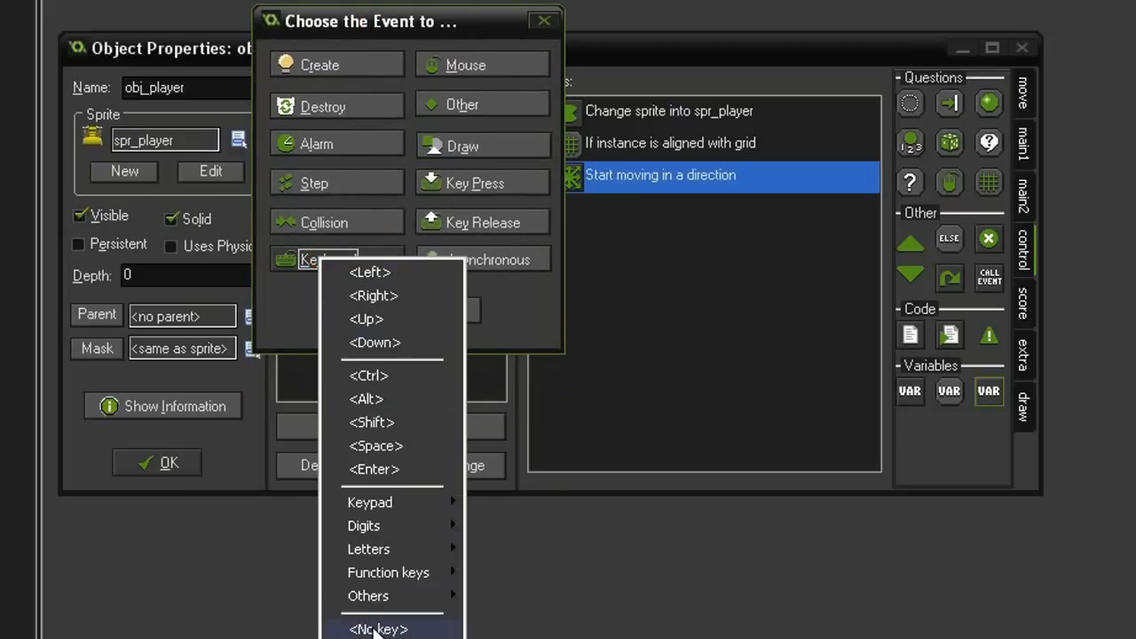
{"action": "left_click", "coordinate": [383, 629]}
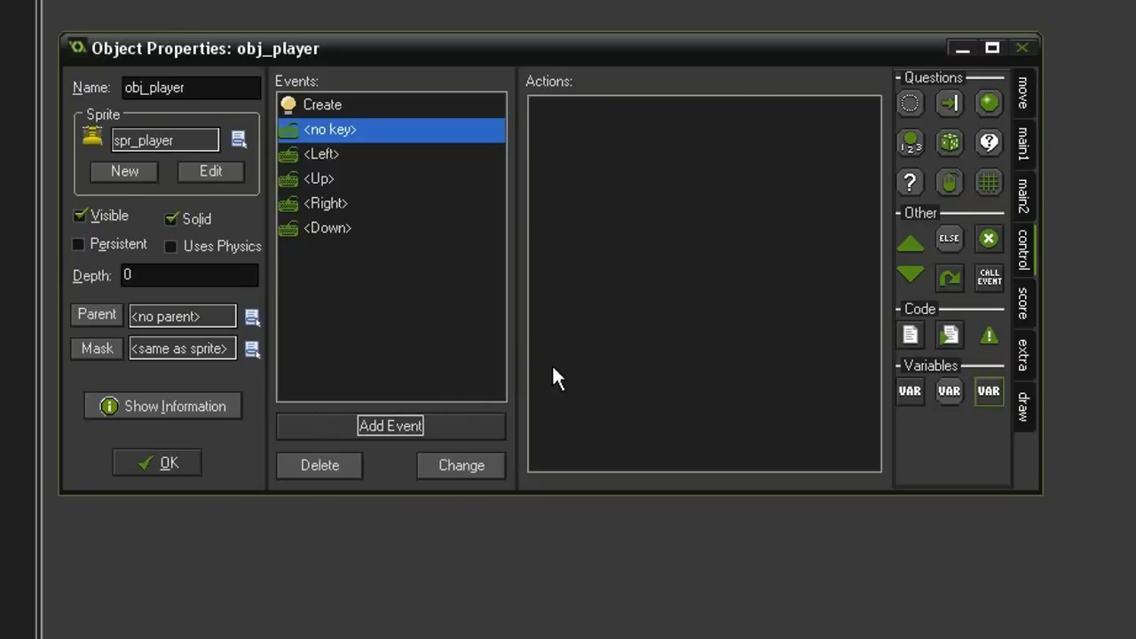
{"action": "mouse_move", "coordinate": [393, 155]}
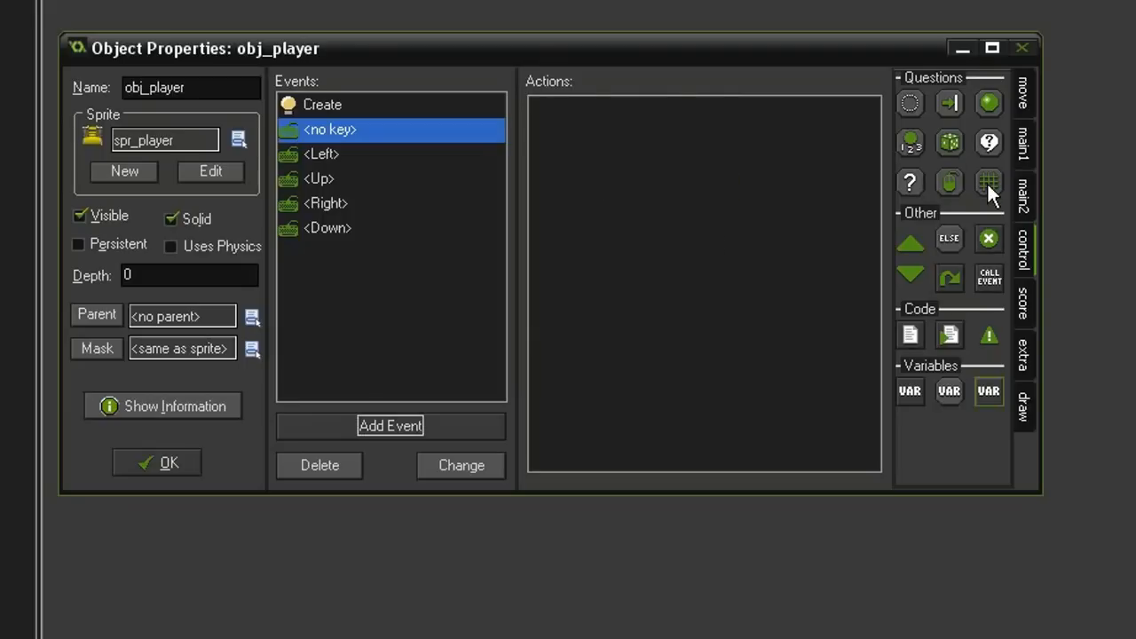
- Add a grid-alignment check and a Move Fixed stop action to the <no key> event
{"action": "left_click", "coordinate": [988, 182]}
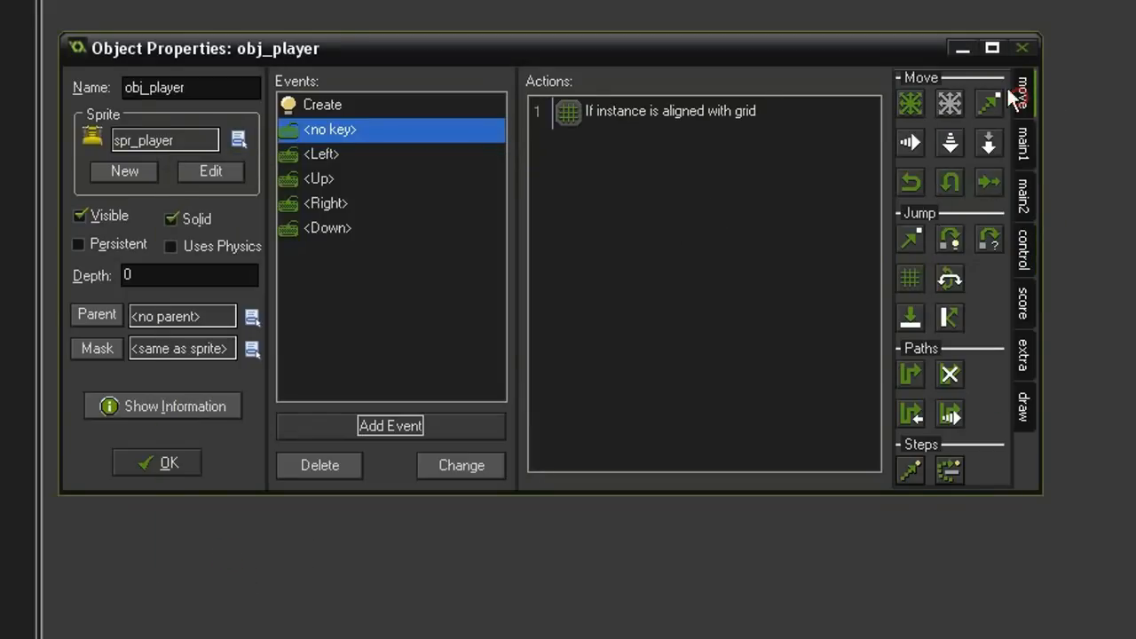
{"action": "left_click", "coordinate": [908, 97]}
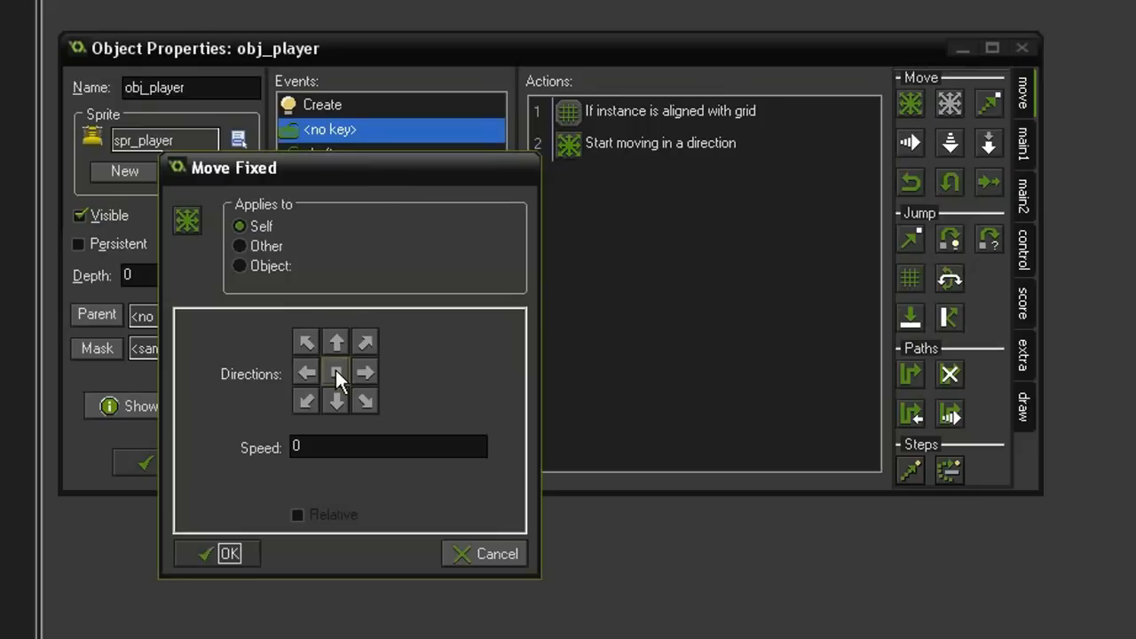
{"action": "left_click", "coordinate": [226, 554]}
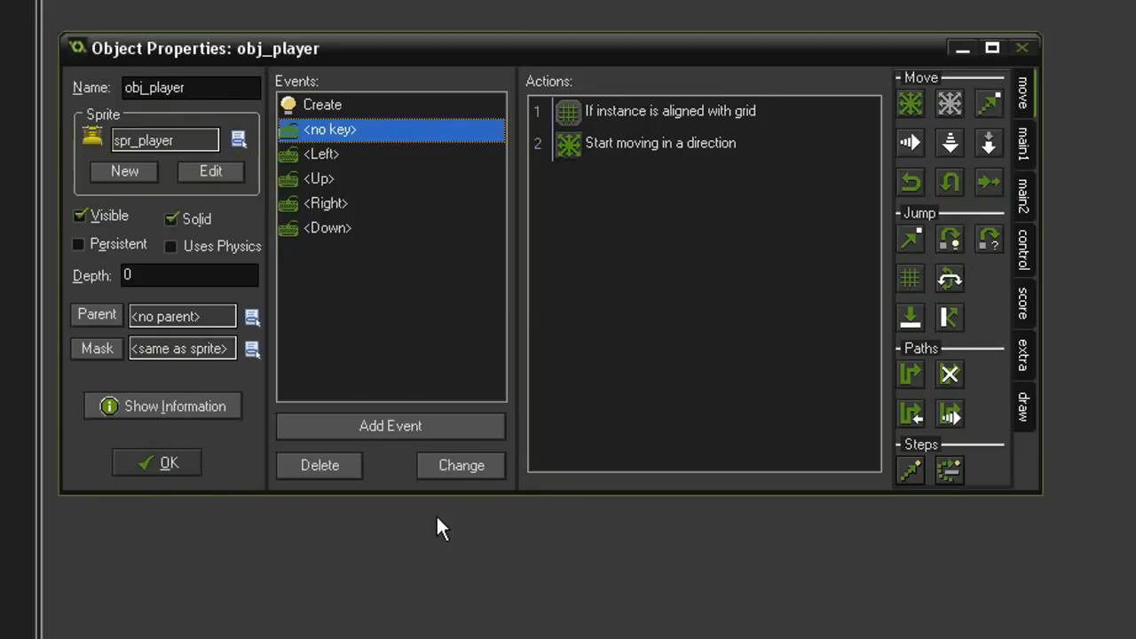
{"action": "mouse_move", "coordinate": [399, 329]}
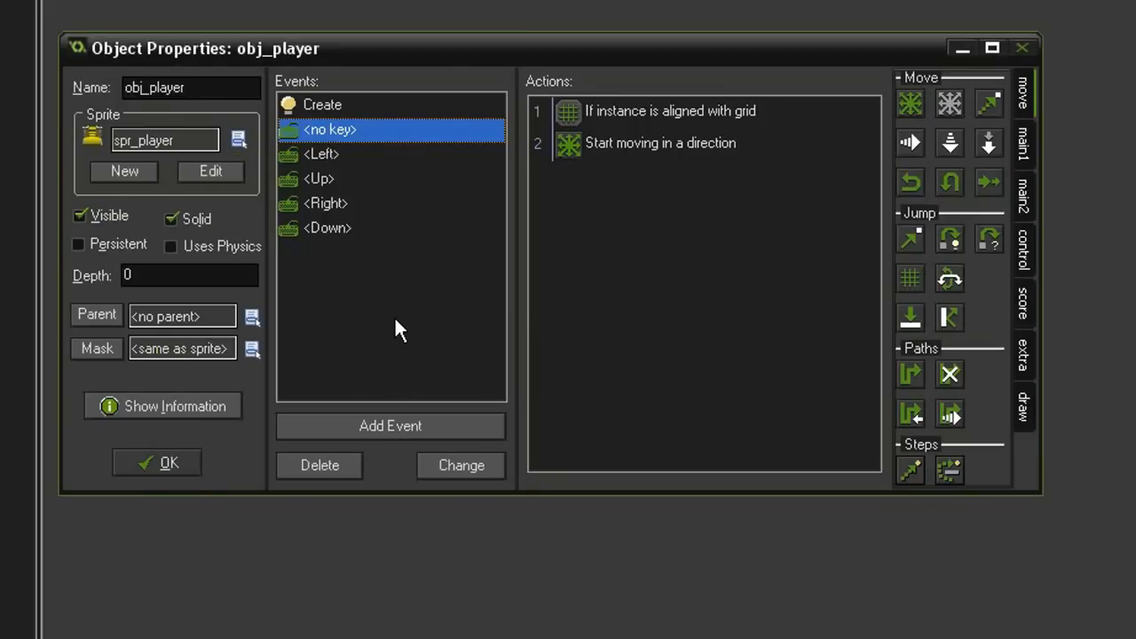
{"action": "mouse_move", "coordinate": [419, 319]}
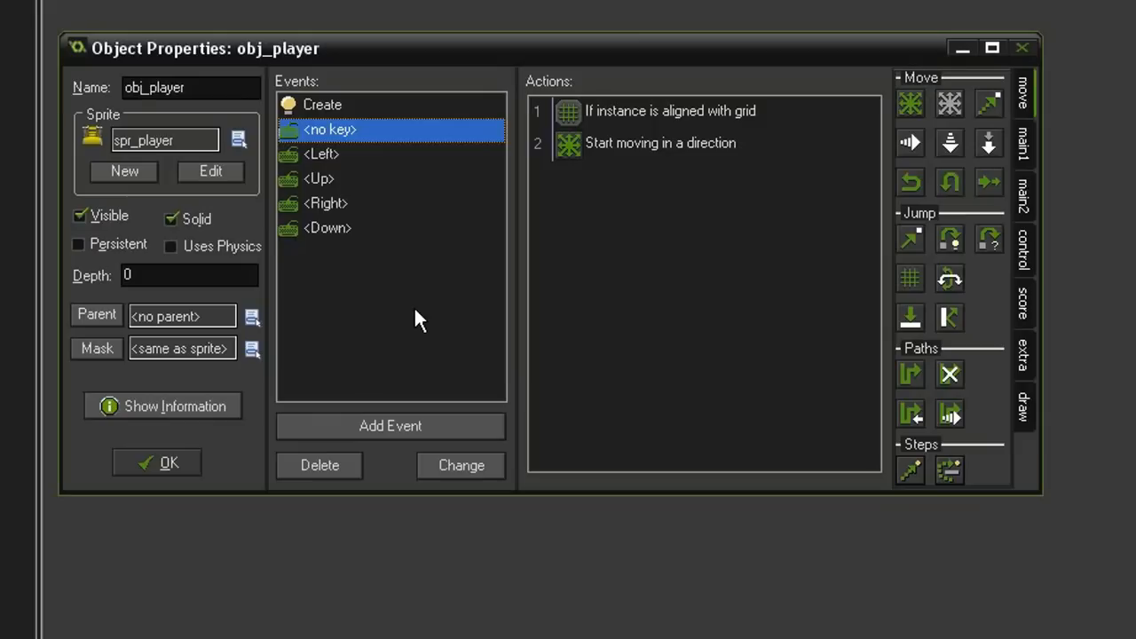
- Add an obj_wall Collision event to obj_player with a Move Fixed action set to stop
{"action": "left_click", "coordinate": [391, 425]}
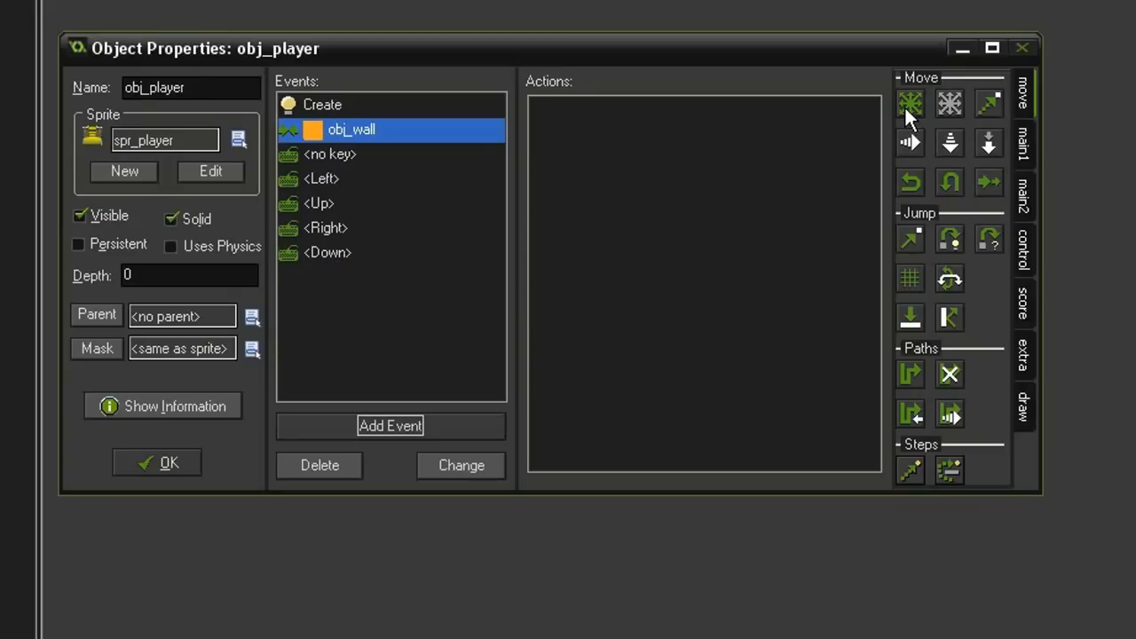
{"action": "left_click", "coordinate": [909, 103]}
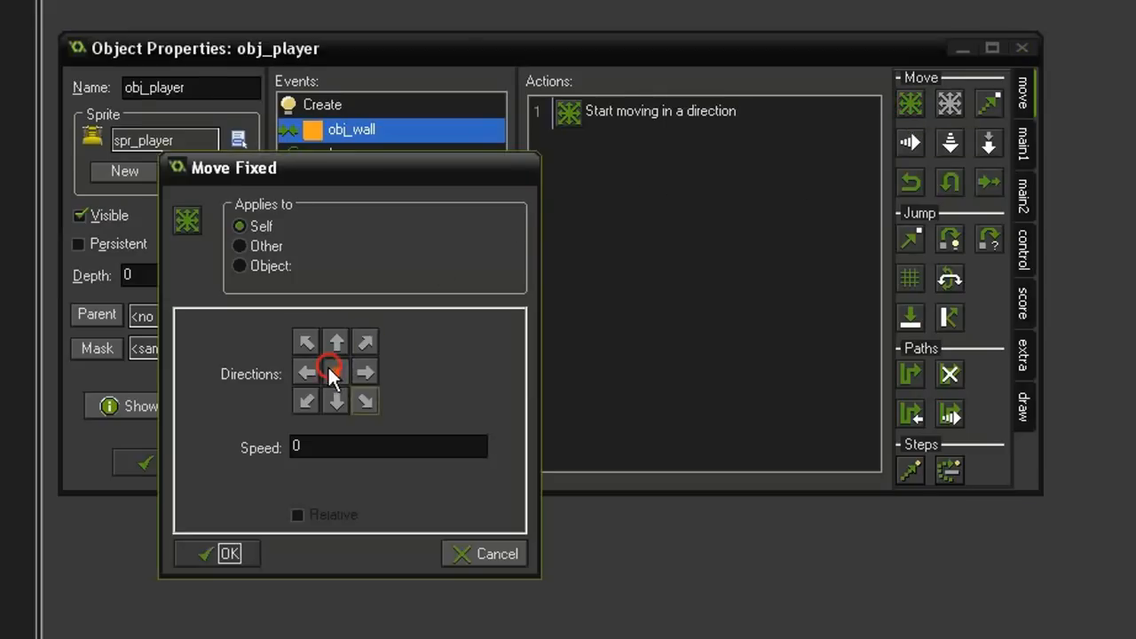
{"action": "left_click", "coordinate": [224, 553]}
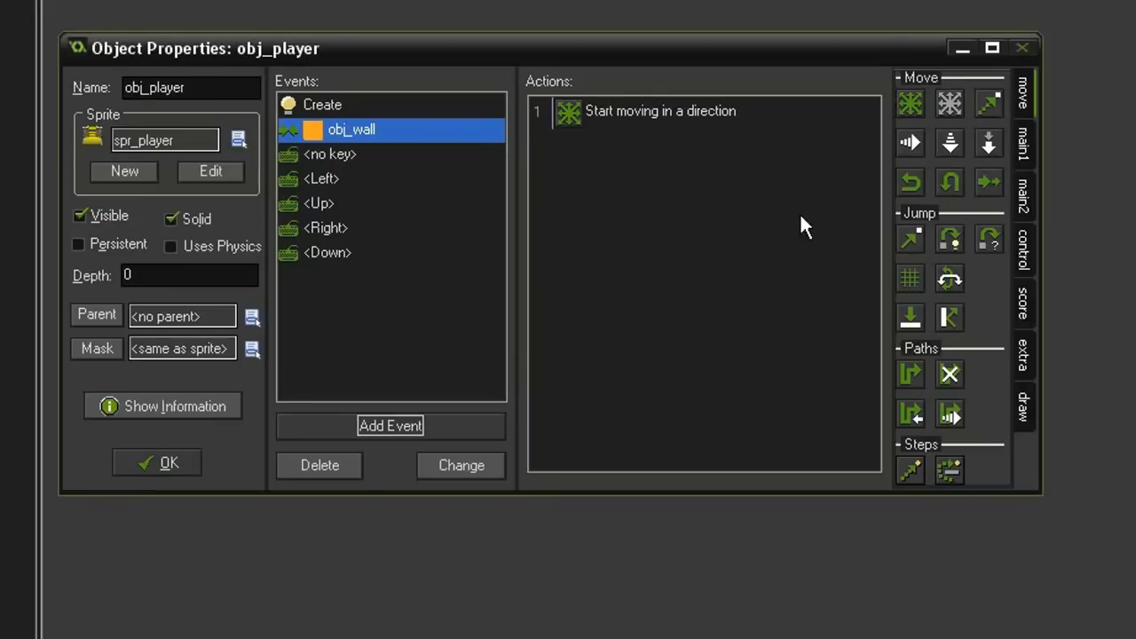
{"action": "mouse_move", "coordinate": [359, 140]}
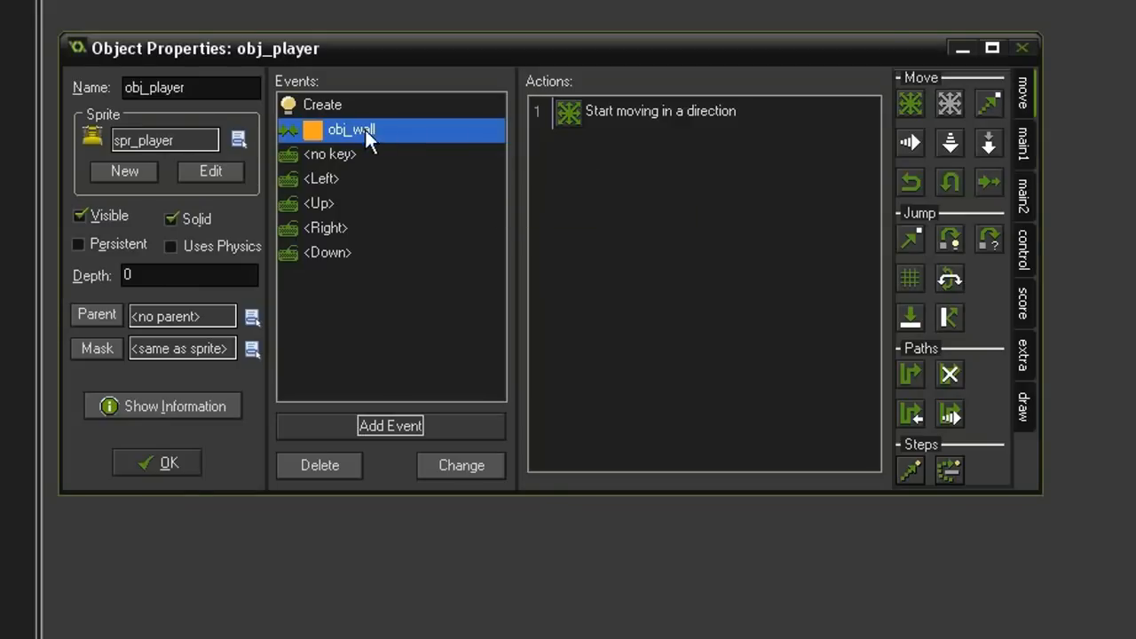
{"action": "mouse_move", "coordinate": [408, 186]}
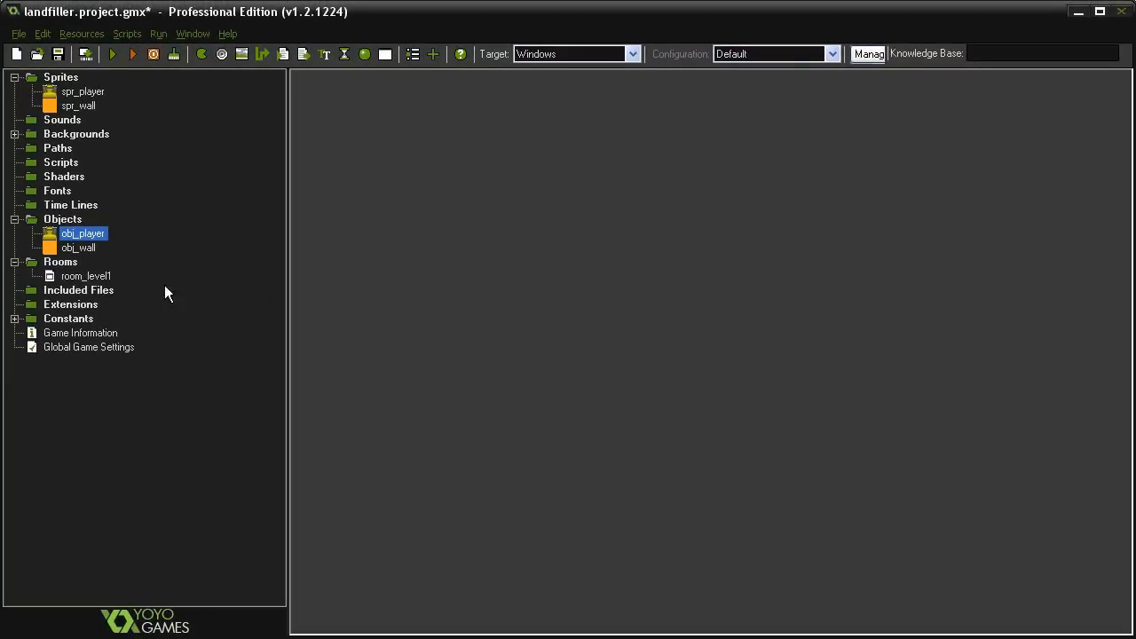
- Place an obj_player instance in room_level1 above the wall block and accept the room changes
{"action": "double_click", "coordinate": [86, 276]}
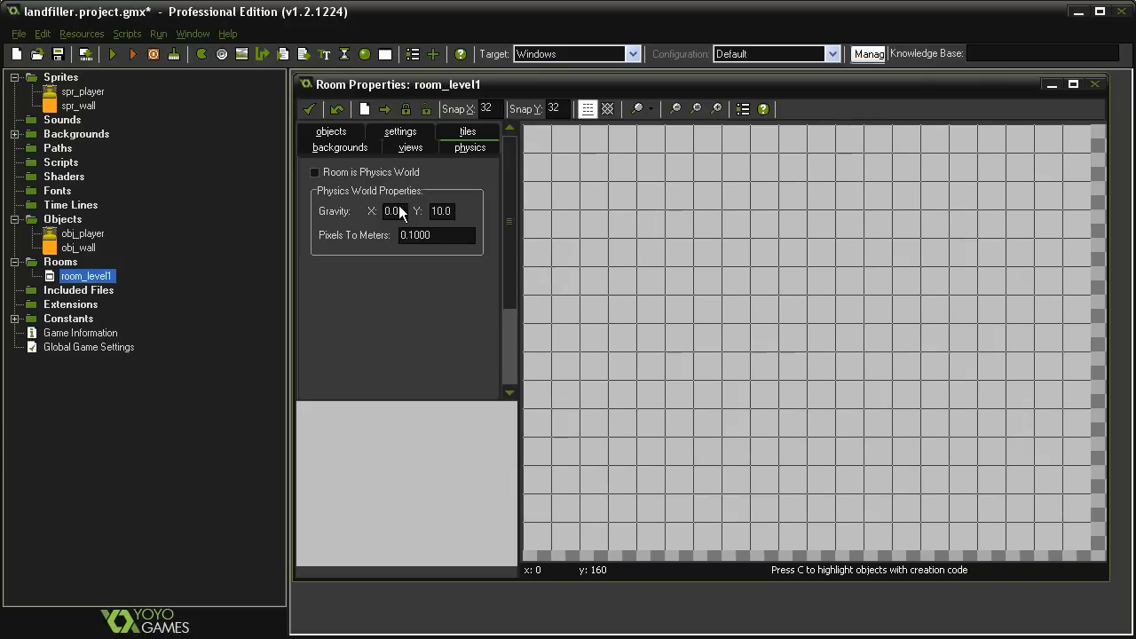
{"action": "left_click", "coordinate": [330, 147]}
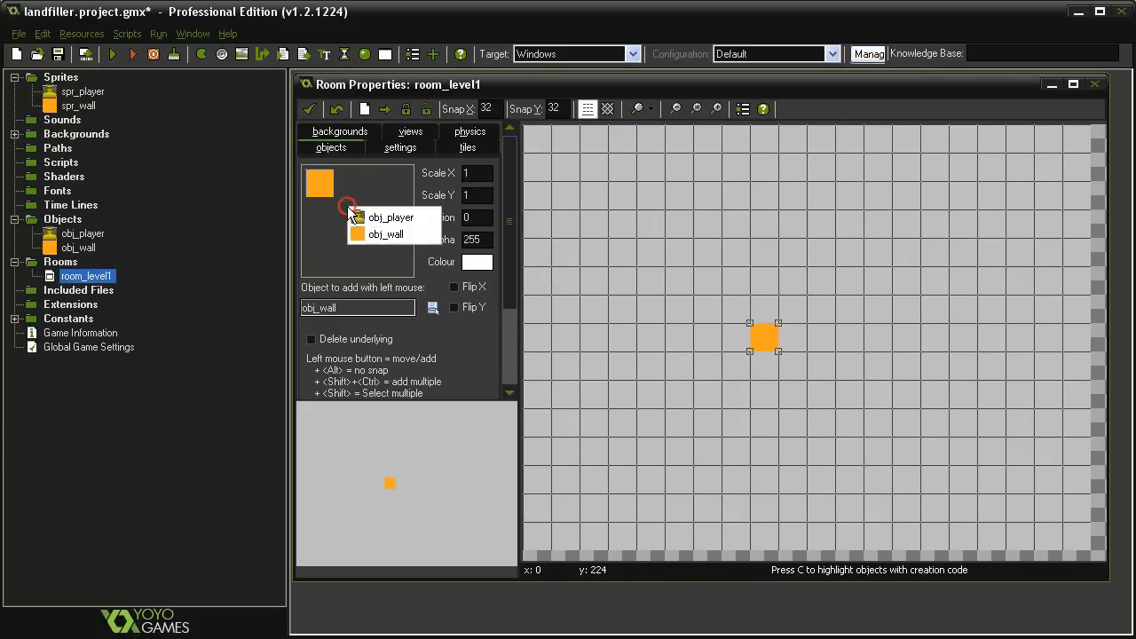
{"action": "left_click", "coordinate": [391, 218]}
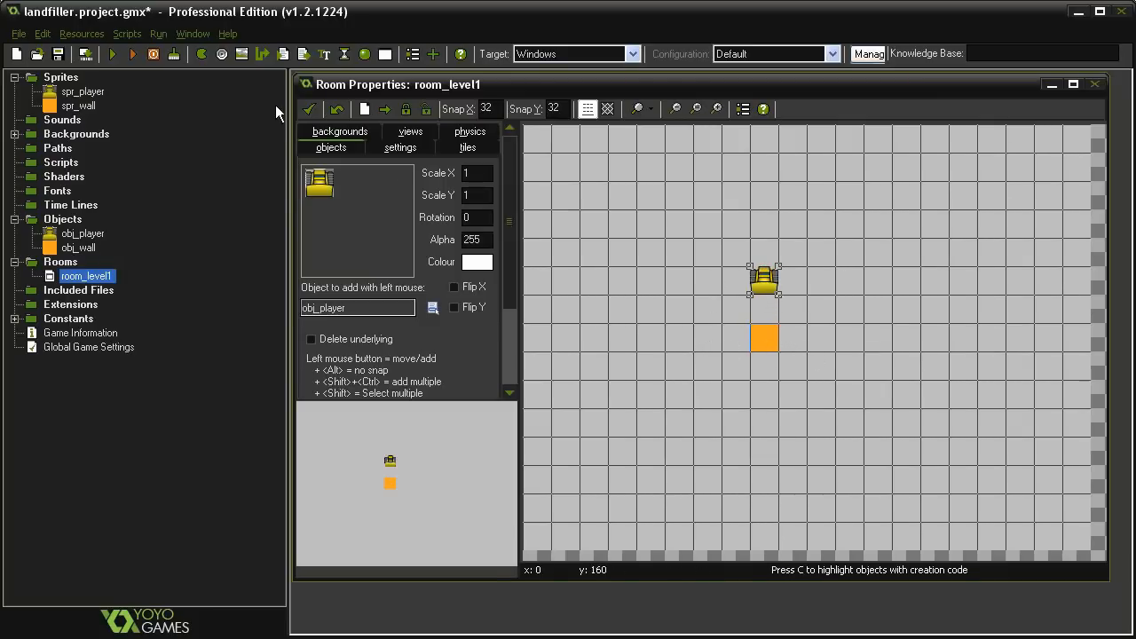
{"action": "left_click", "coordinate": [130, 55]}
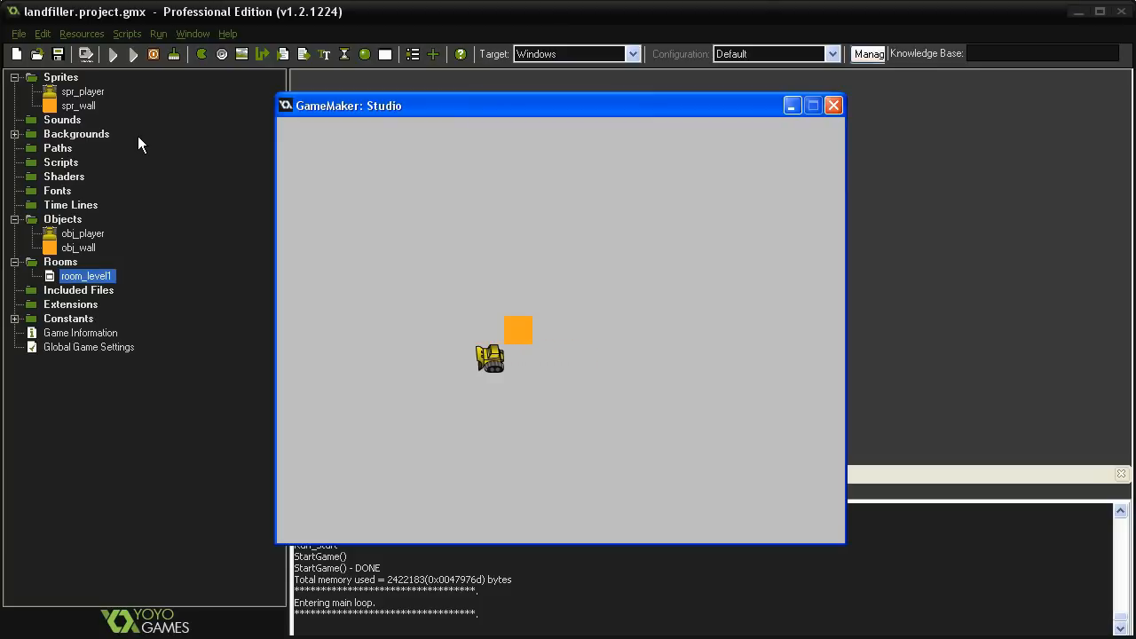
- Move the player left away from the wall in the running game
{"action": "key", "text": "Left"}
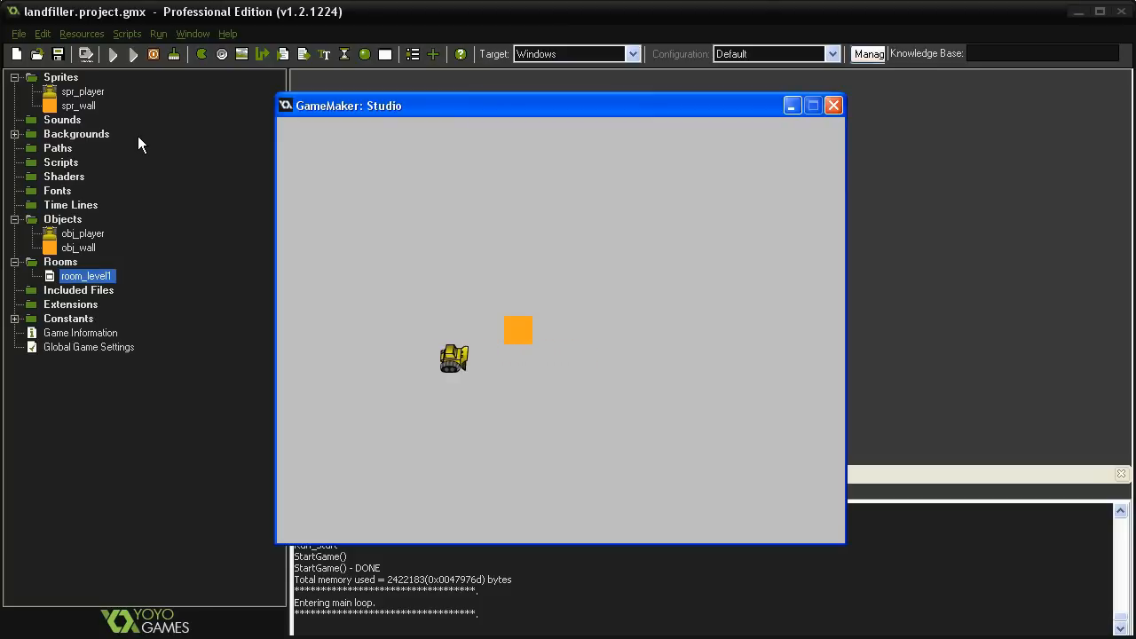